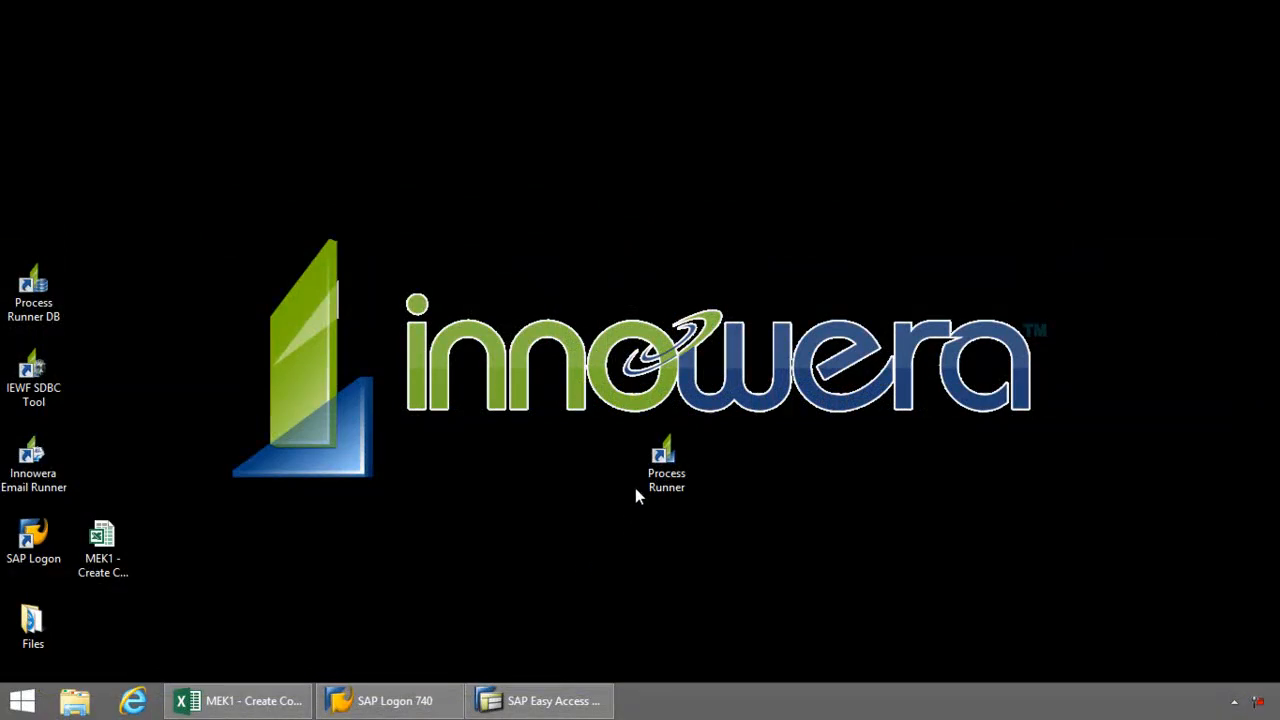
Launch Process Runner from the desktop shortcut to its Start Page
double_click(666, 460)
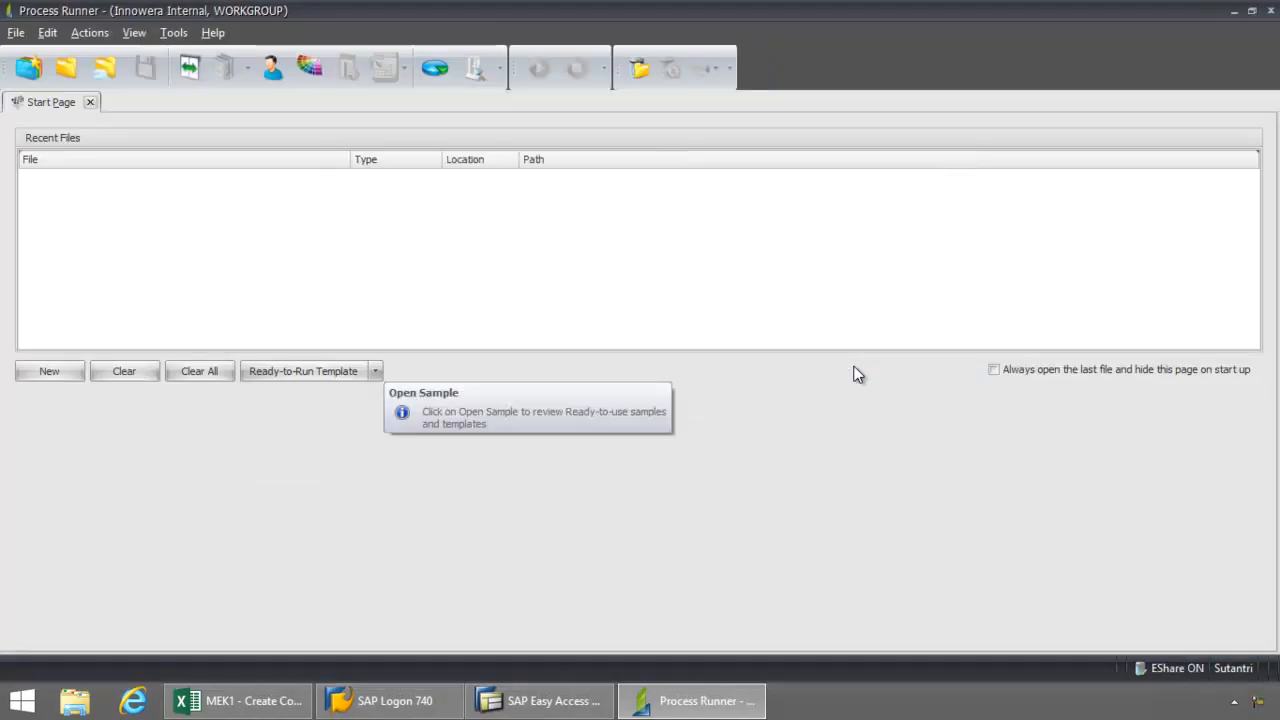
mouse_move(78, 418)
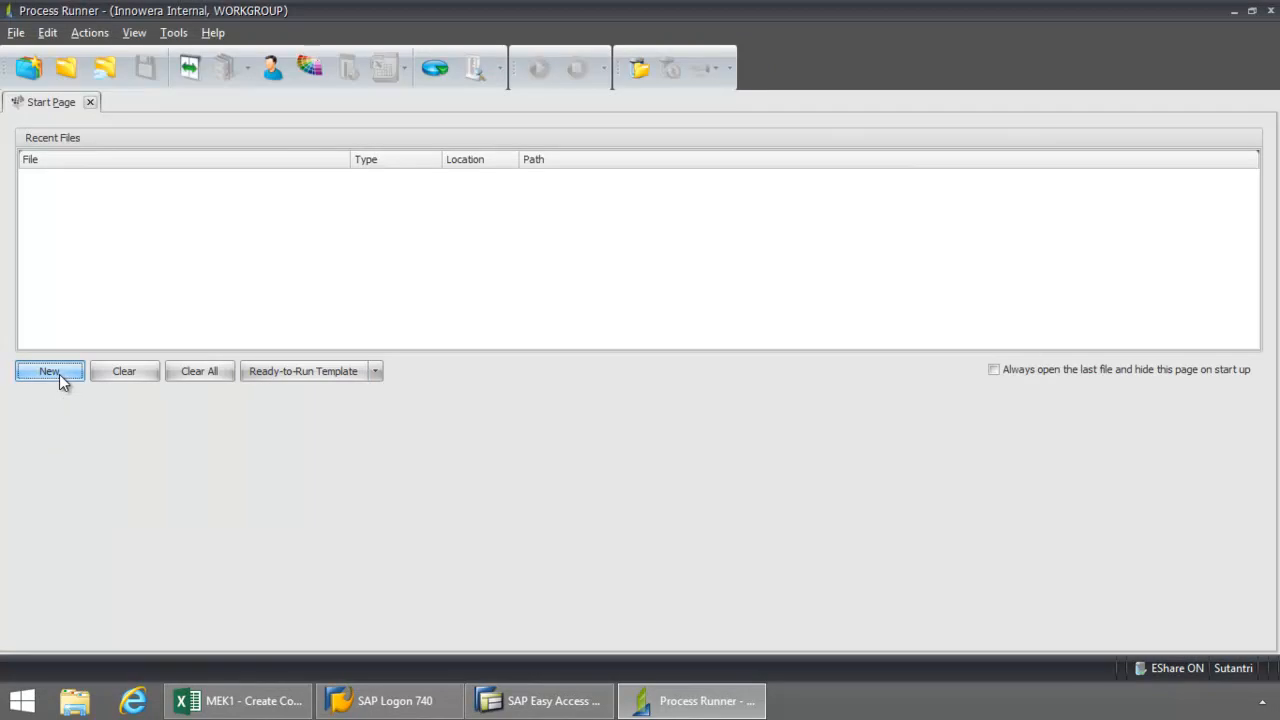
Start a new process file for transaction MEK1 and begin recording, bringing up the SAP server list
left_click(48, 370)
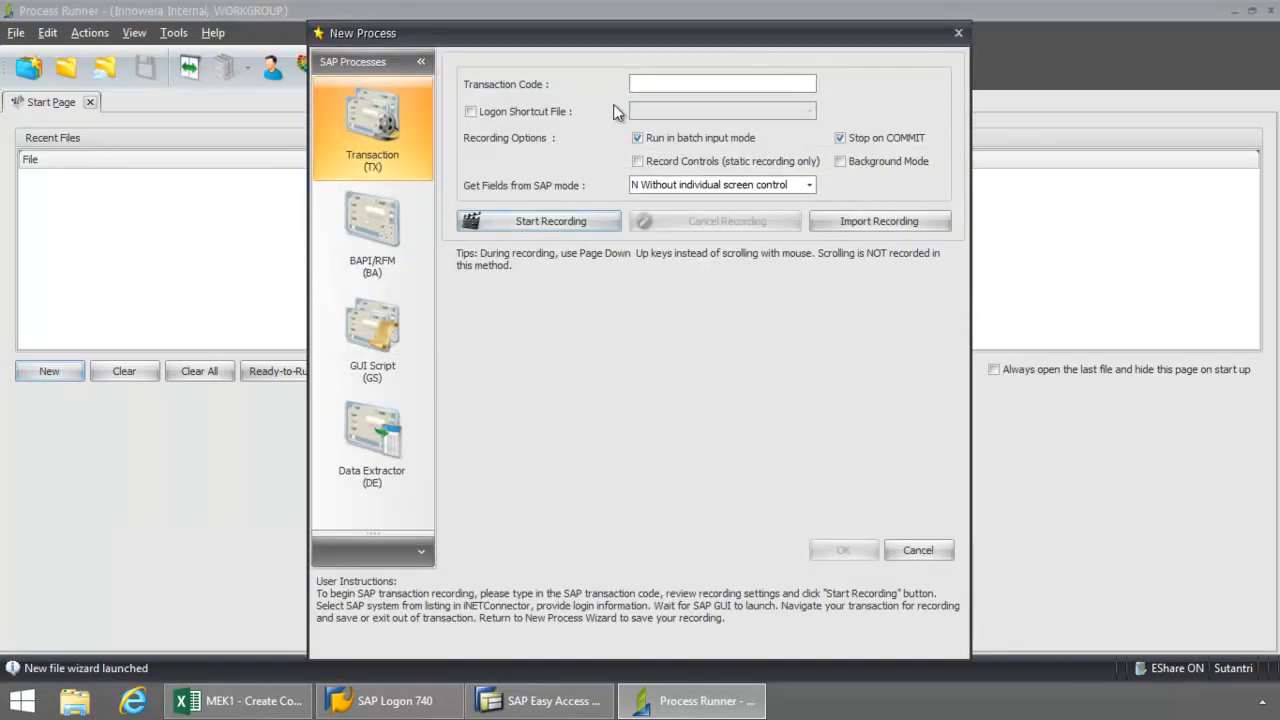
type("MEK1")
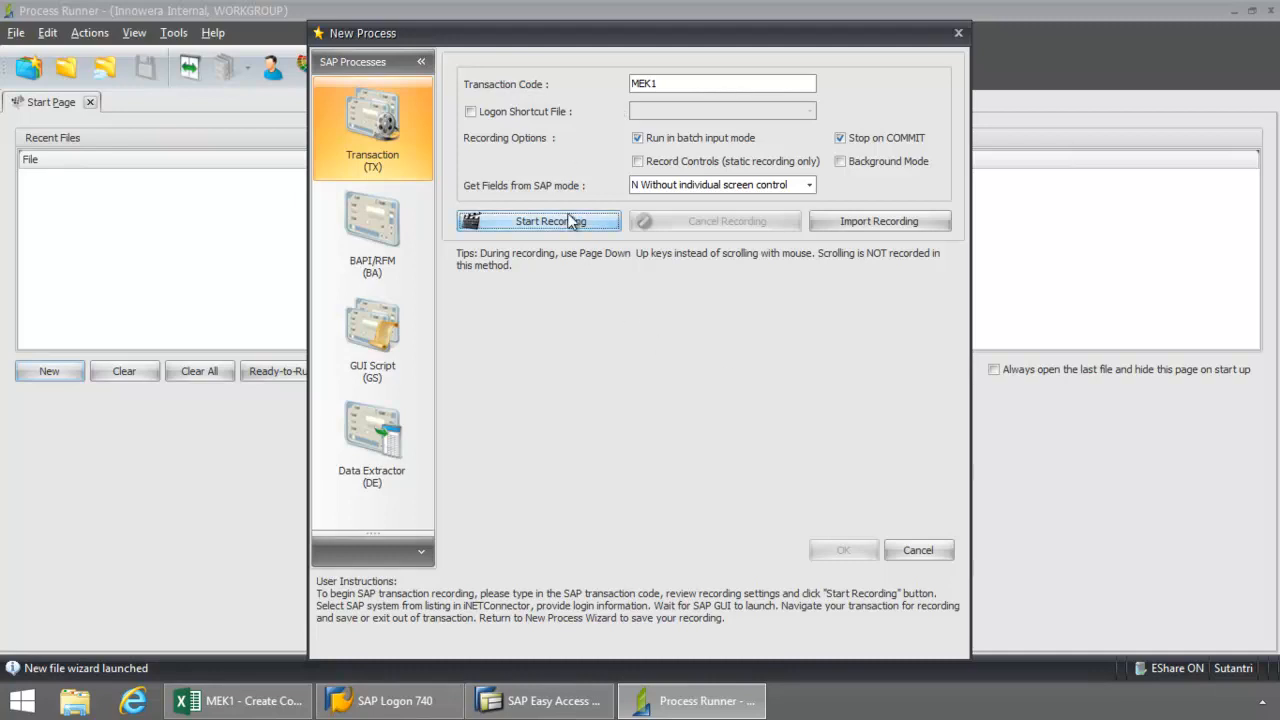
left_click(540, 220)
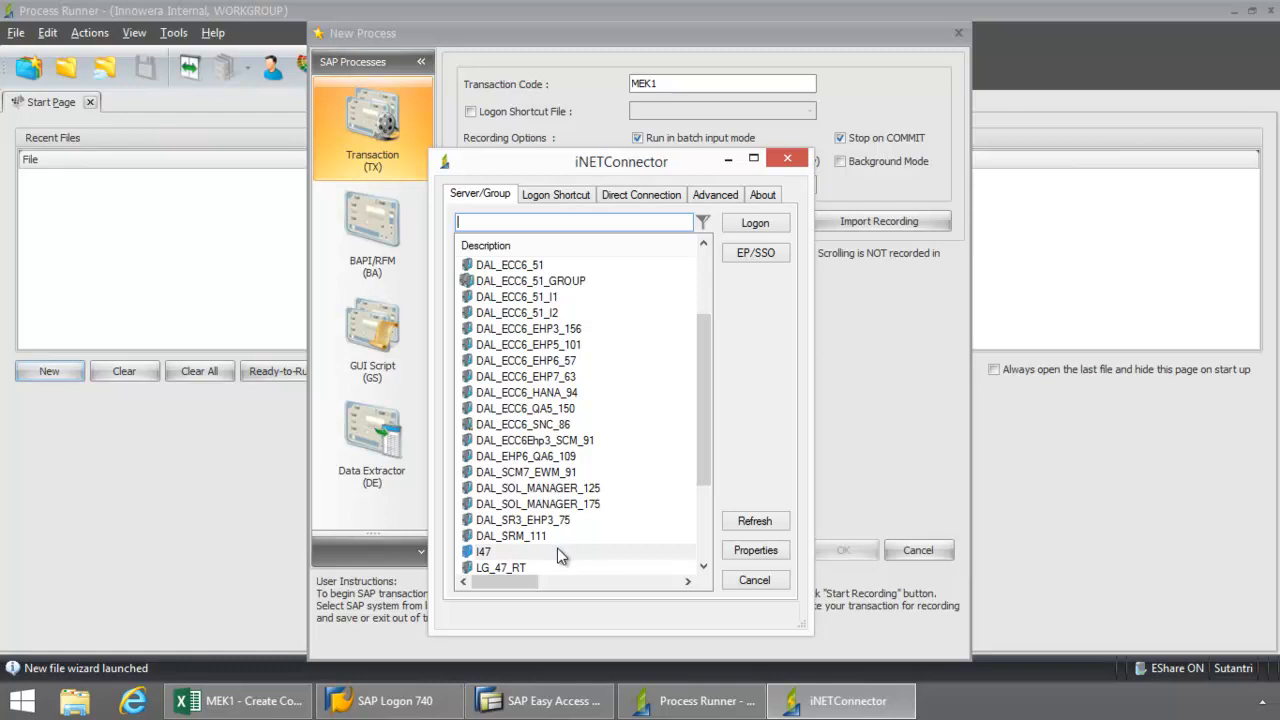
Log on to SAP system I47 with the password so MEK1 Create Condition Records opens for recording
left_click(484, 552)
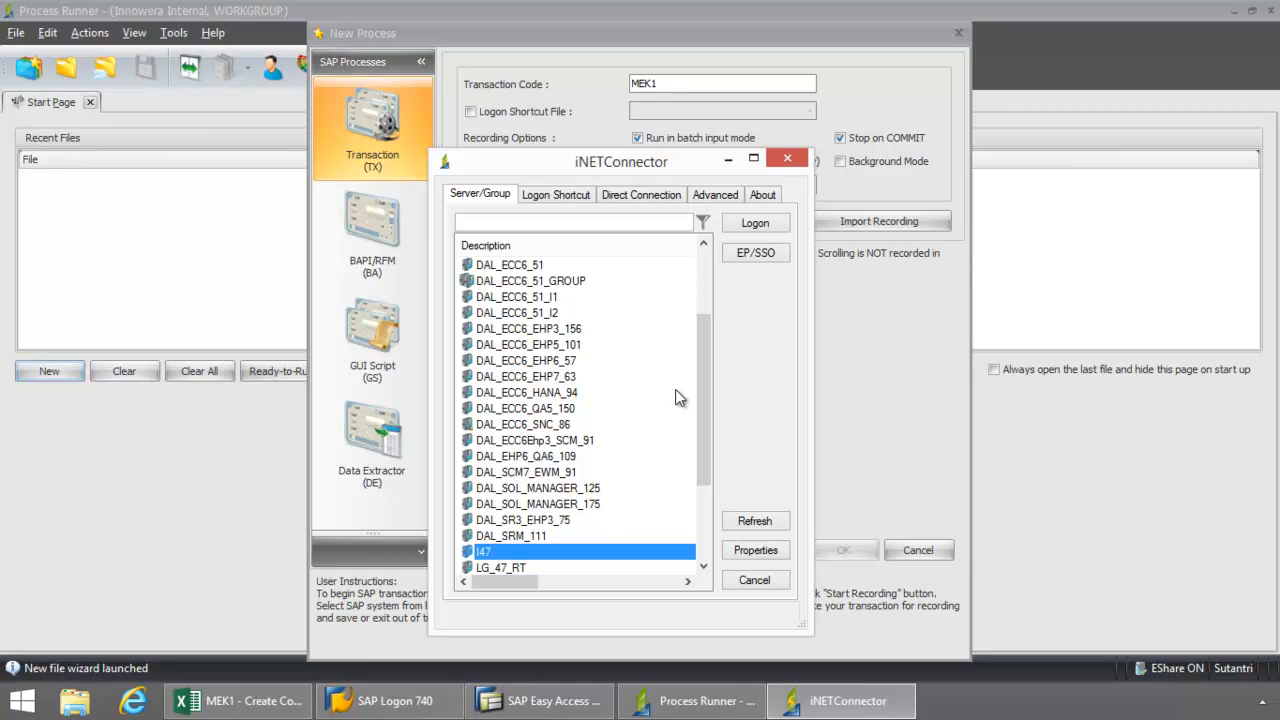
left_click(754, 224)
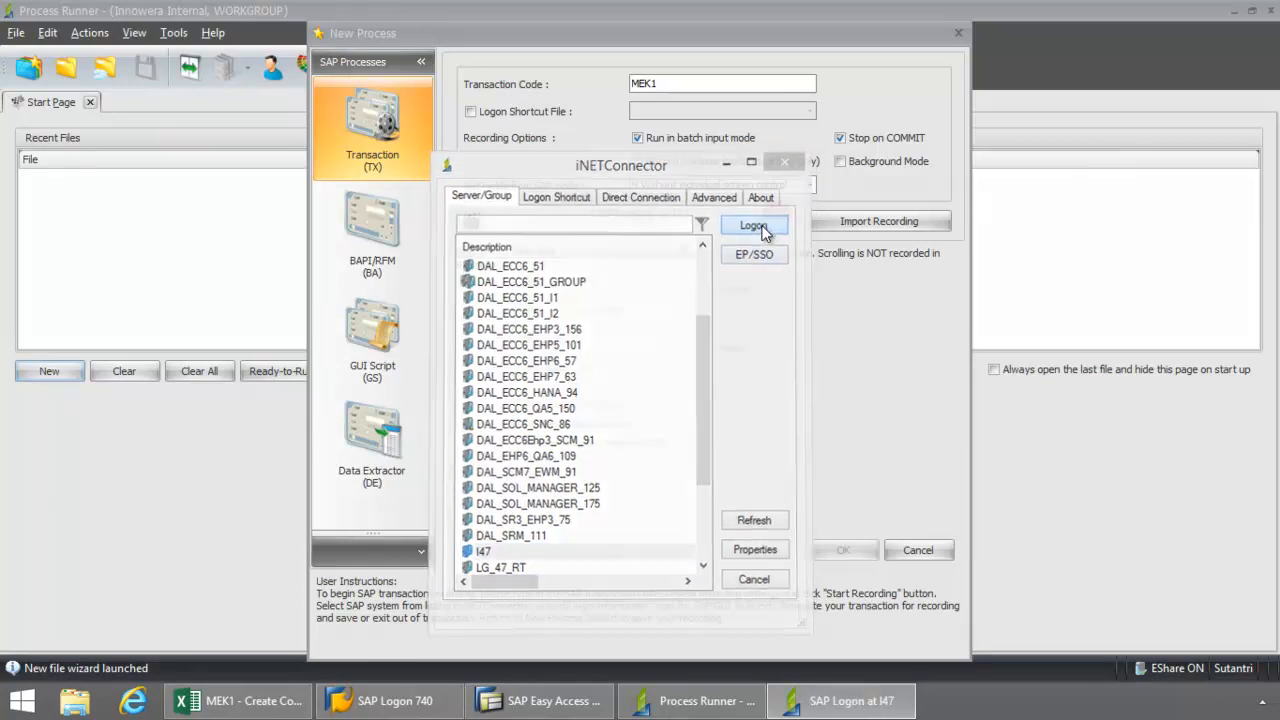
left_click(752, 224)
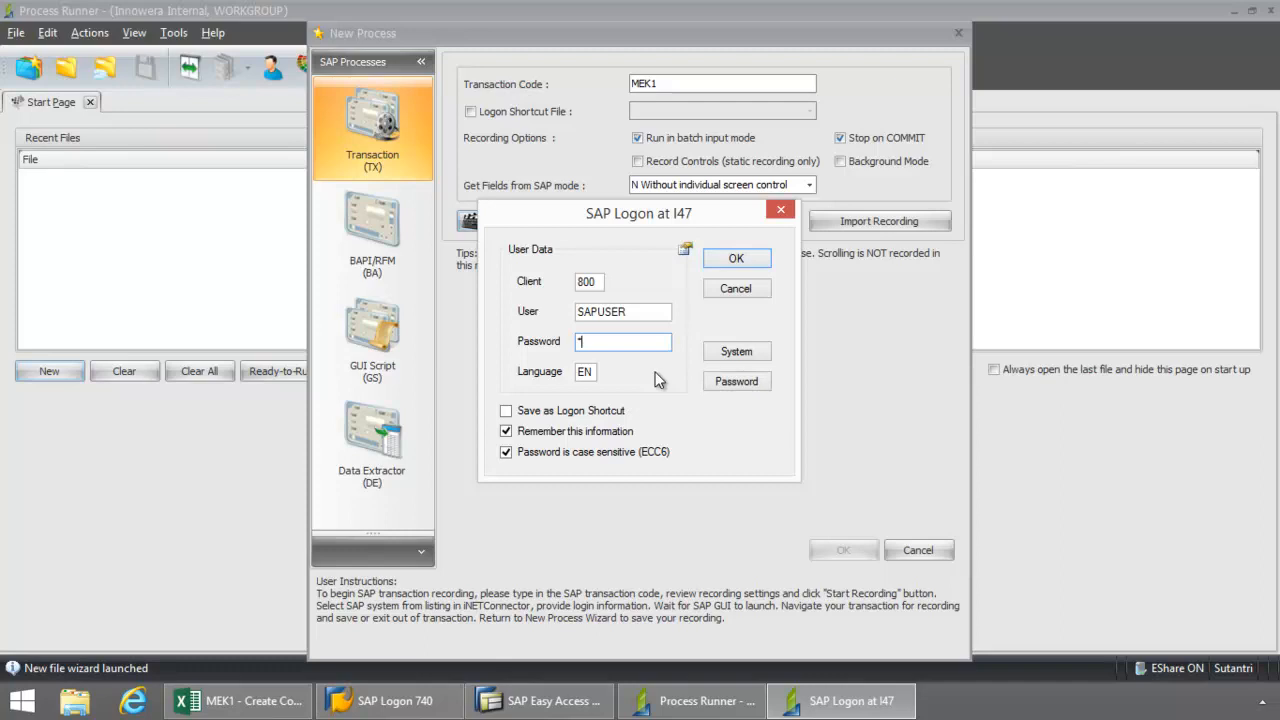
type("****")
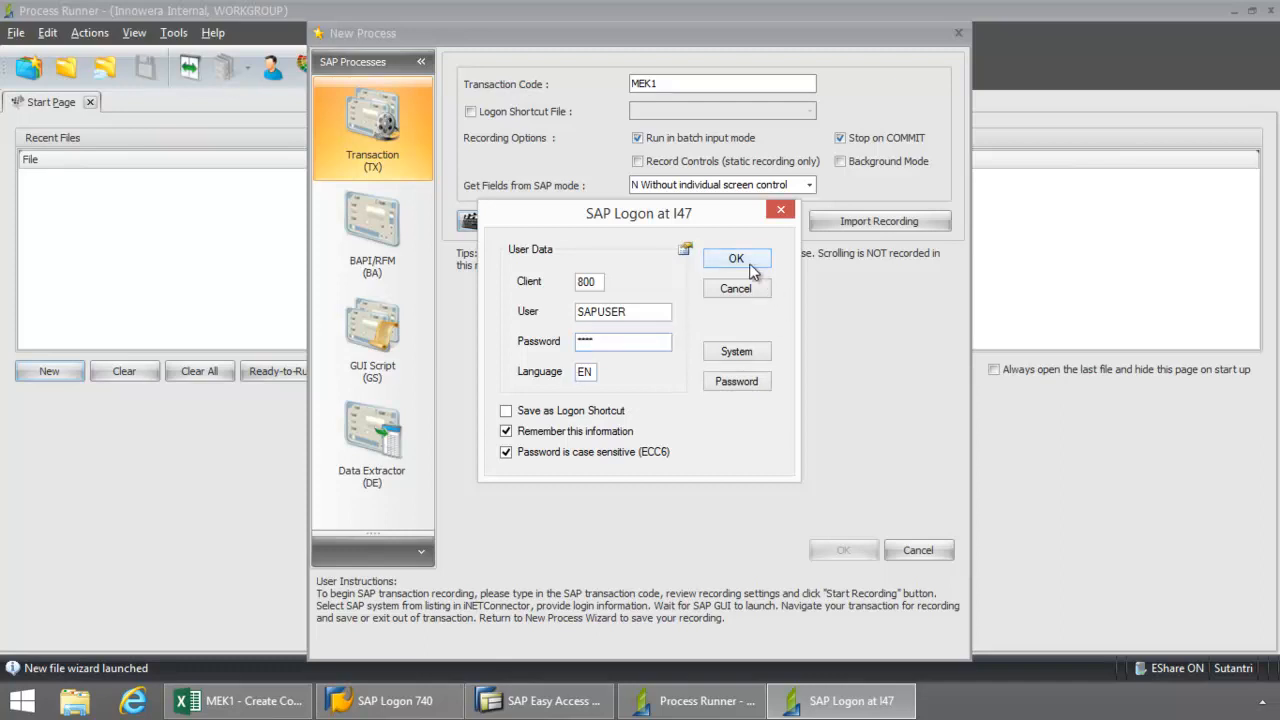
left_click(736, 258)
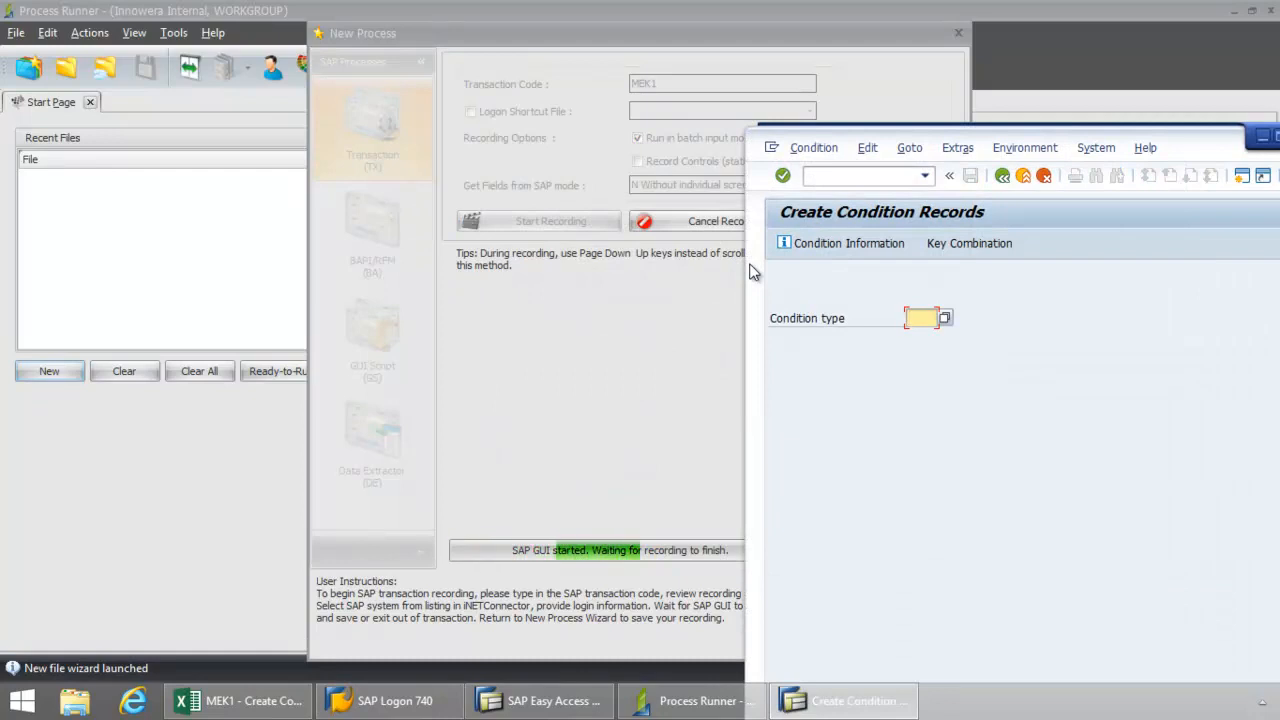
mouse_move(696, 480)
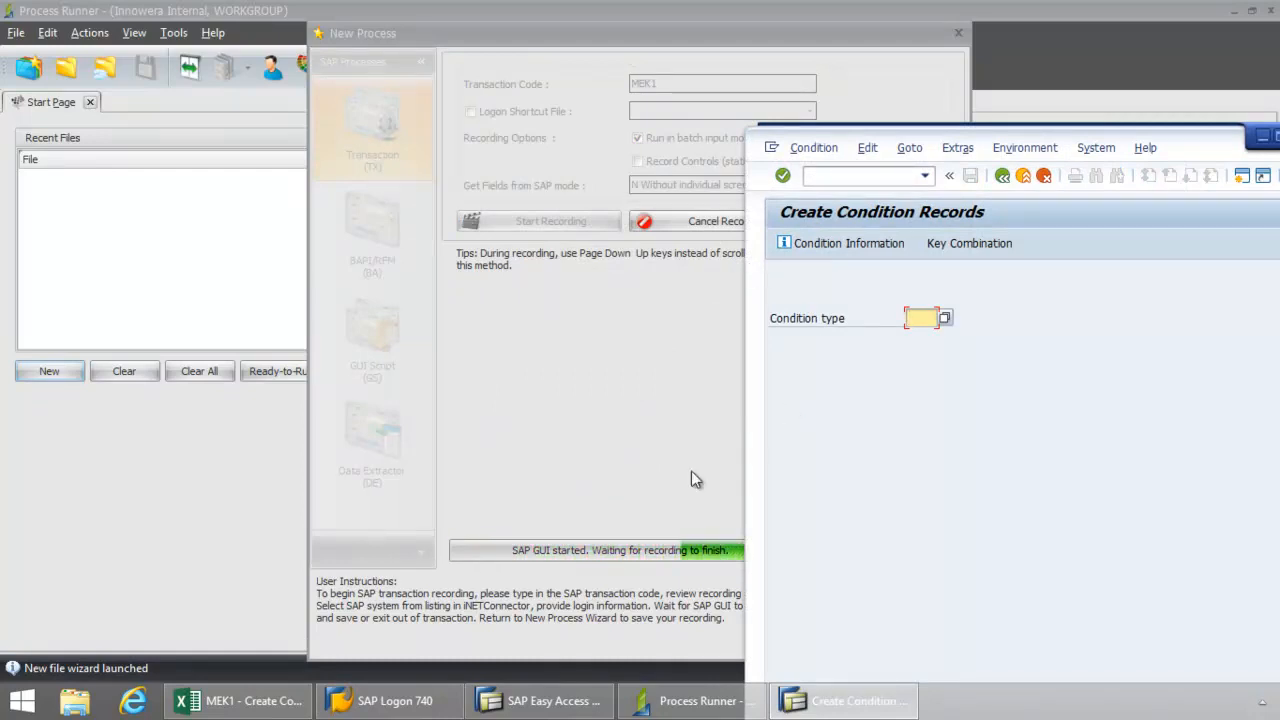
Enter condition type PB00 and choose the Material Info Record (Plant-Specific) key combination
left_click(236, 700)
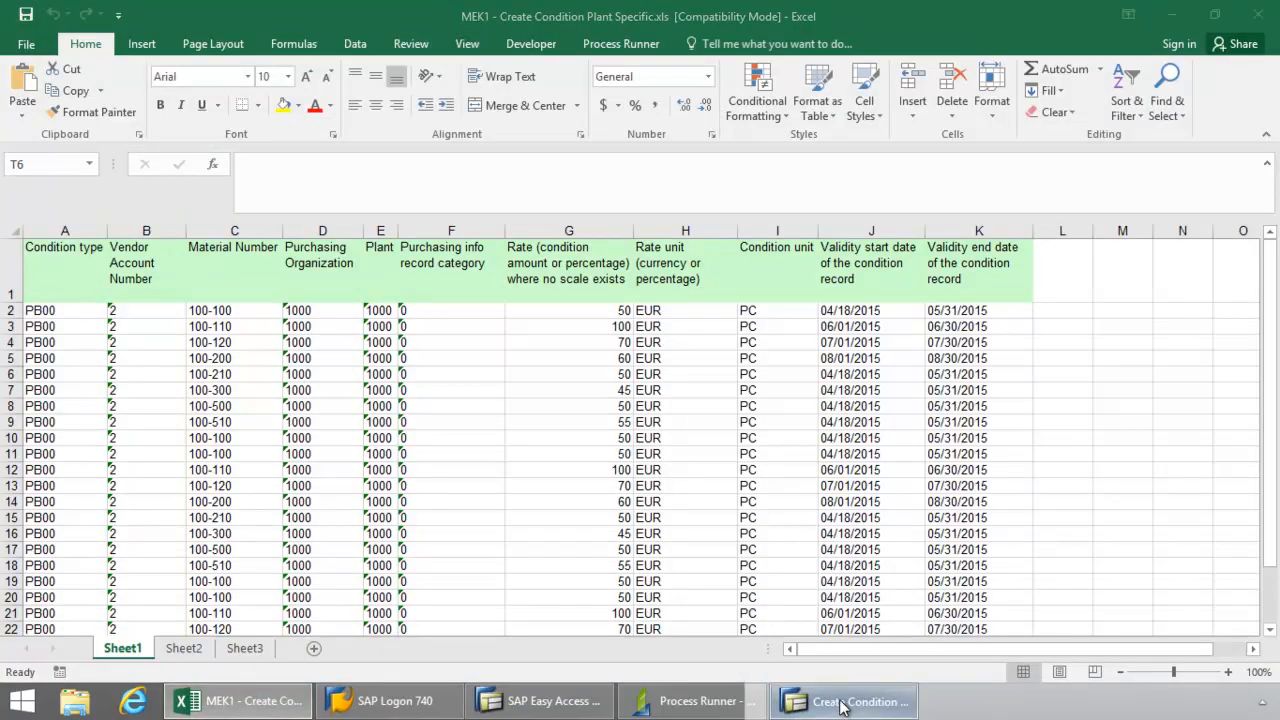
left_click(844, 700)
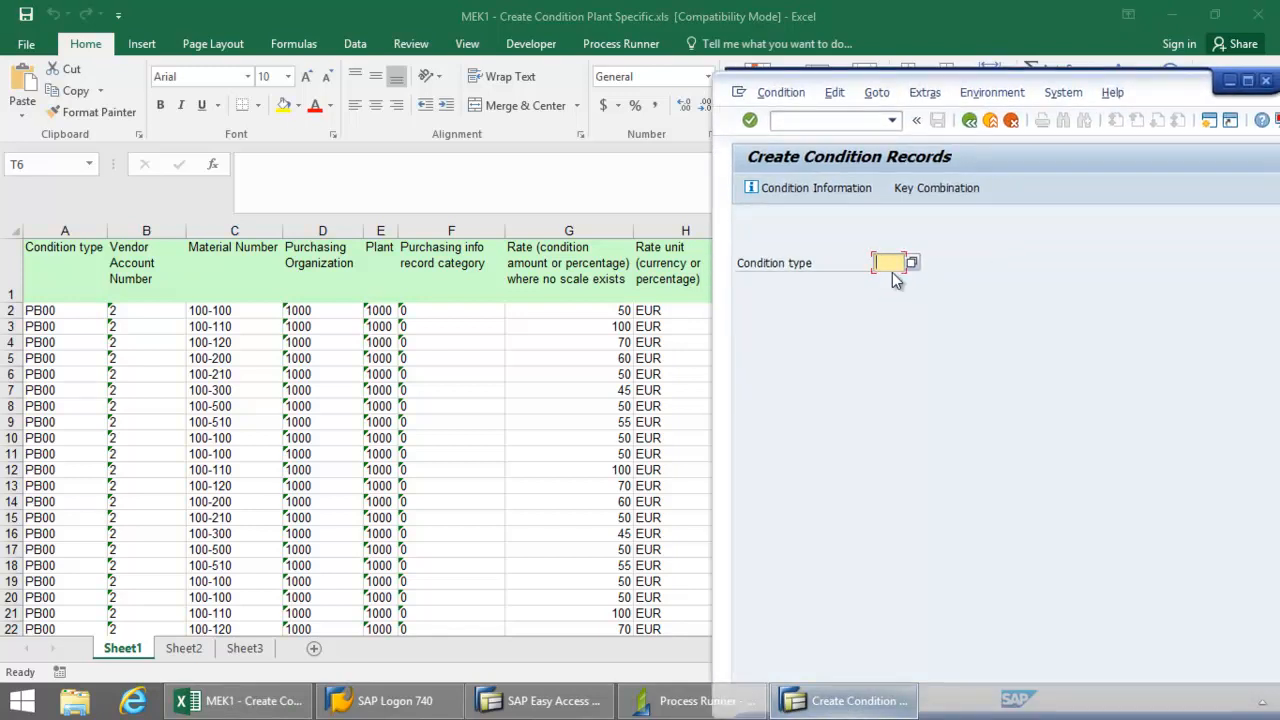
type("PB00")
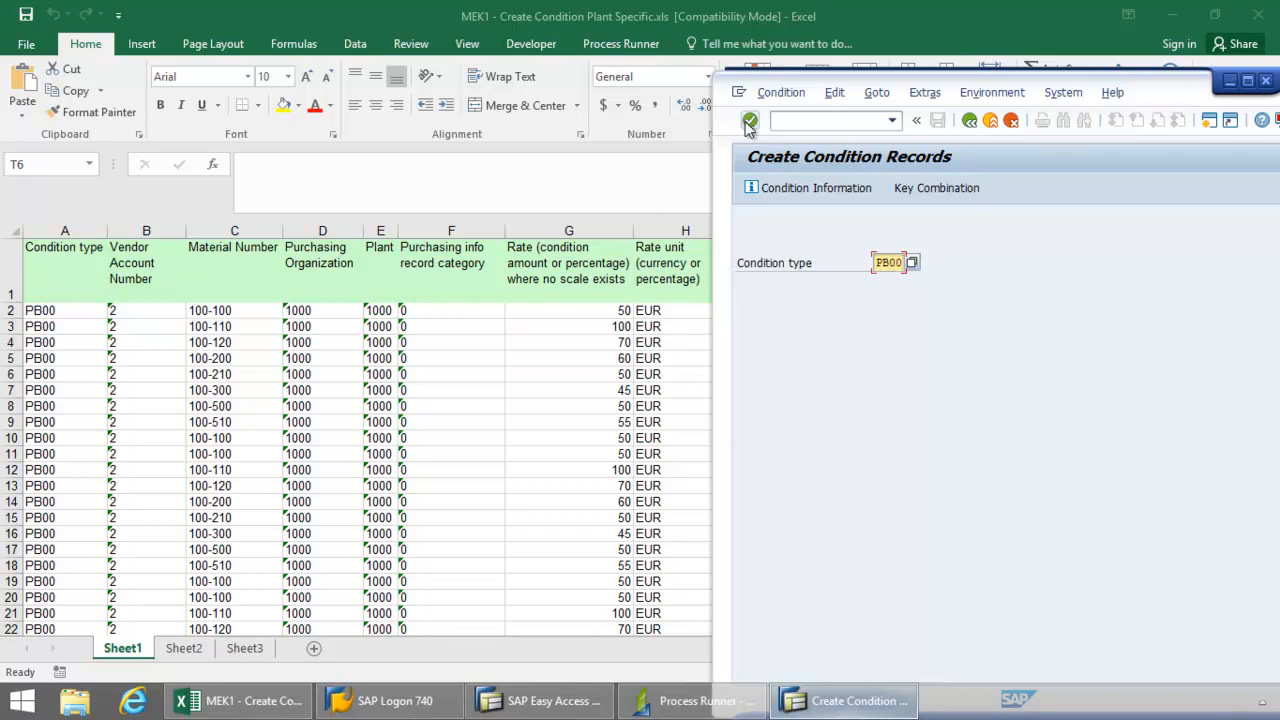
left_click(748, 120)
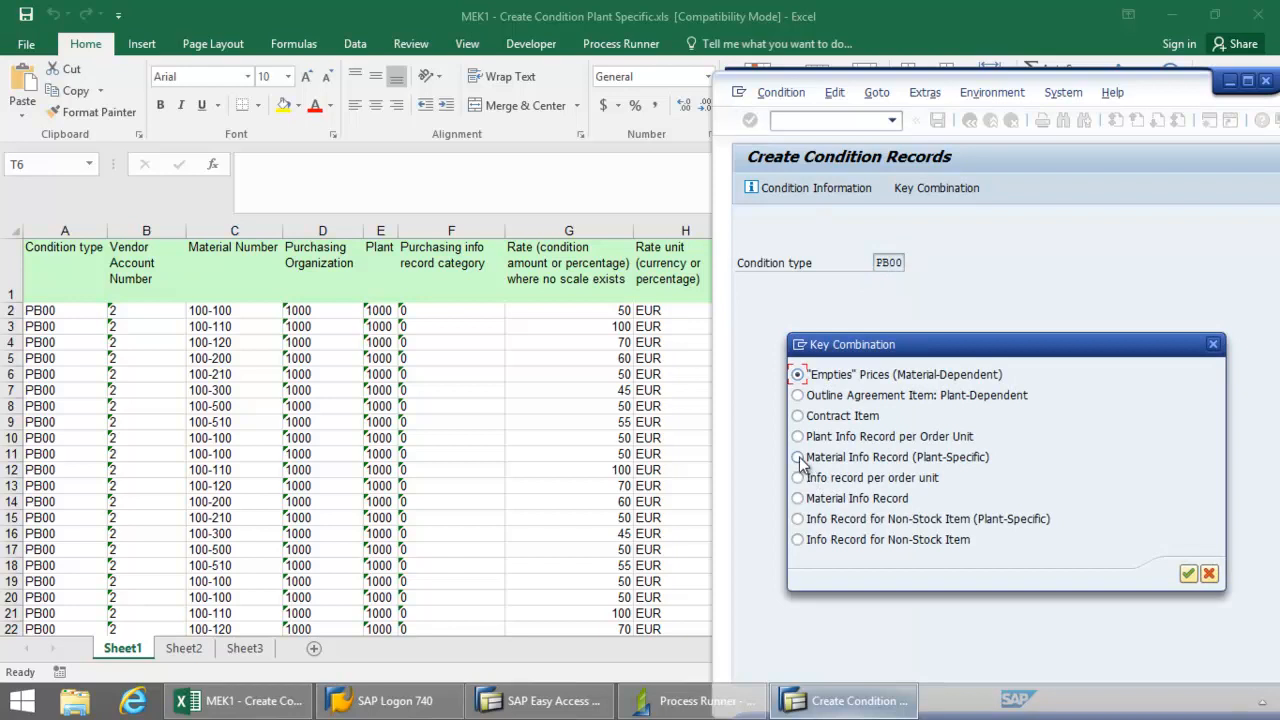
left_click(798, 456)
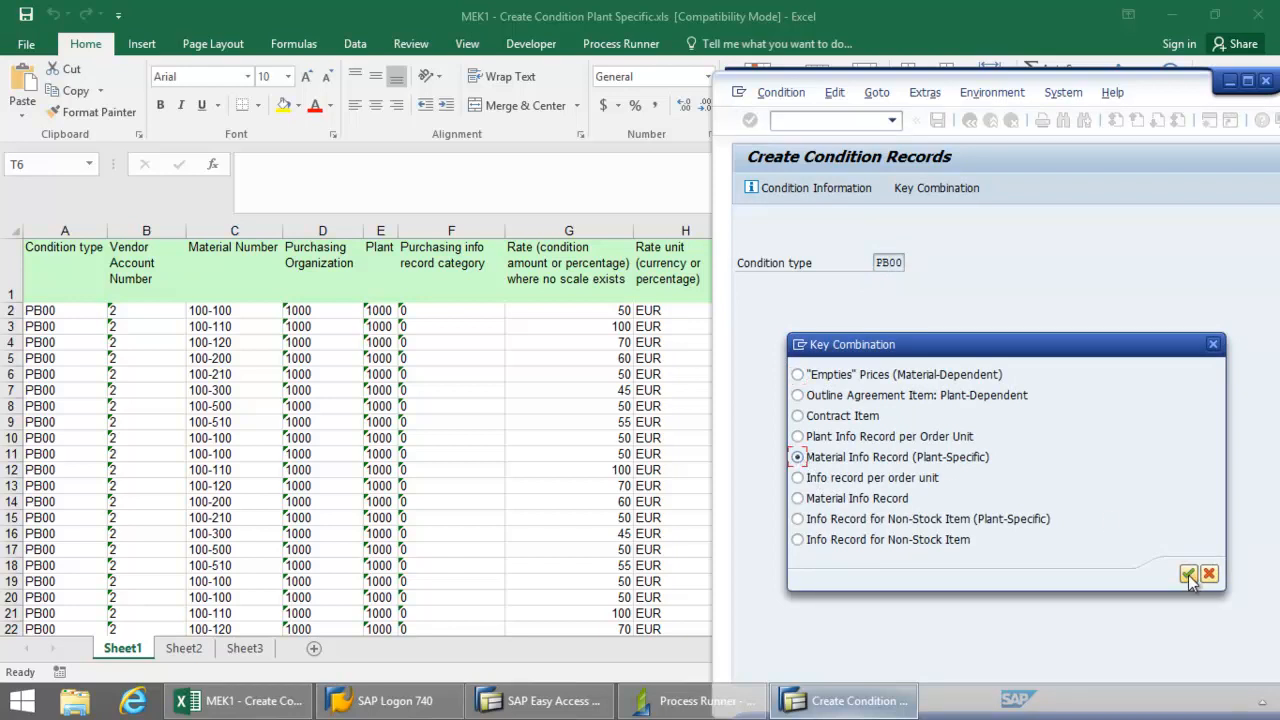
Confirm the key combination and fill vendor 2, material 100-100, purch. org 1000, plant 1000
left_click(1188, 574)
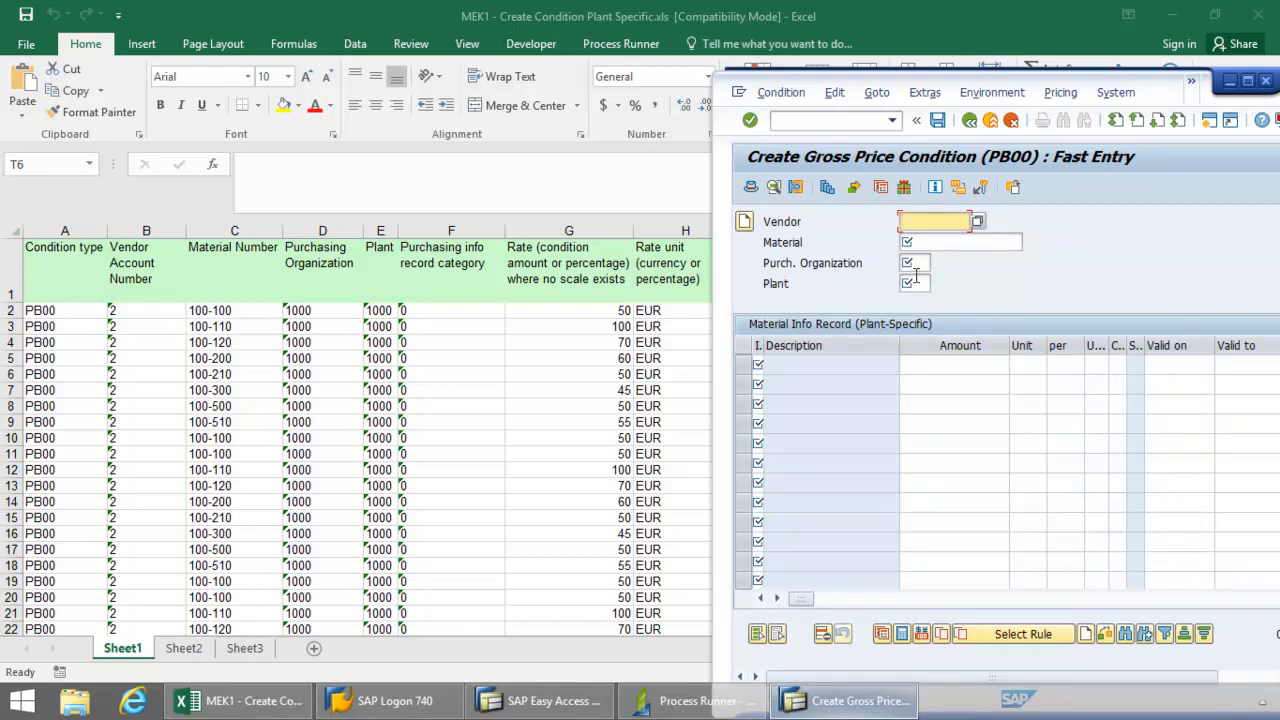
type("2")
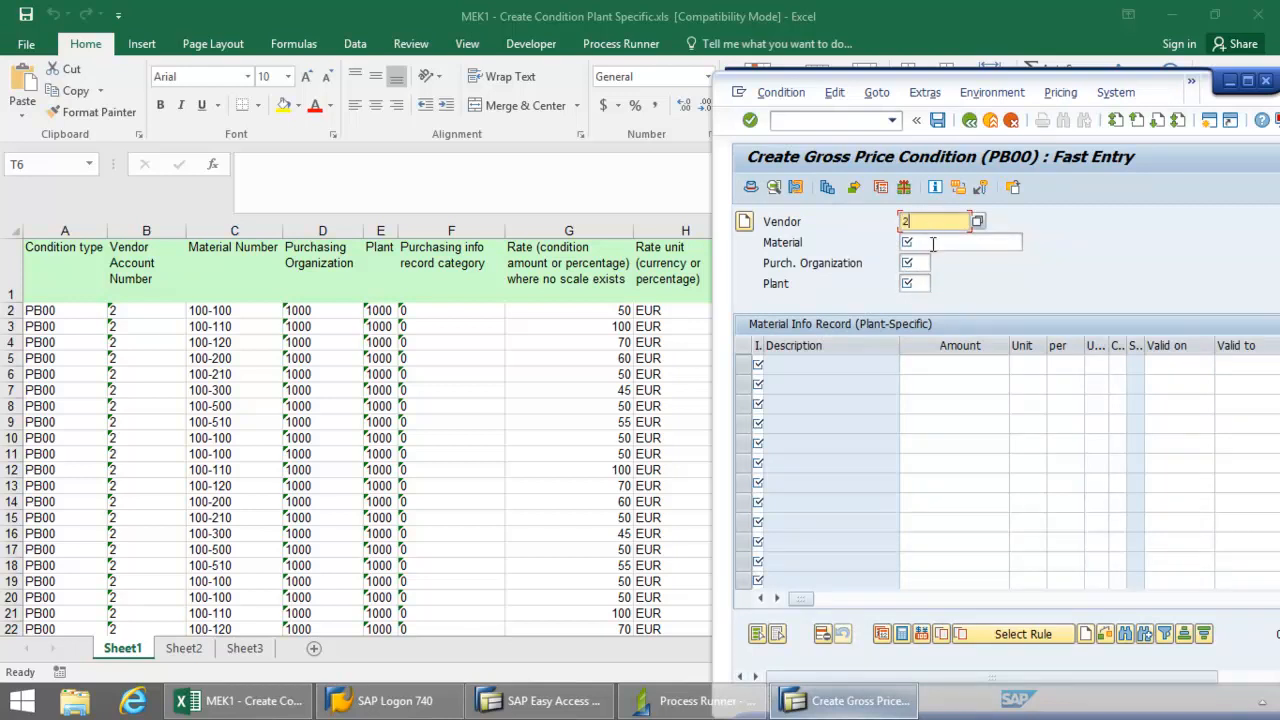
type("100-100")
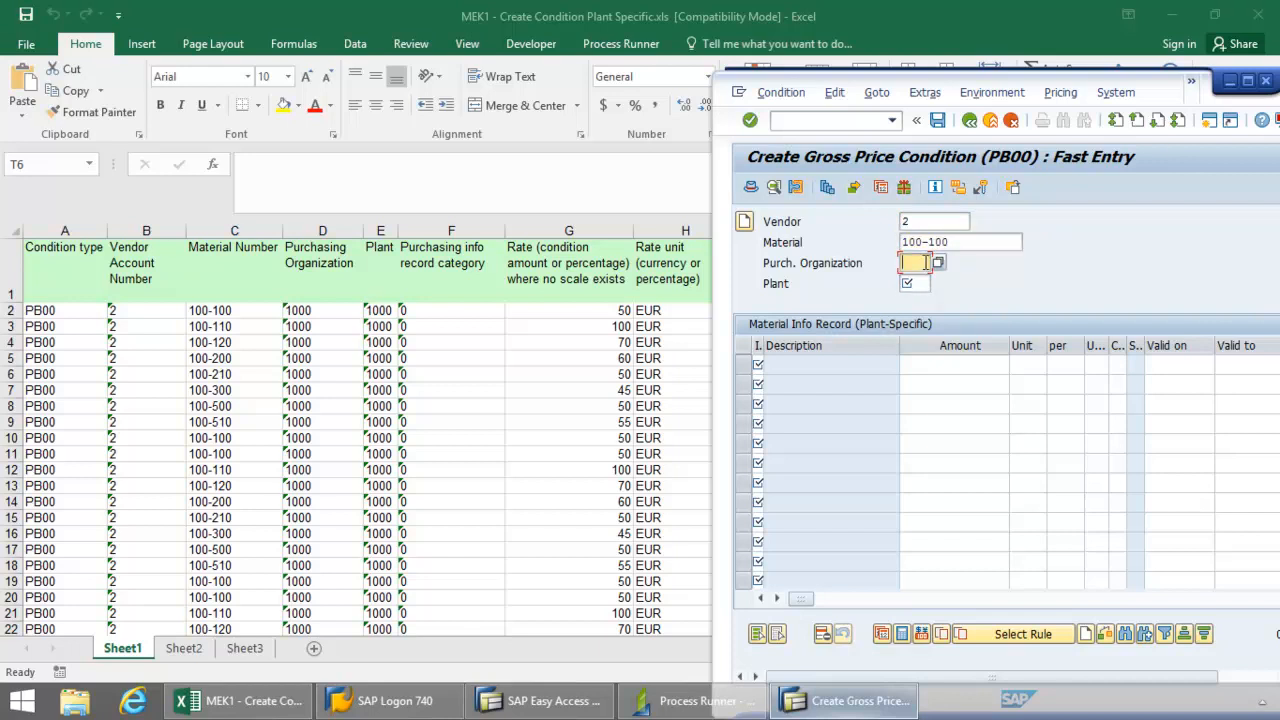
type("1000")
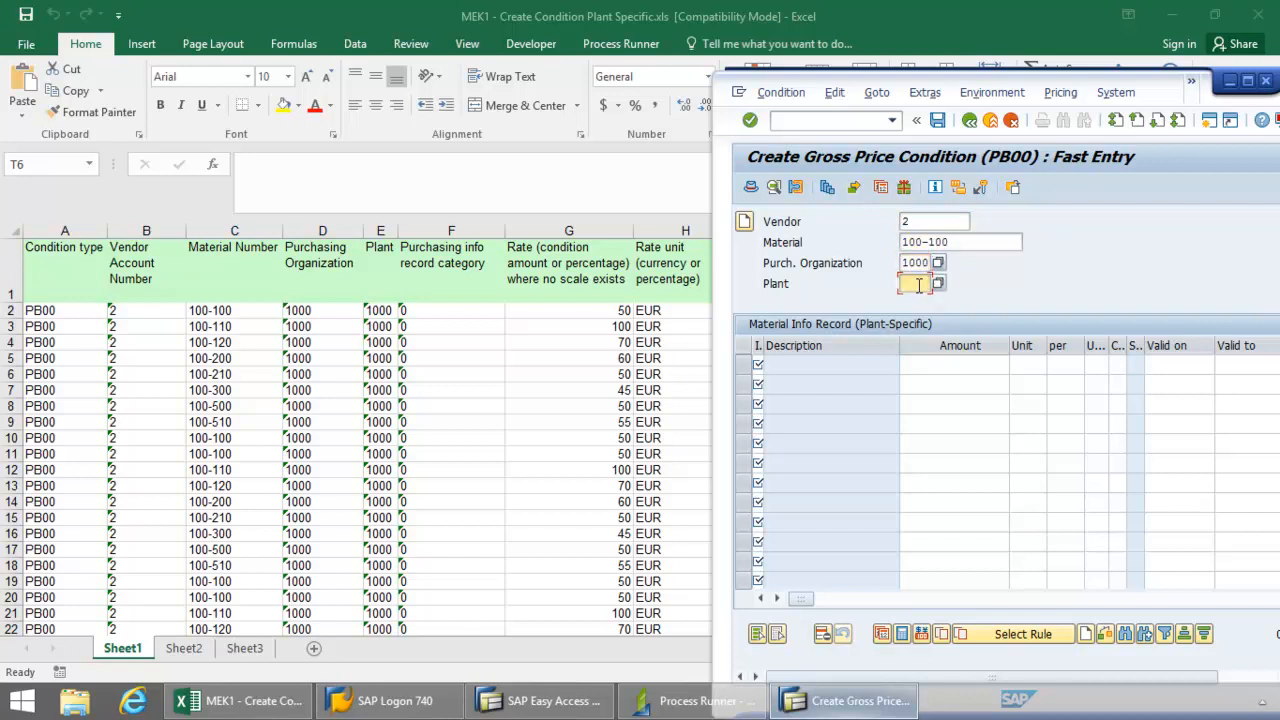
type("1000")
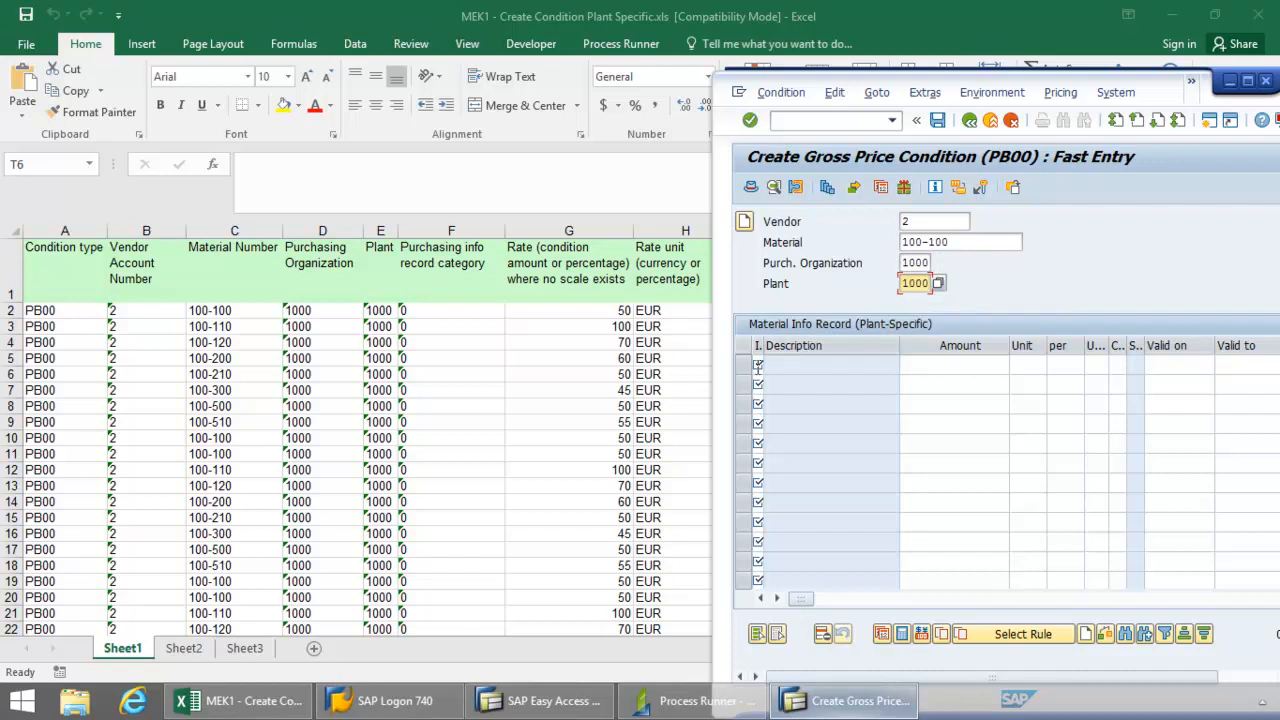
left_click(776, 364)
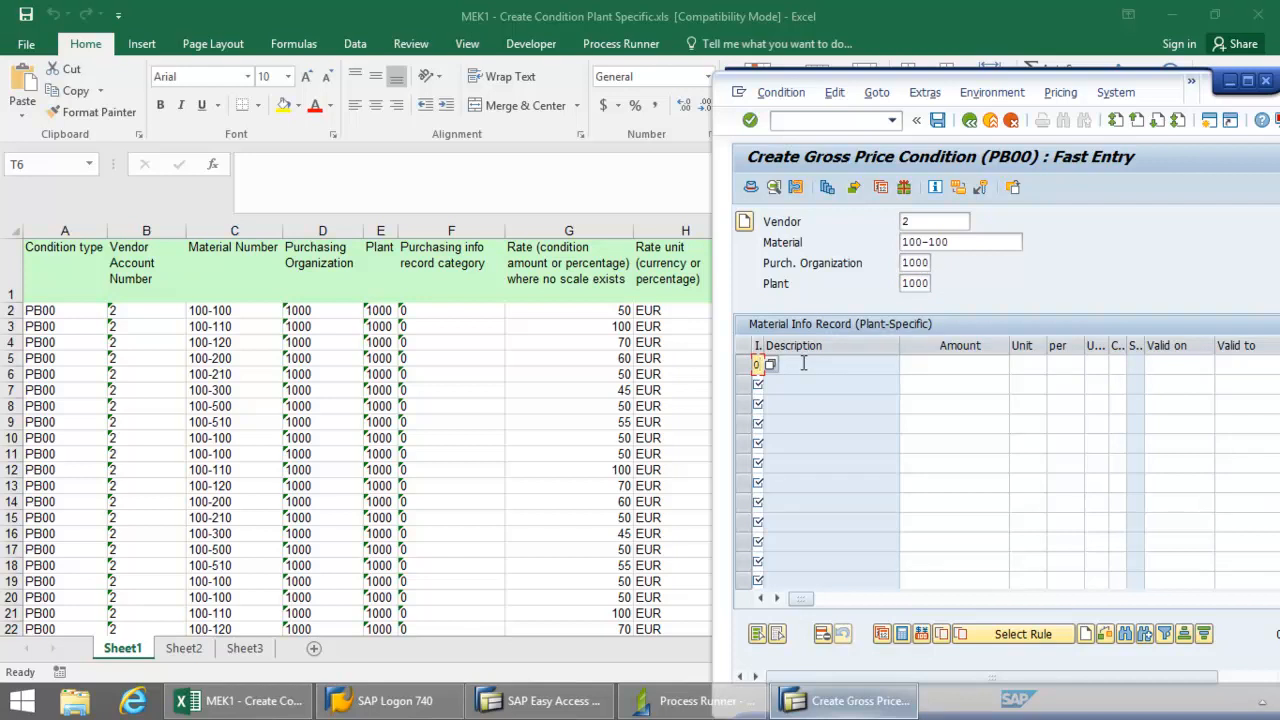
Enter price 50 EUR per PC valid from 04/18/2015 and save the condition record
left_click(956, 364)
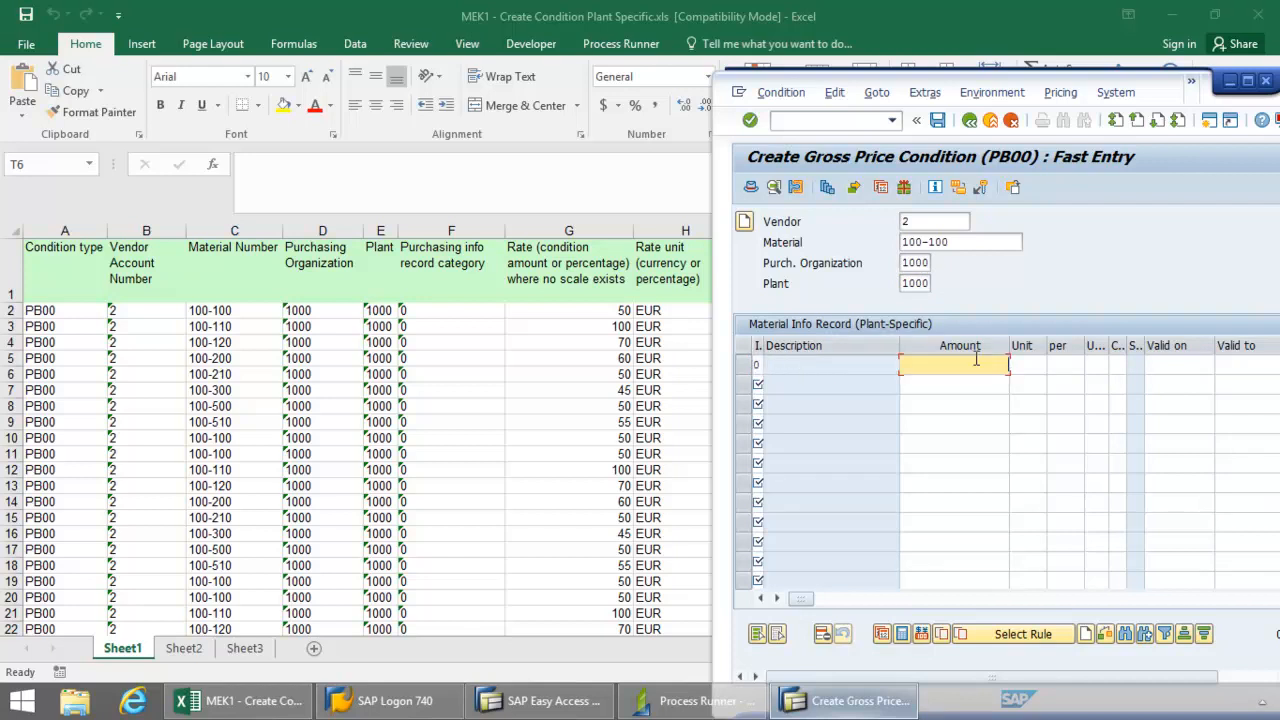
type("50")
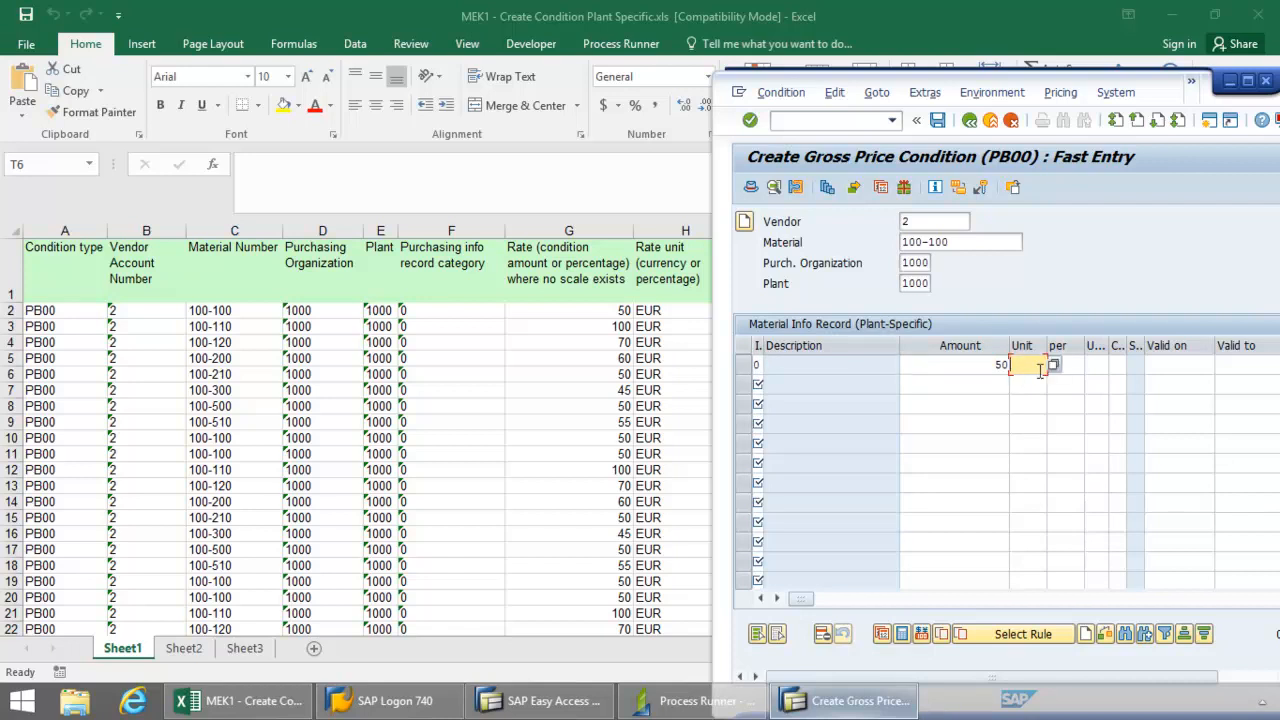
type("EUR")
left_click(1096, 364)
type("P")
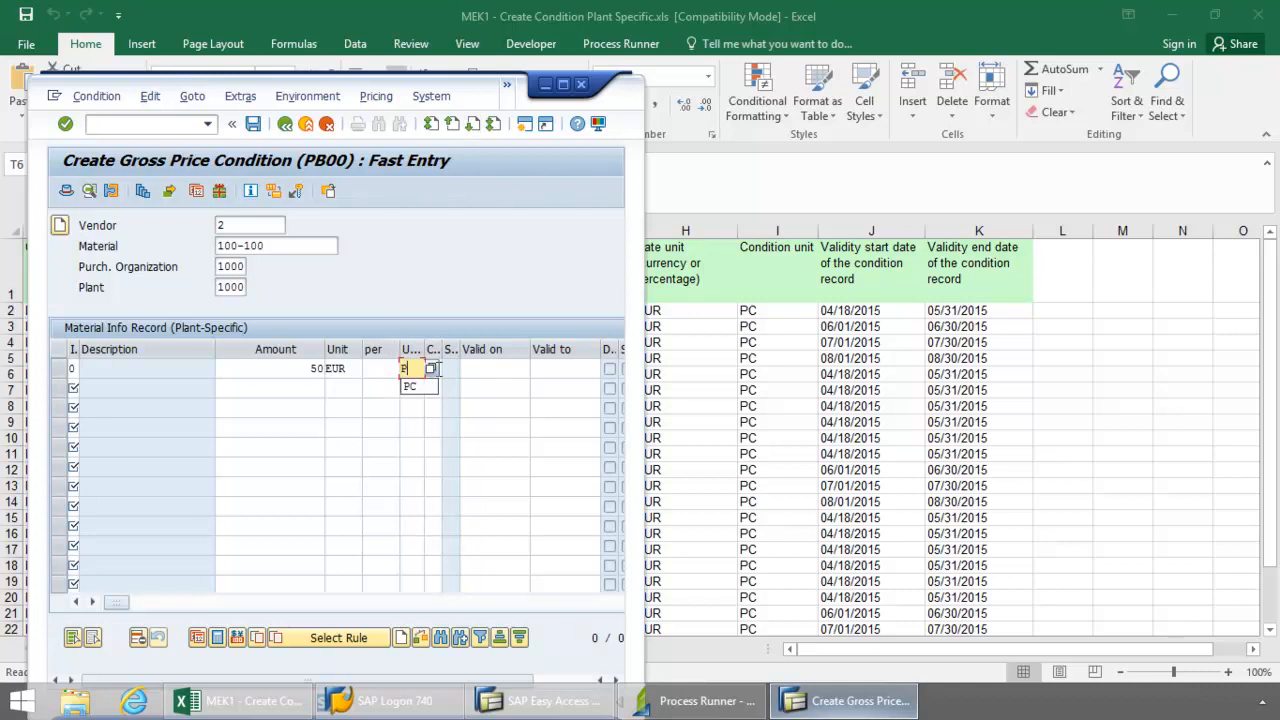
left_click(410, 386)
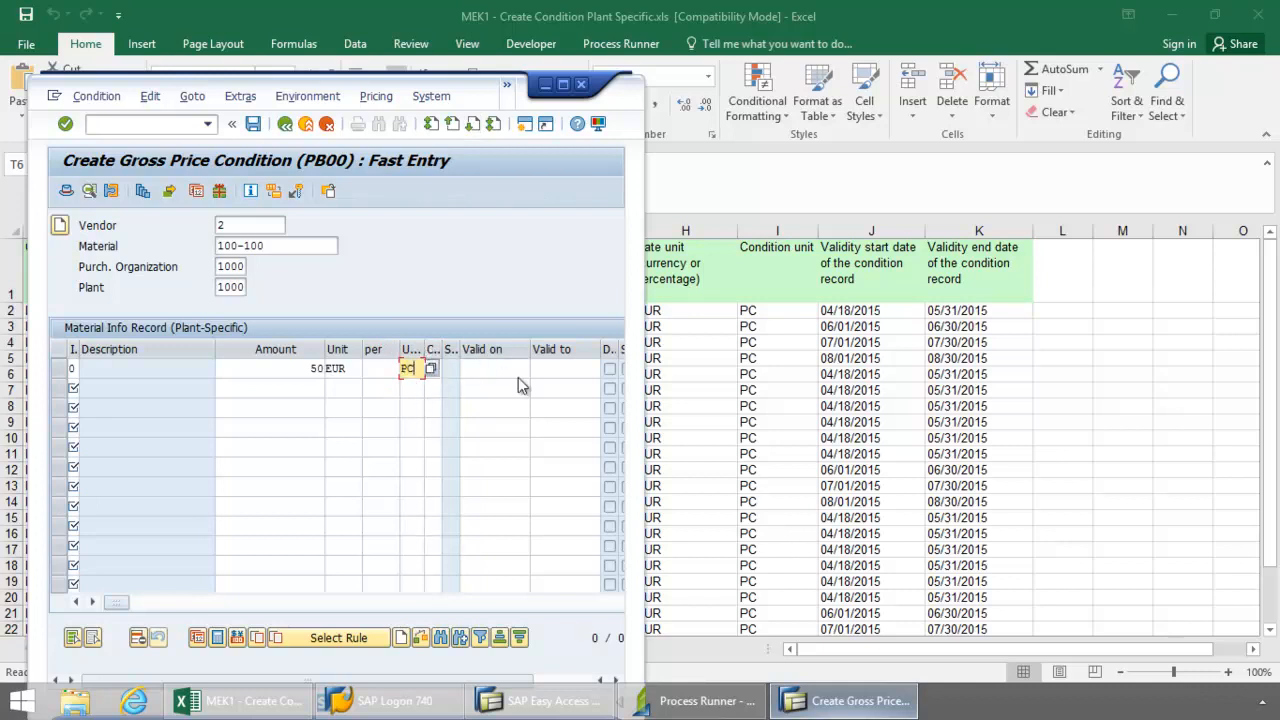
left_click(490, 368)
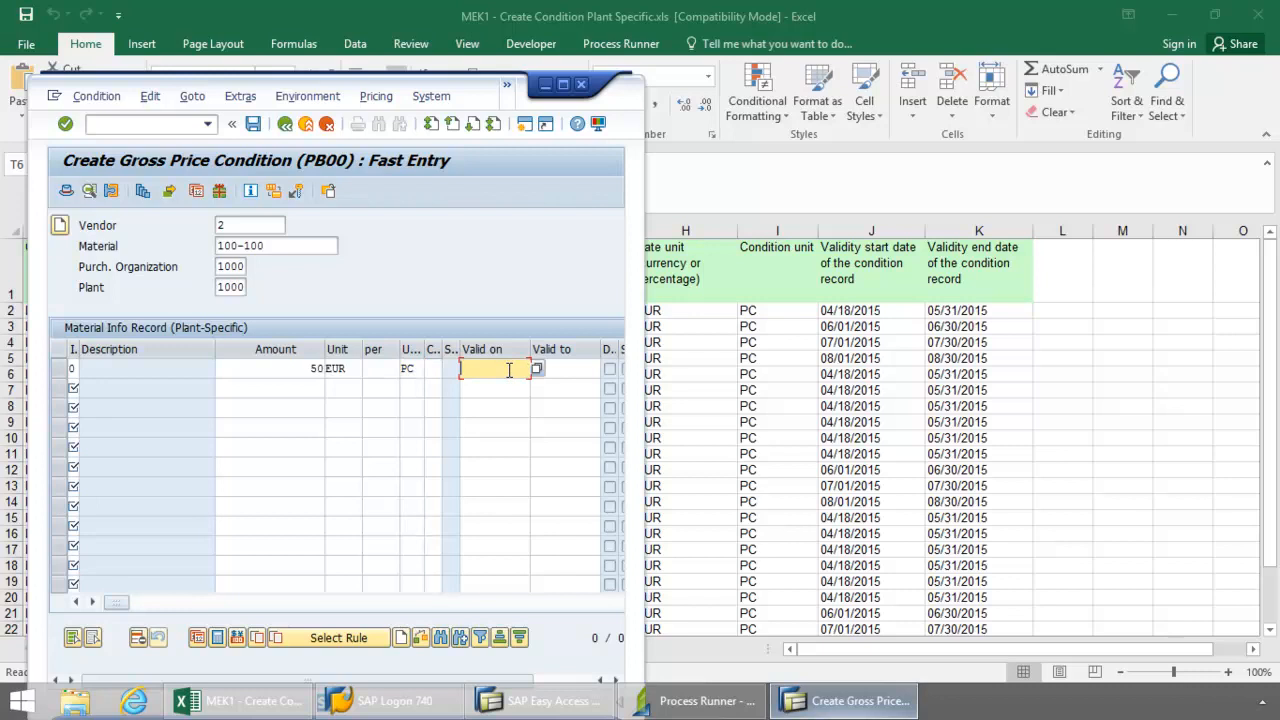
type("04/18/2015")
left_click(564, 368)
type("05/31/2015")
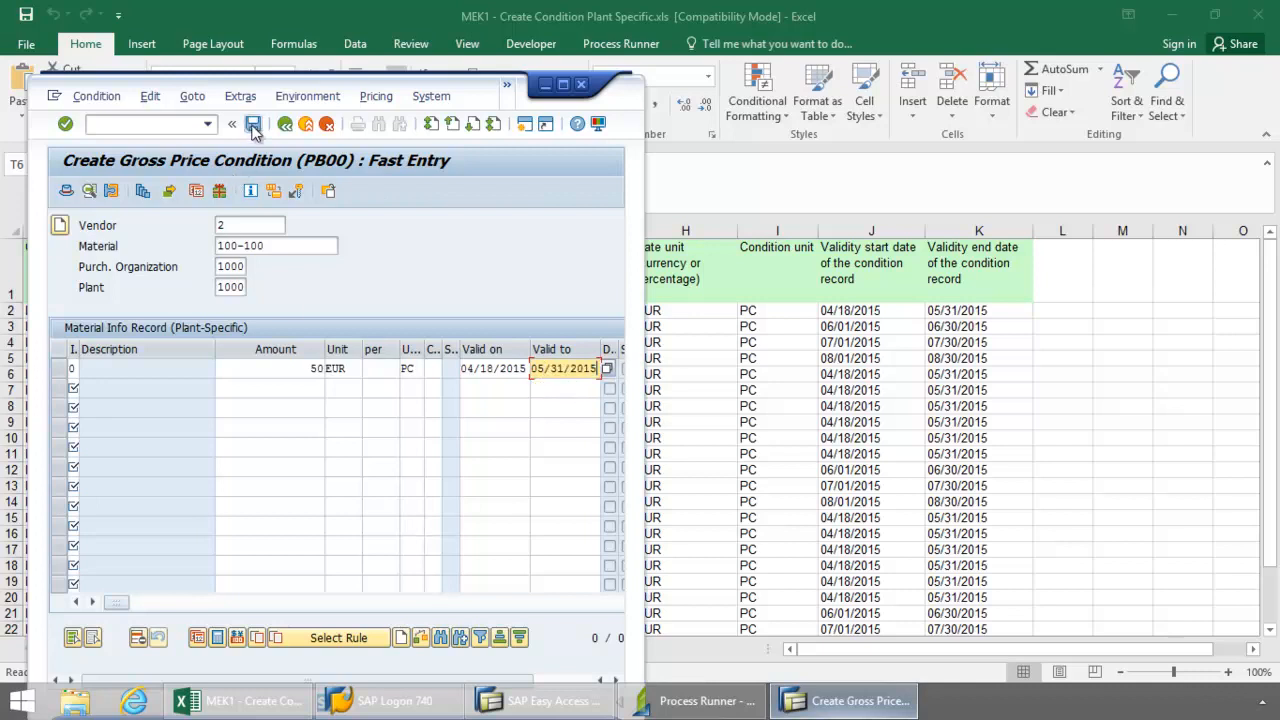
left_click(690, 700)
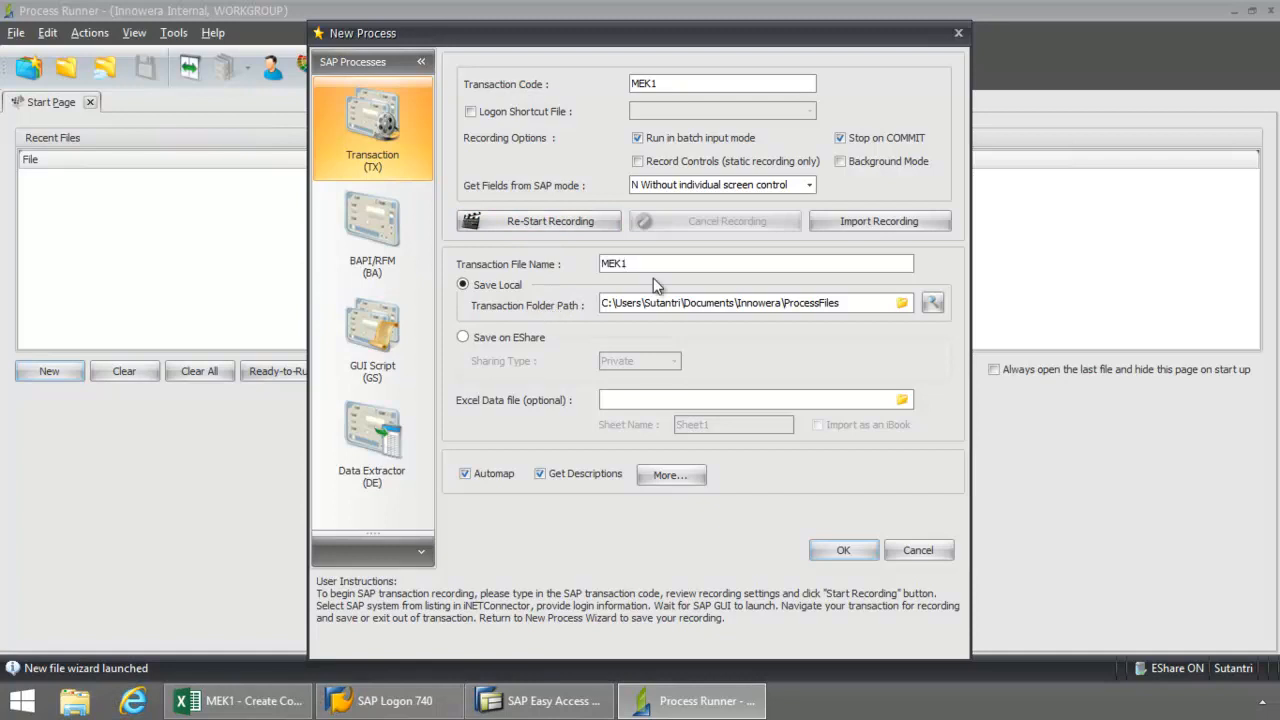
mouse_move(664, 336)
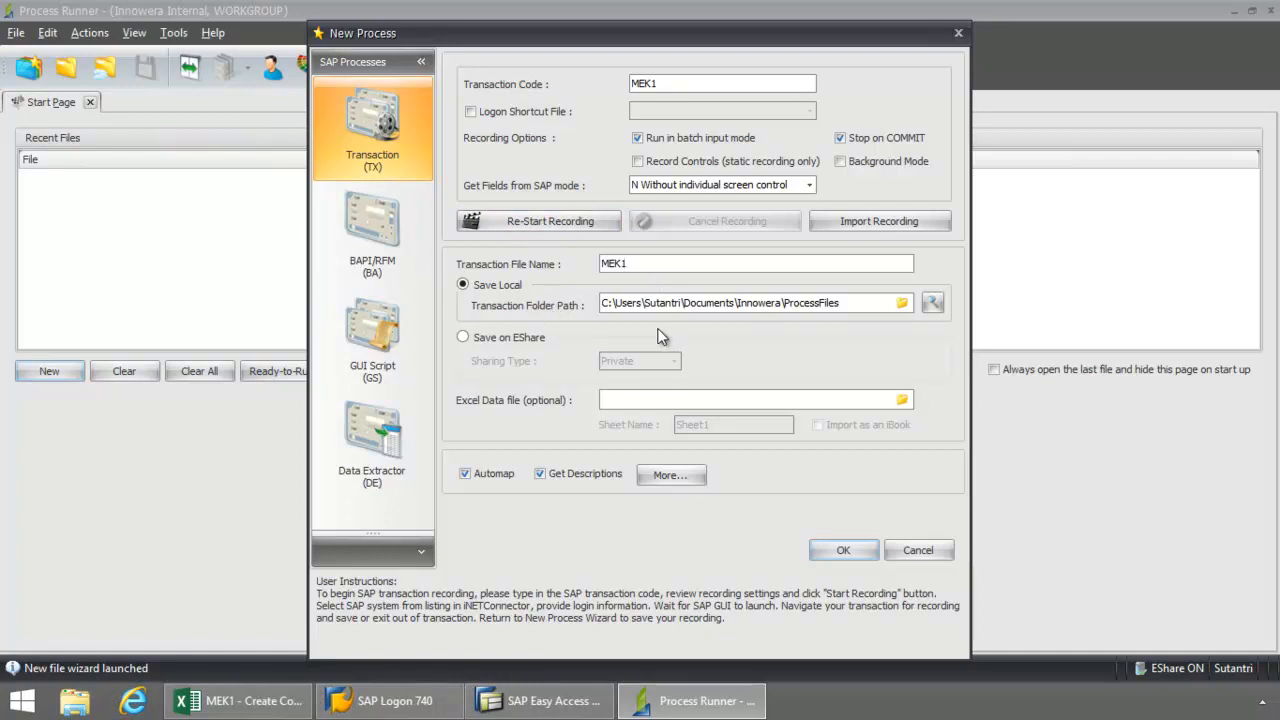
mouse_move(810, 332)
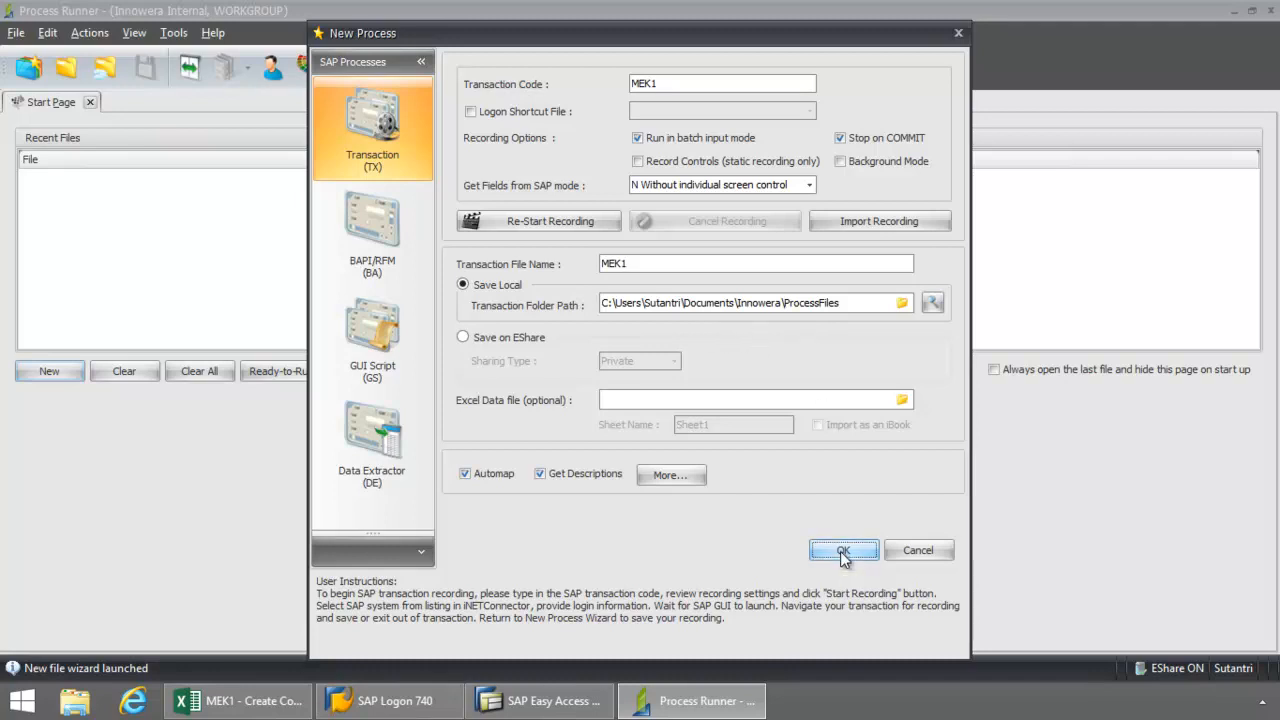
Save the MEK1 recording, overwriting the existing transaction file
left_click(844, 550)
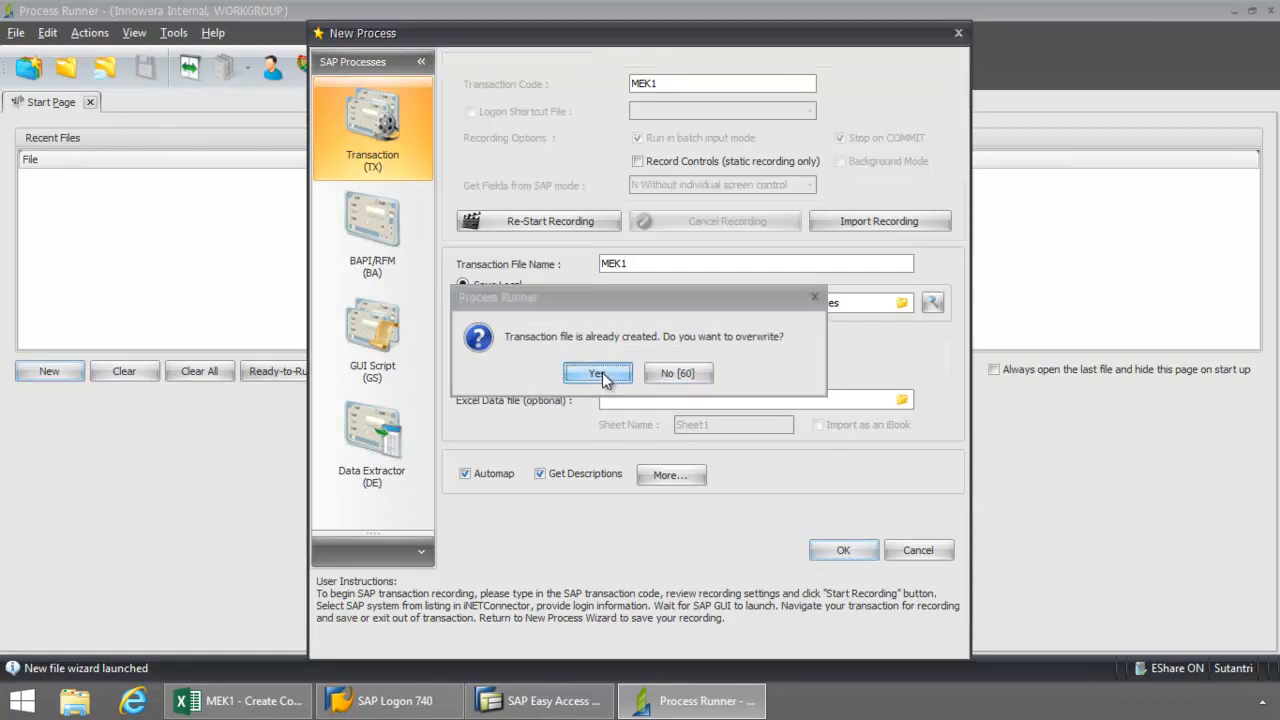
left_click(596, 374)
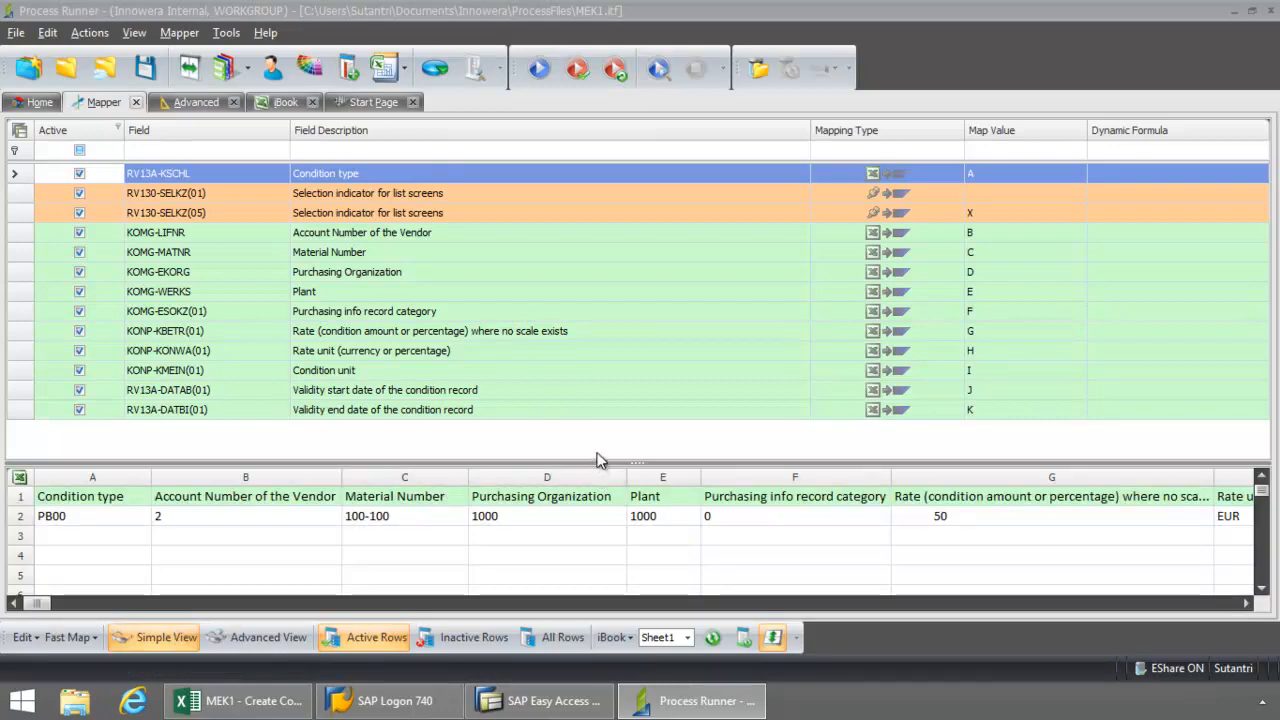
mouse_move(630, 444)
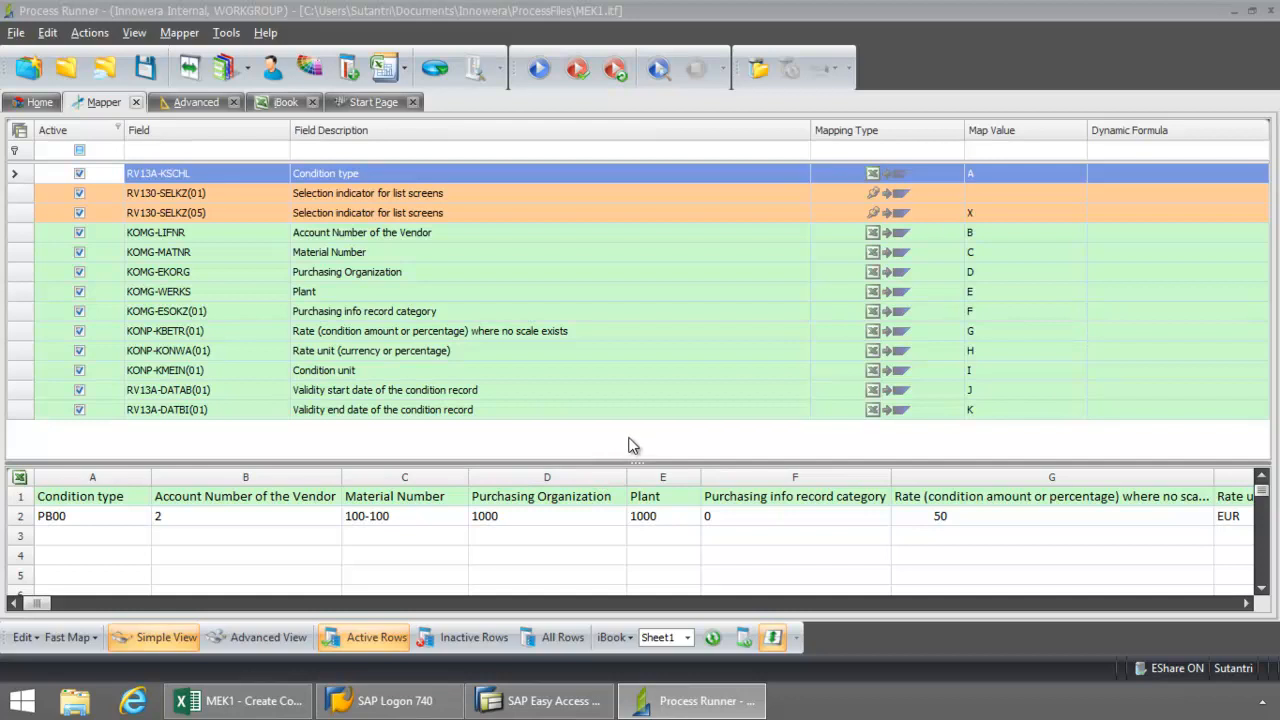
mouse_move(636, 444)
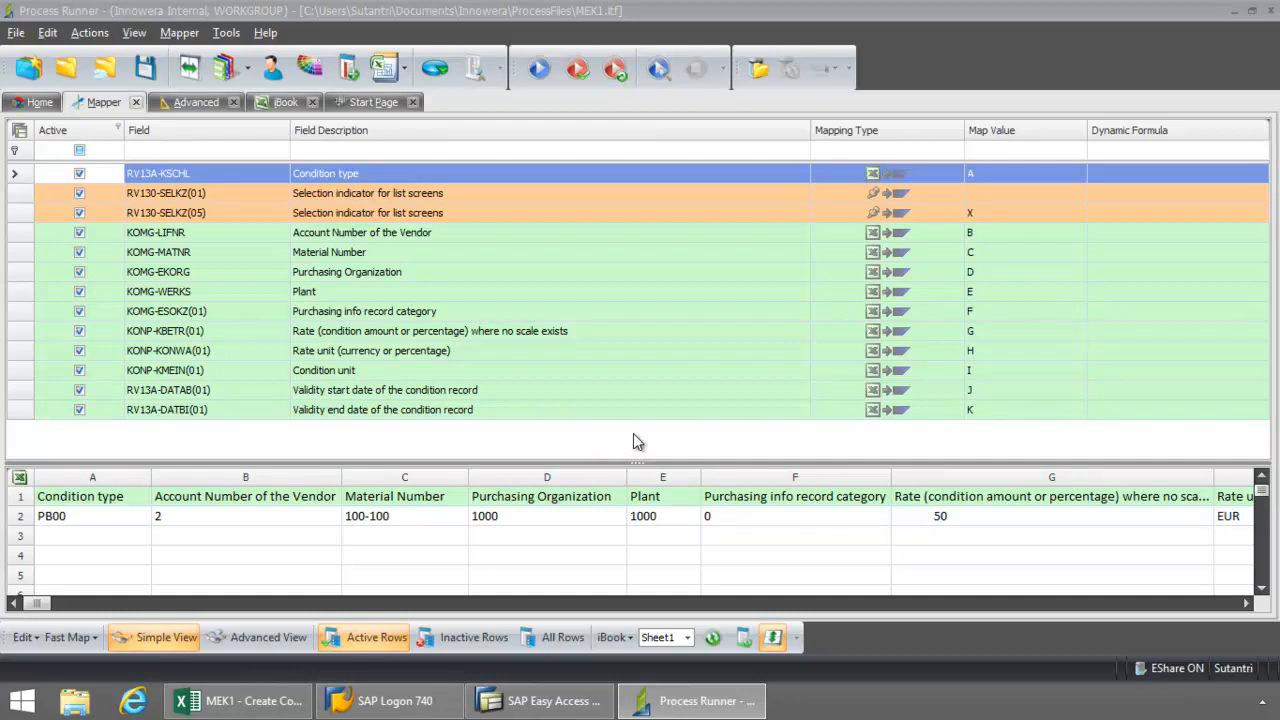
mouse_move(636, 444)
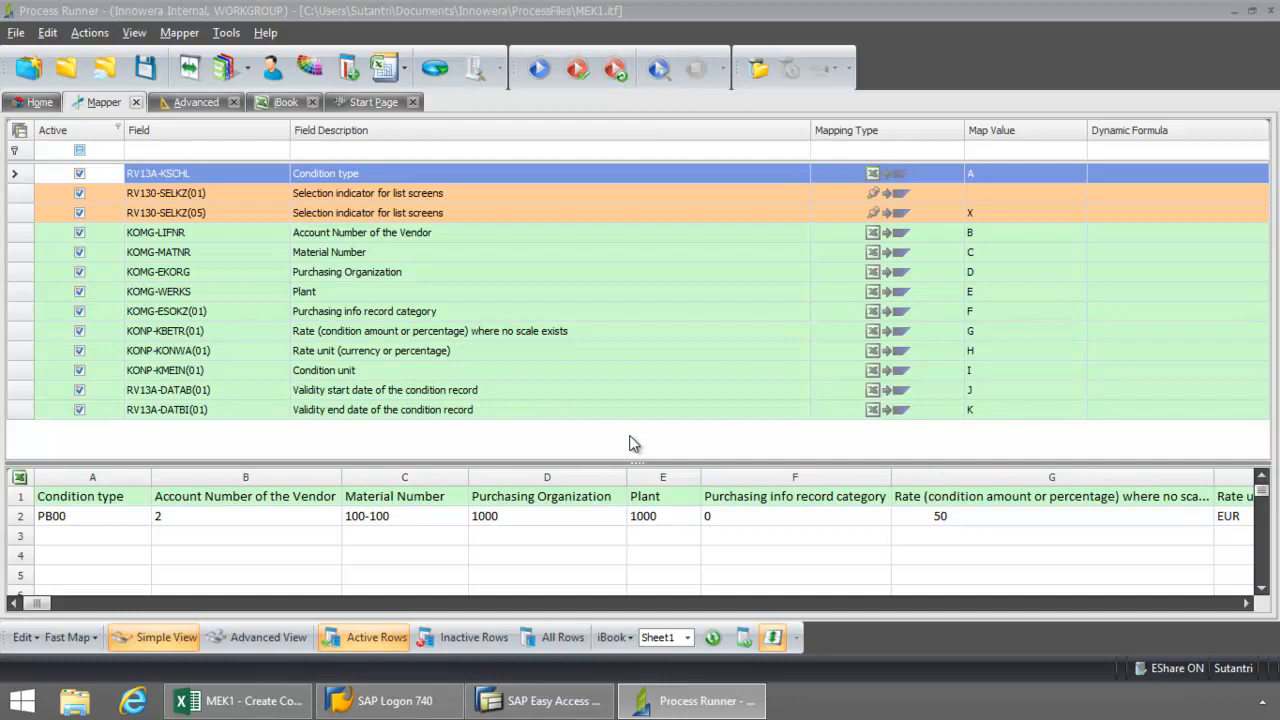
mouse_move(632, 642)
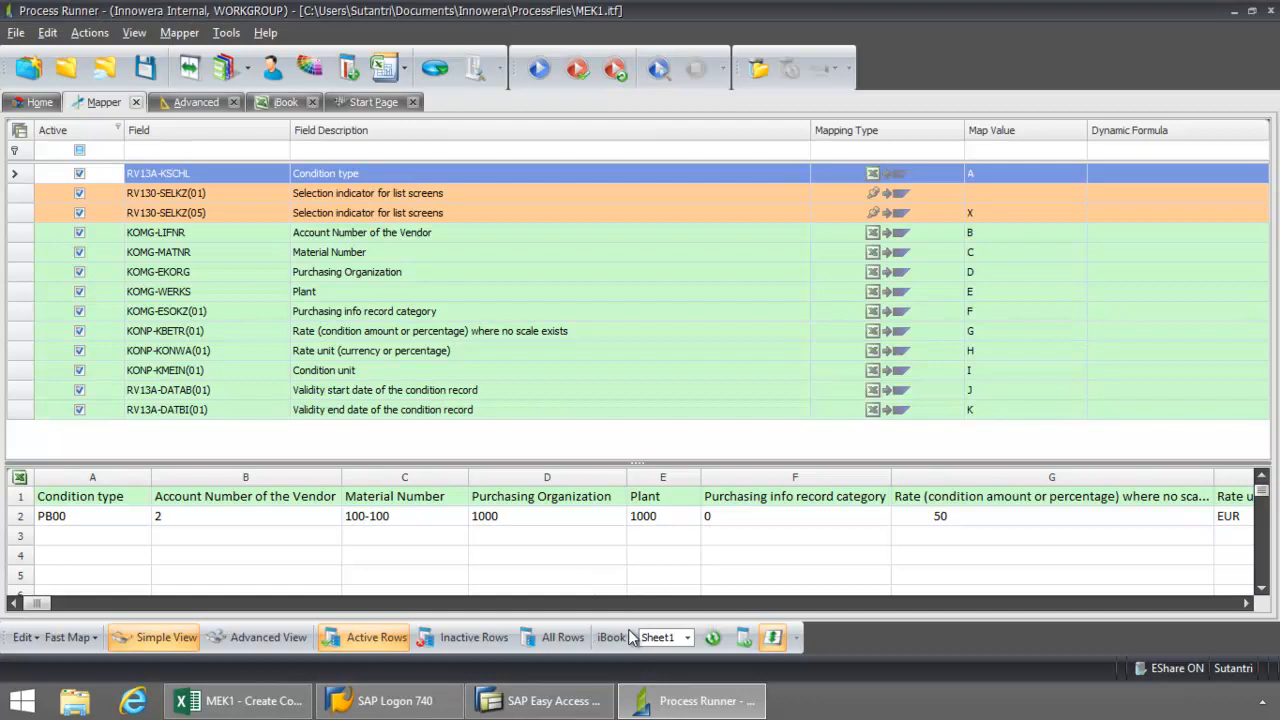
Link MEK1 - Create Condition Plant Specific.xls as the external Excel data source
left_click(612, 636)
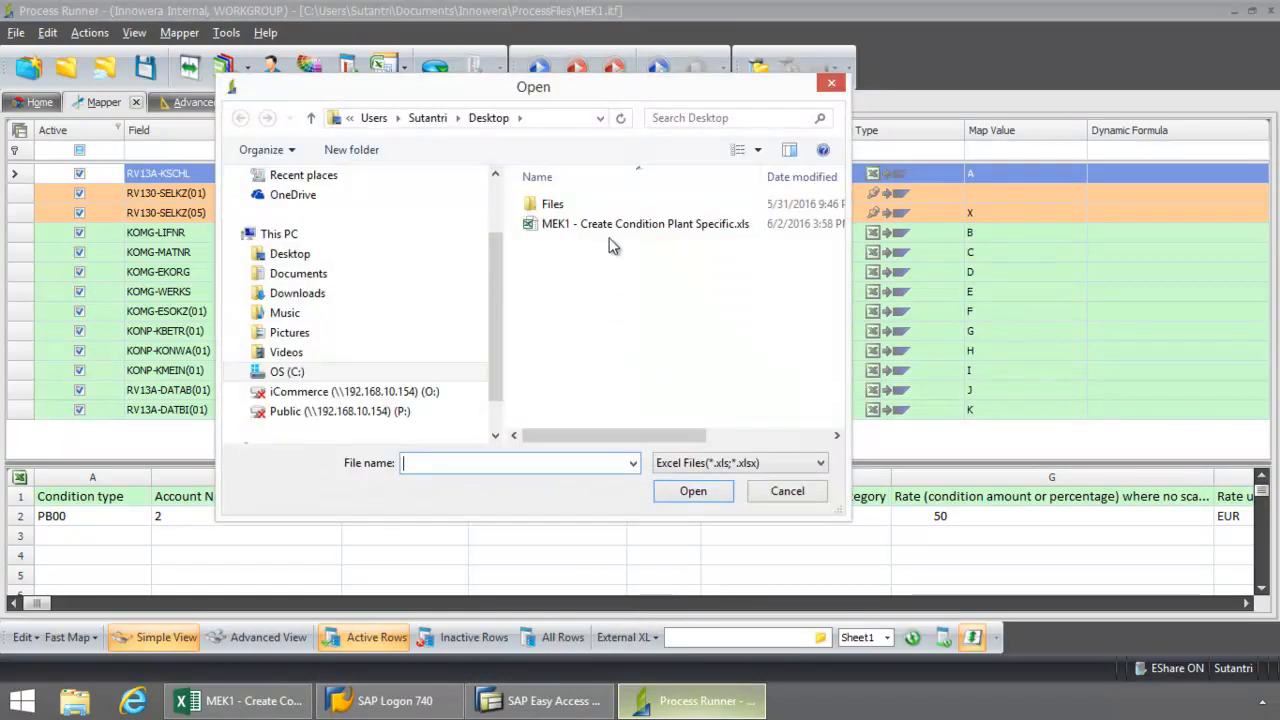
left_click(644, 224)
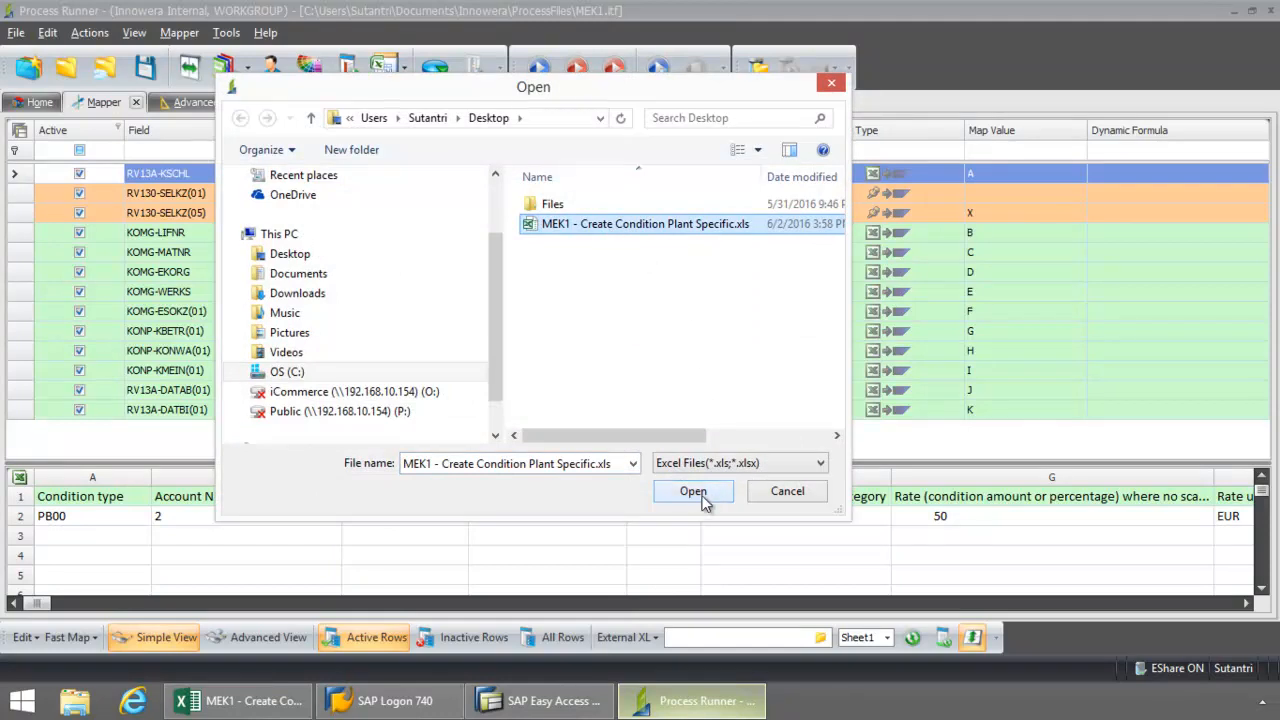
left_click(692, 492)
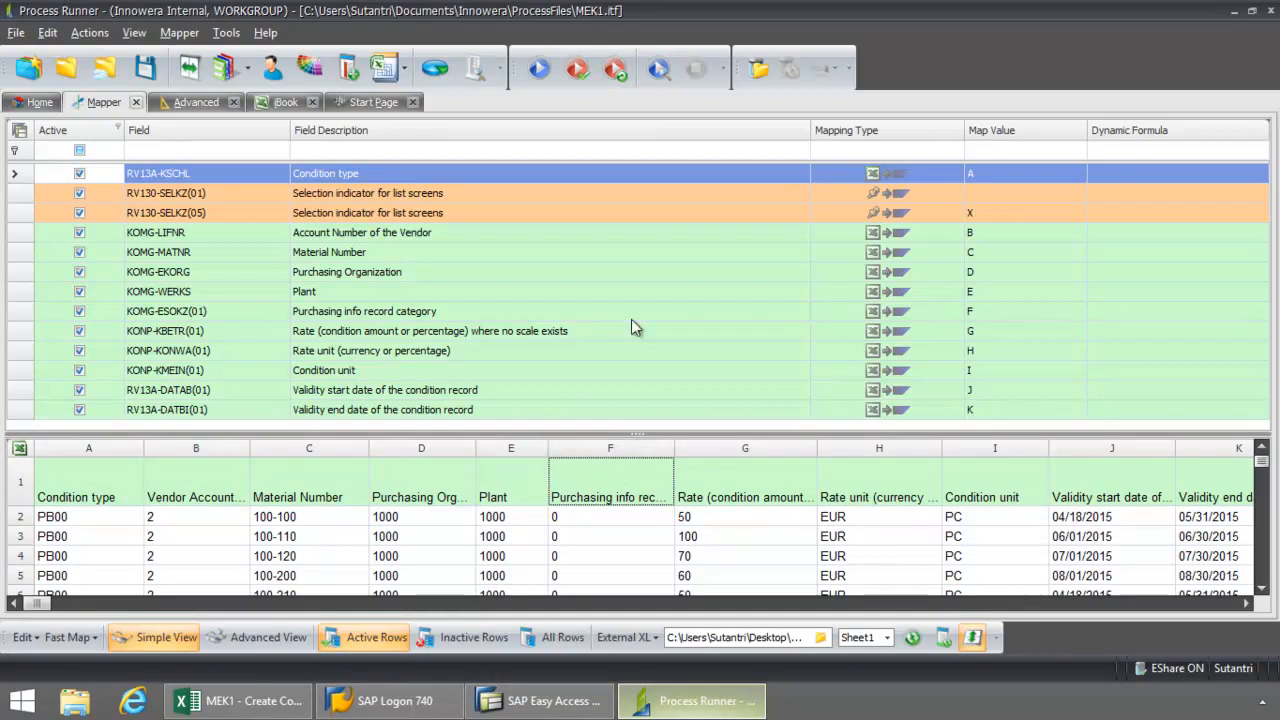
mouse_move(400, 180)
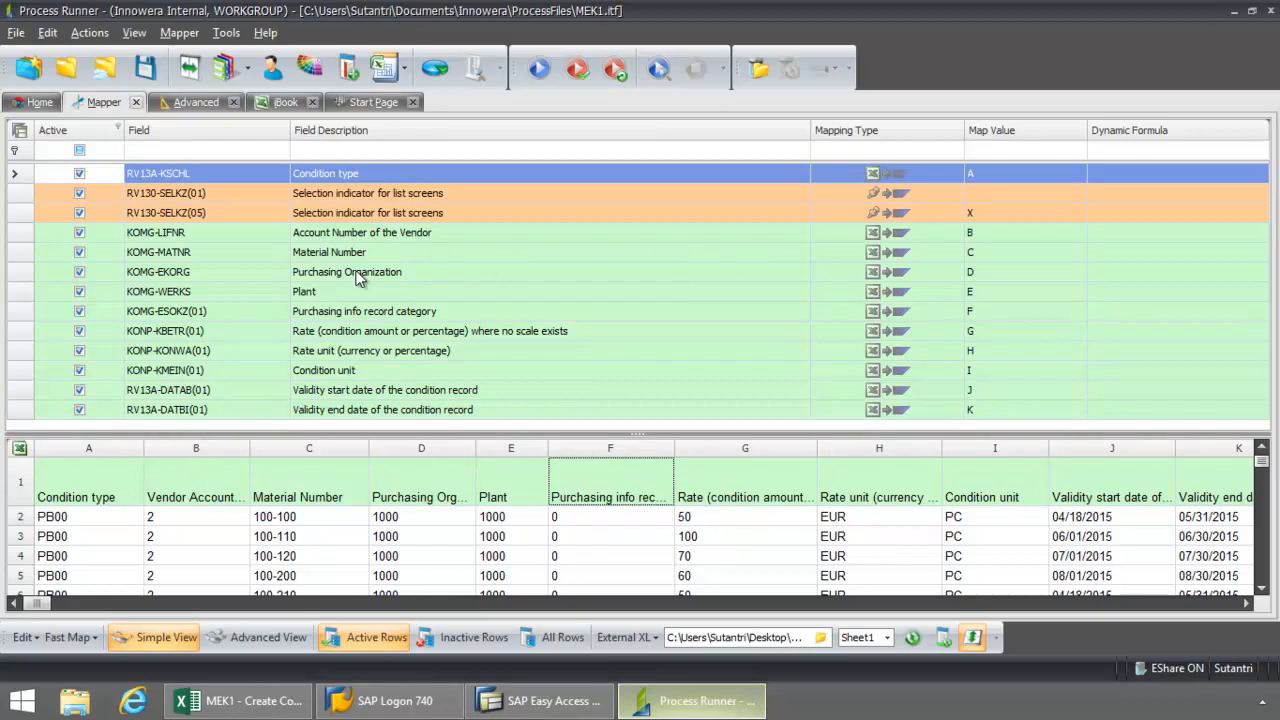
mouse_move(358, 258)
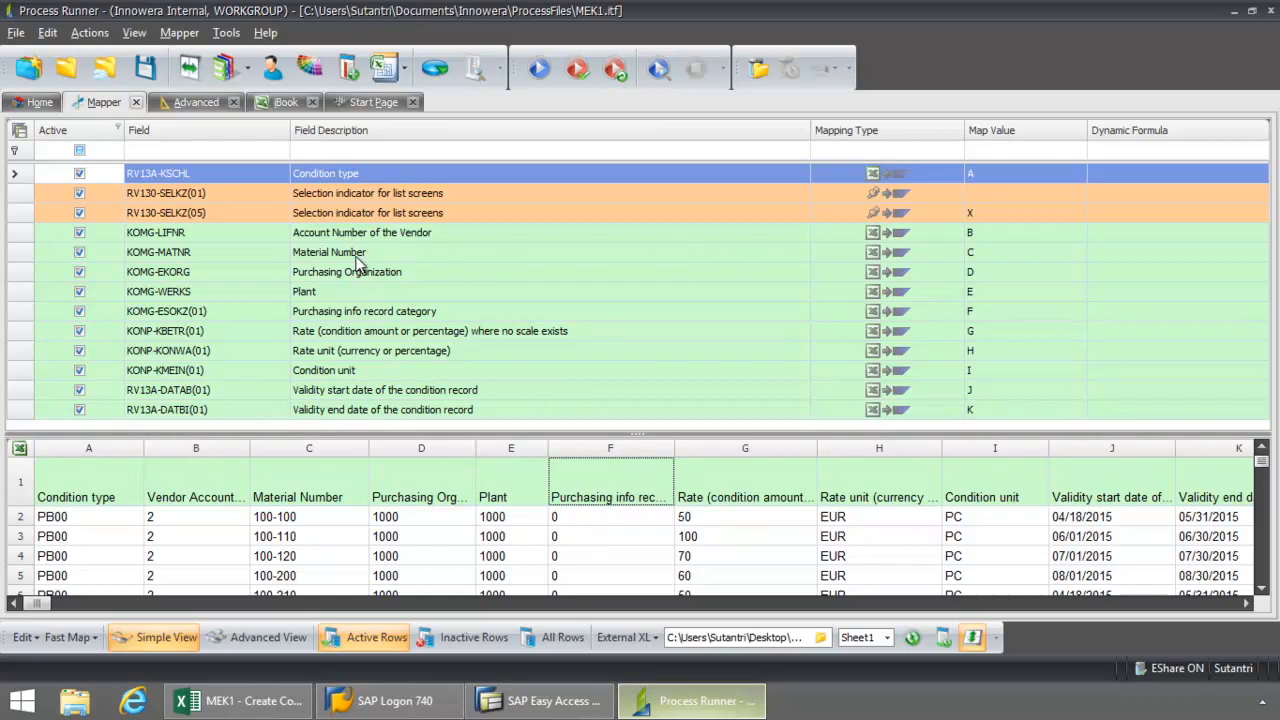
mouse_move(420, 278)
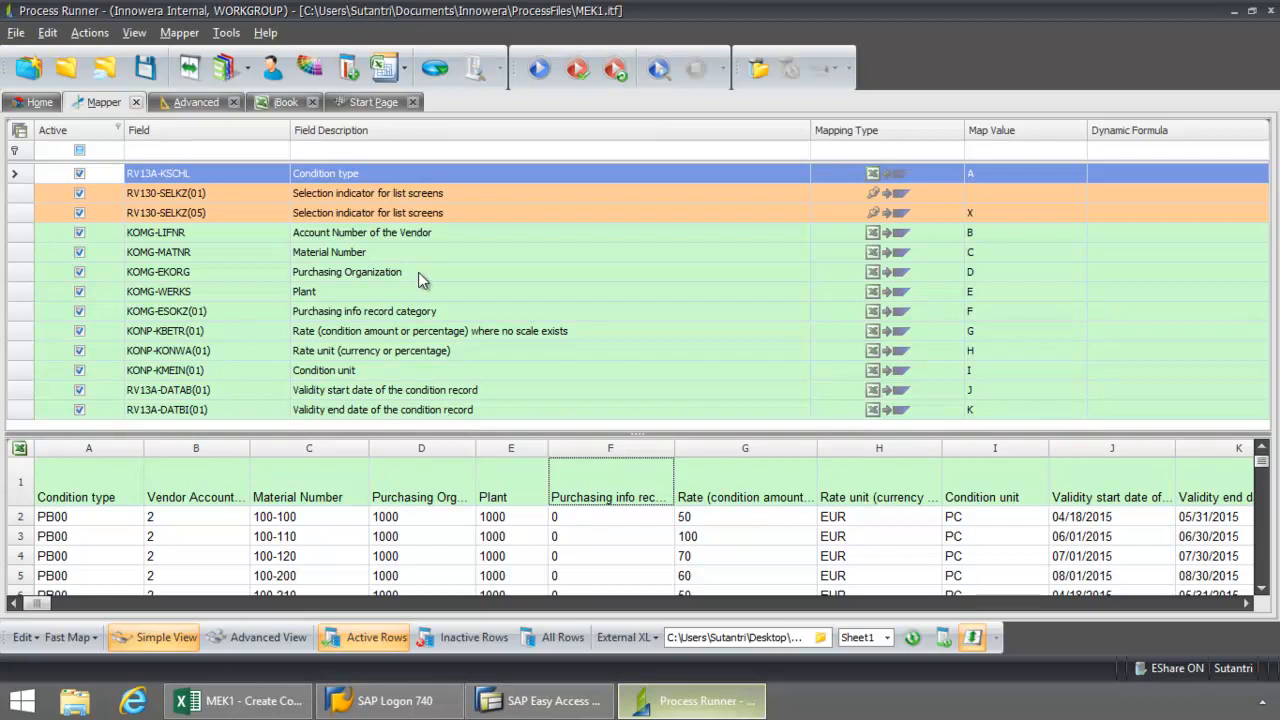
mouse_move(450, 304)
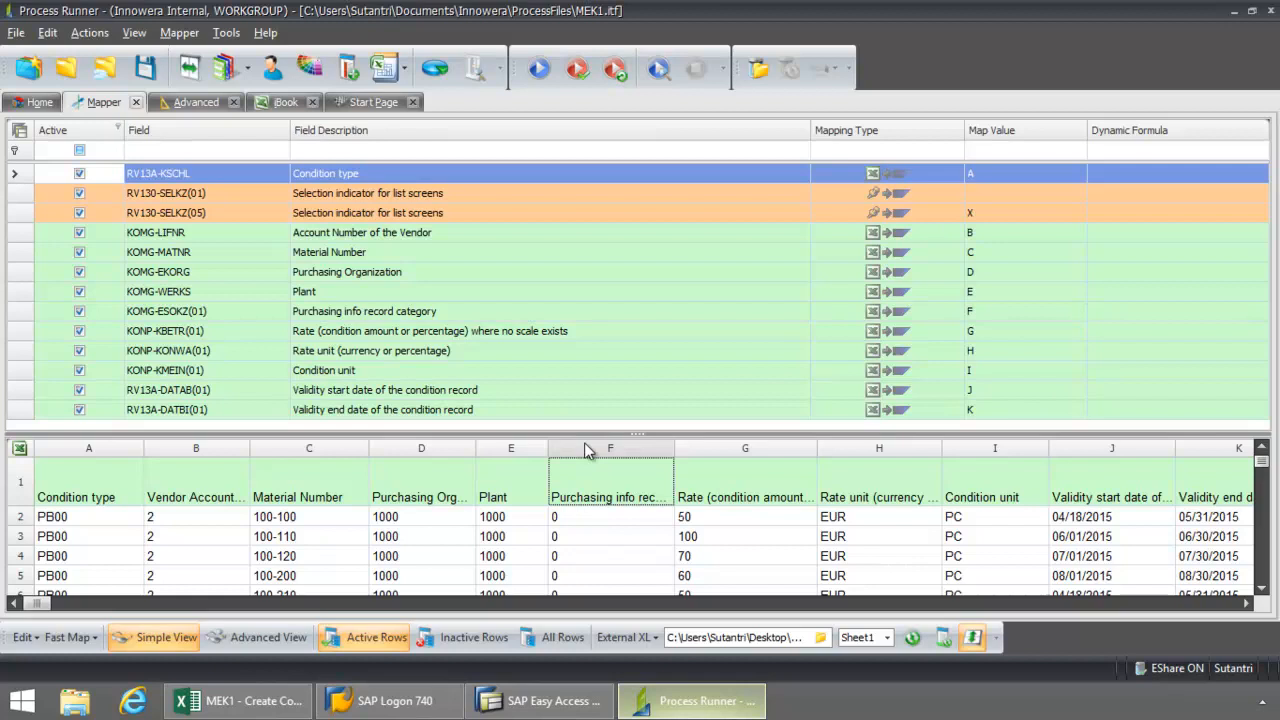
mouse_move(540, 350)
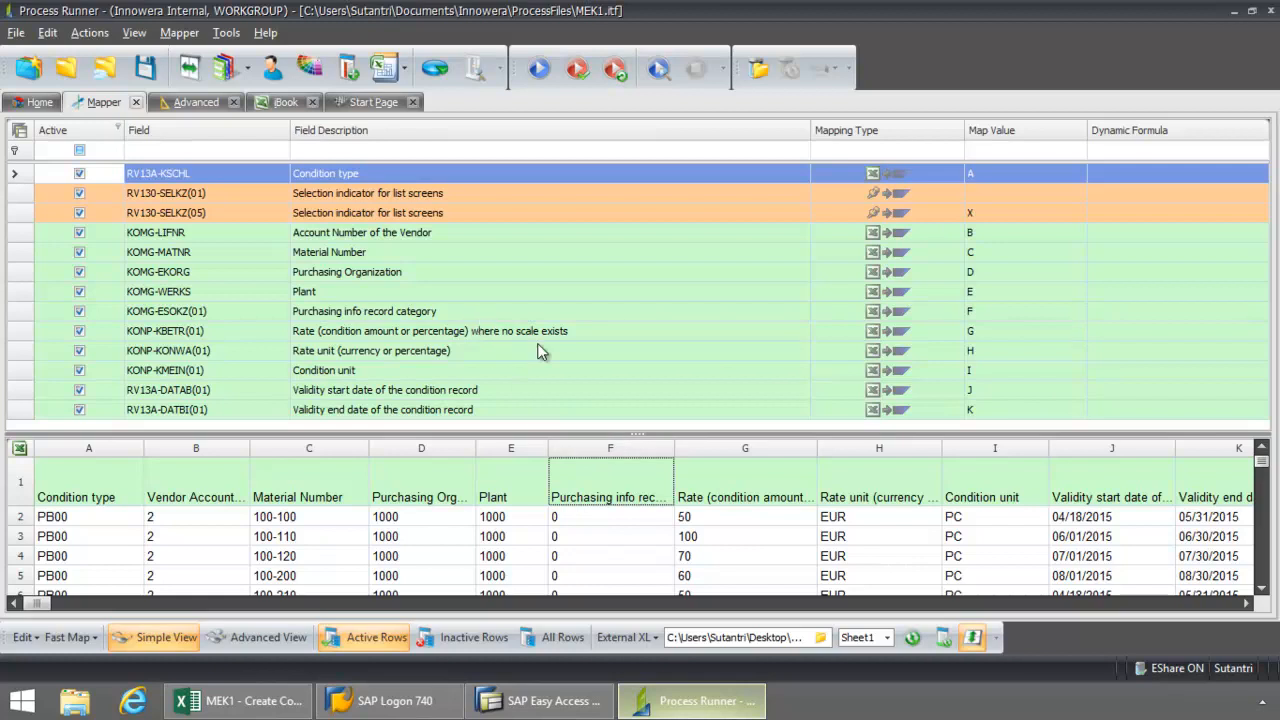
mouse_move(700, 452)
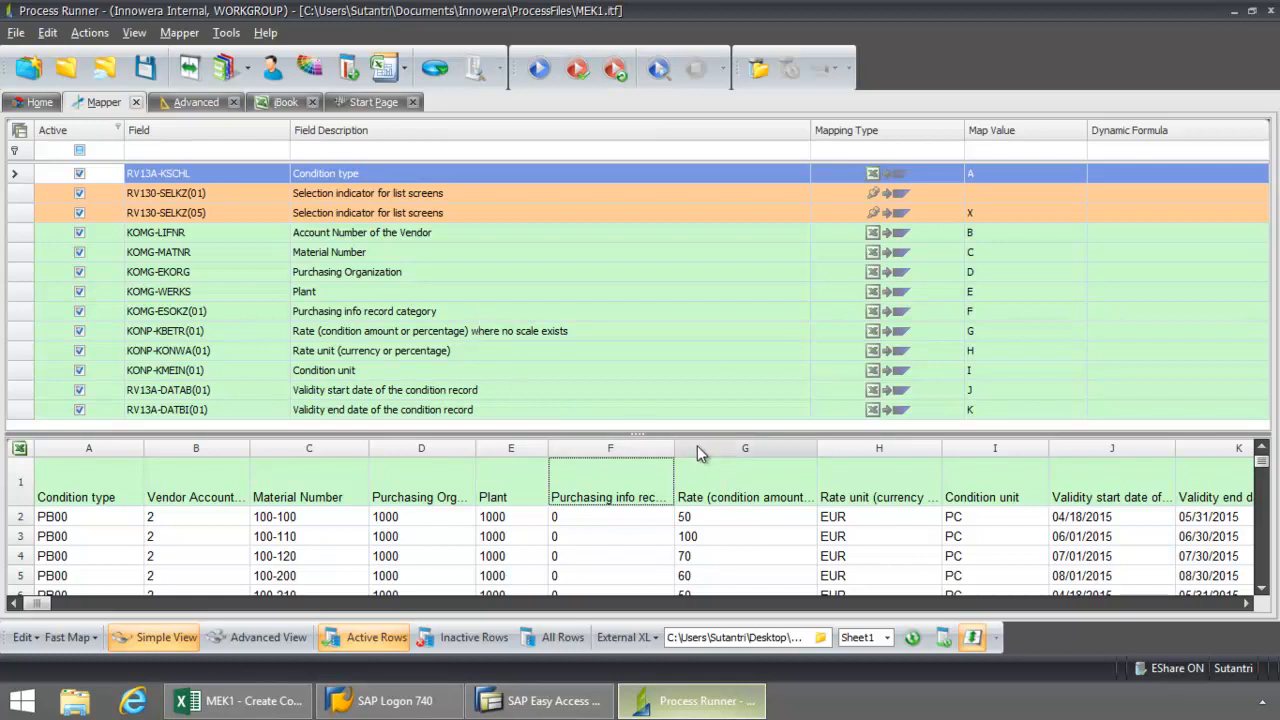
mouse_move(744, 418)
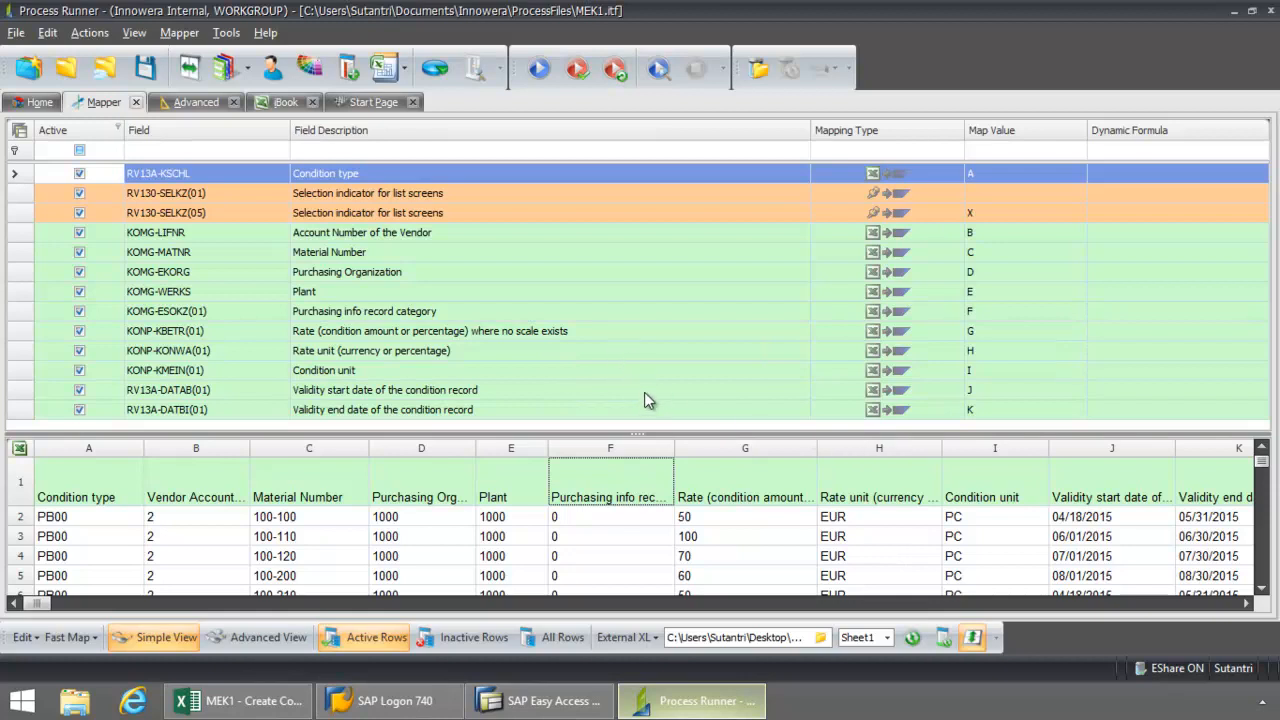
mouse_move(640, 408)
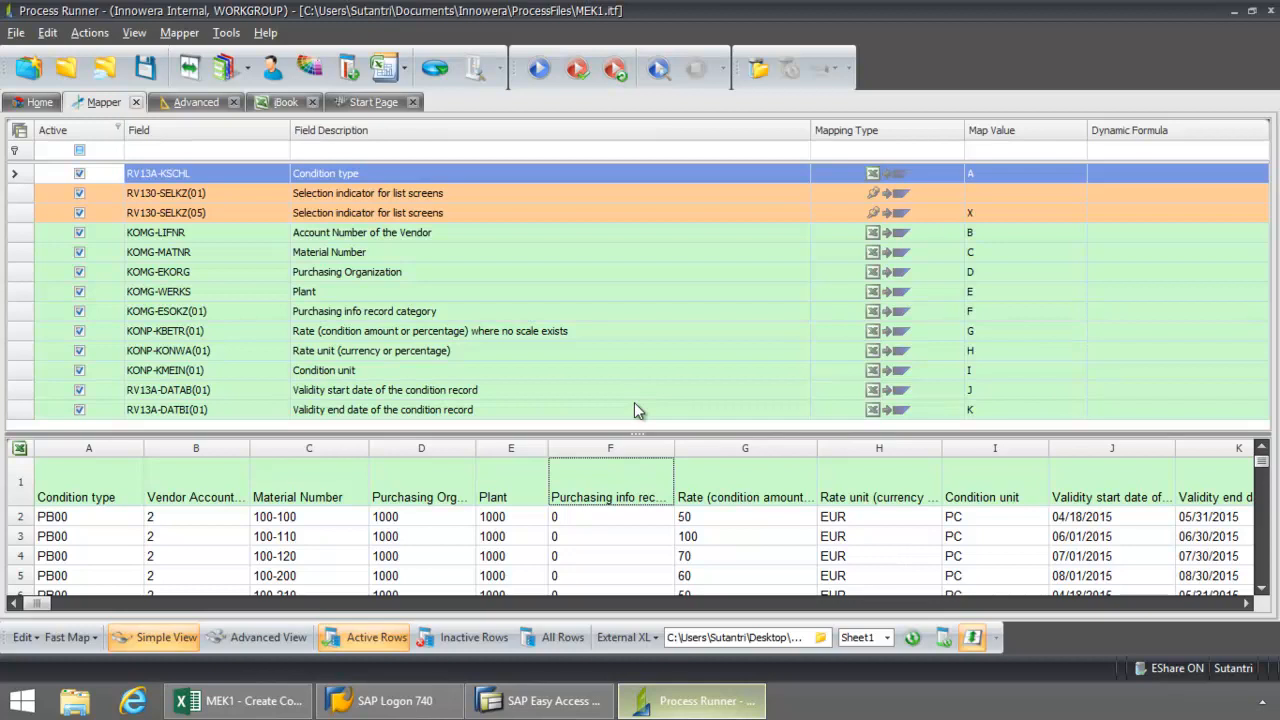
mouse_move(676, 408)
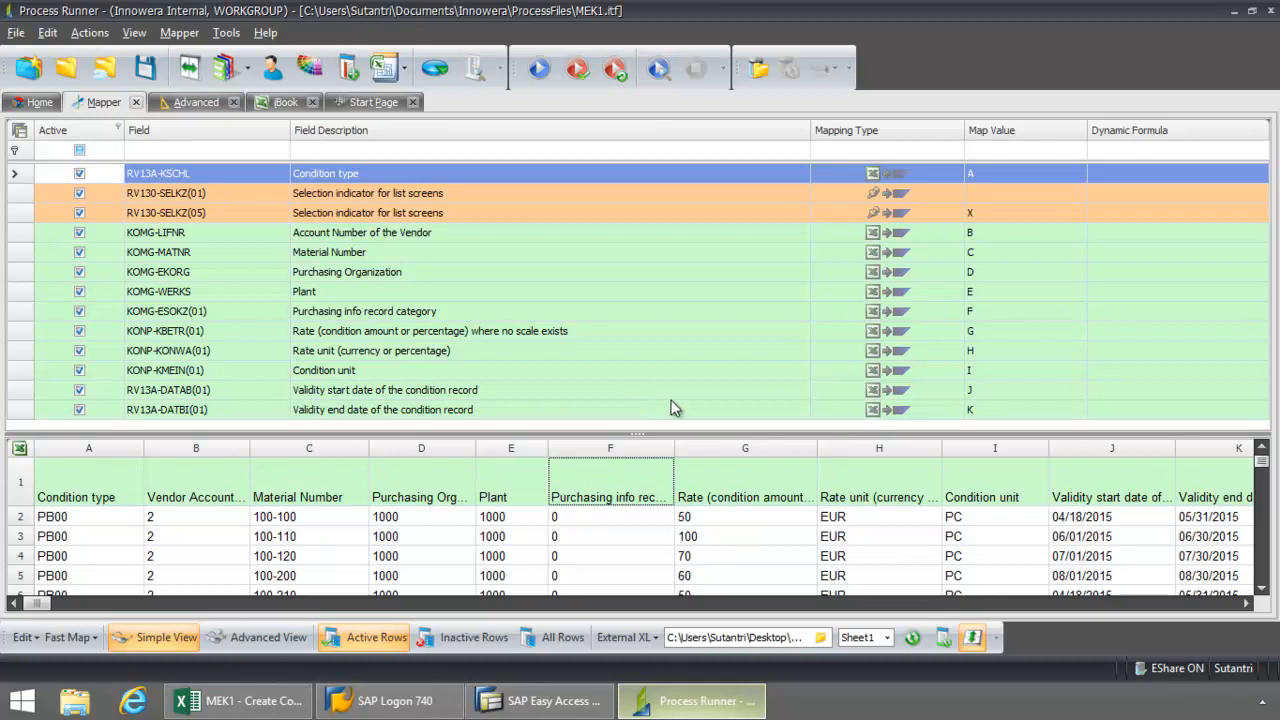
mouse_move(208, 286)
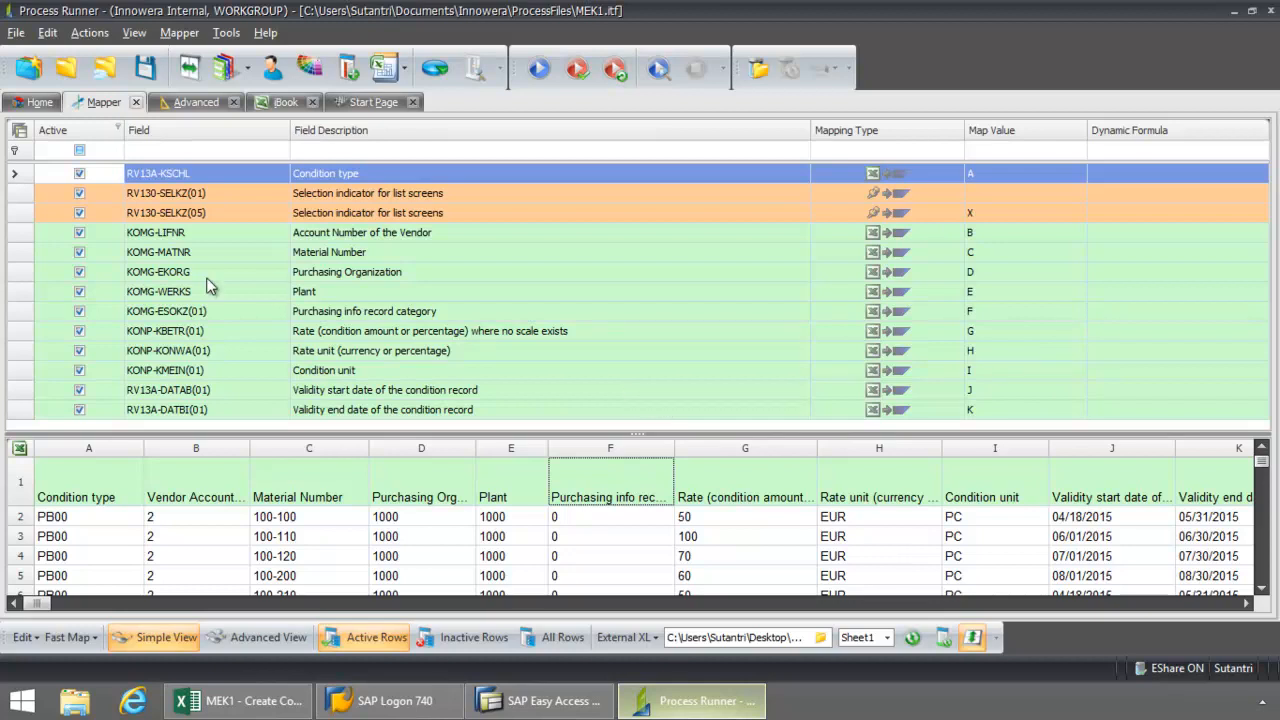
Set the run's End row to 500 in Home settings and return to the Mapper view
left_click(40, 102)
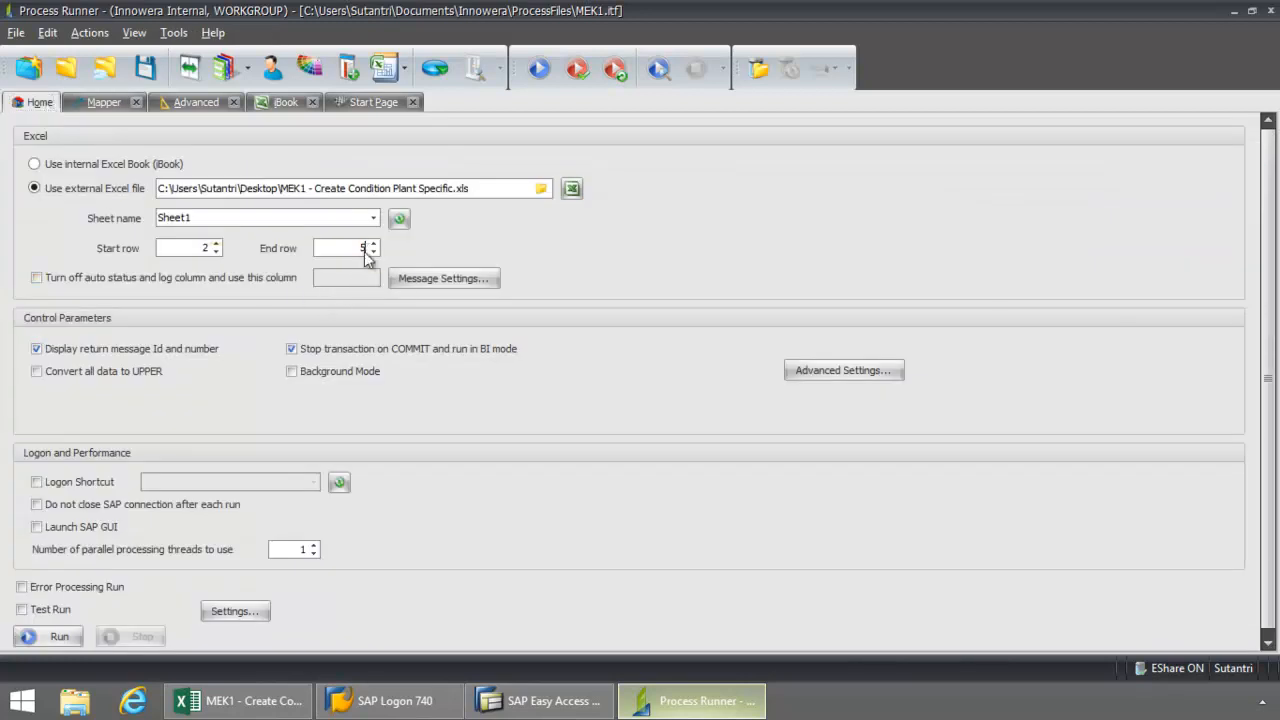
type("500")
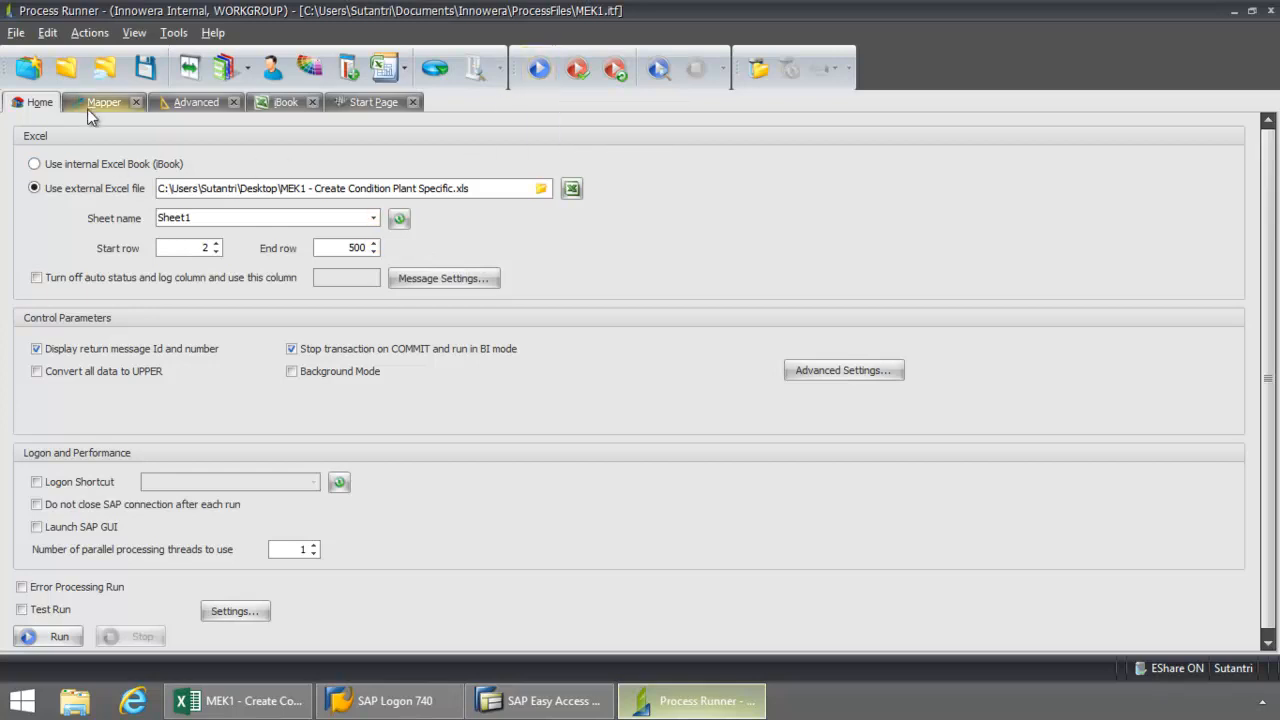
left_click(104, 102)
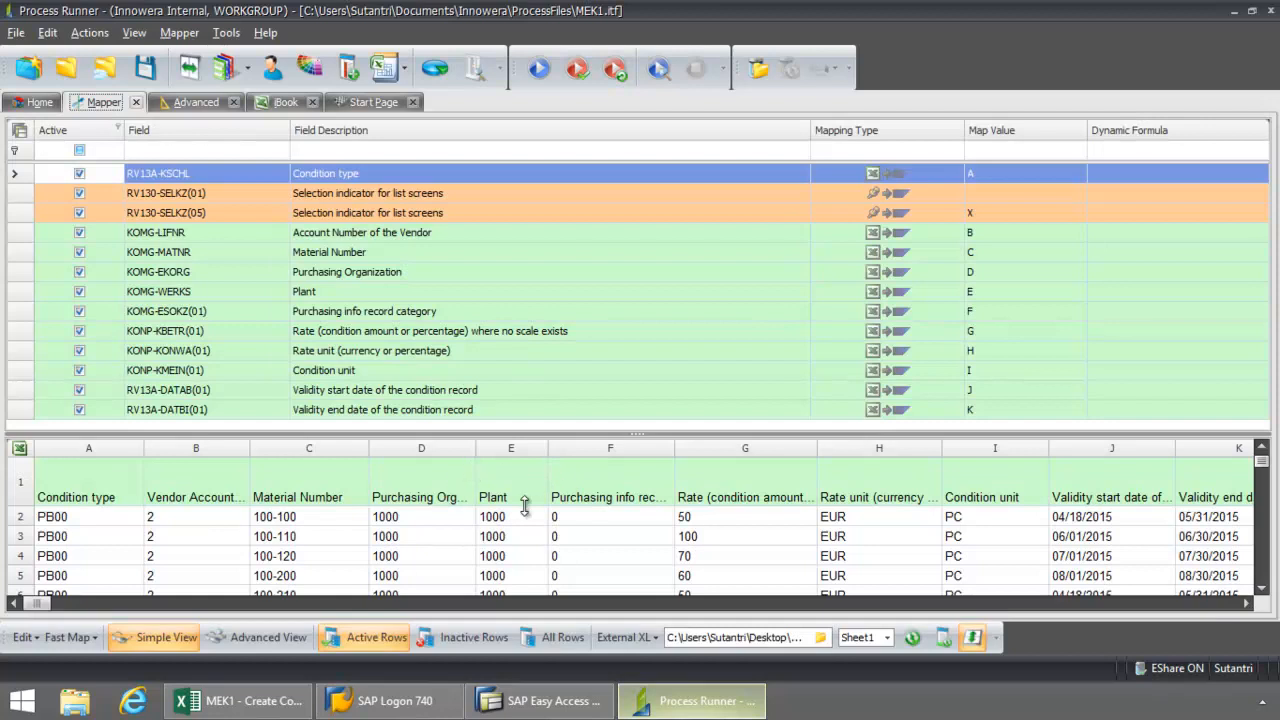
mouse_move(538, 68)
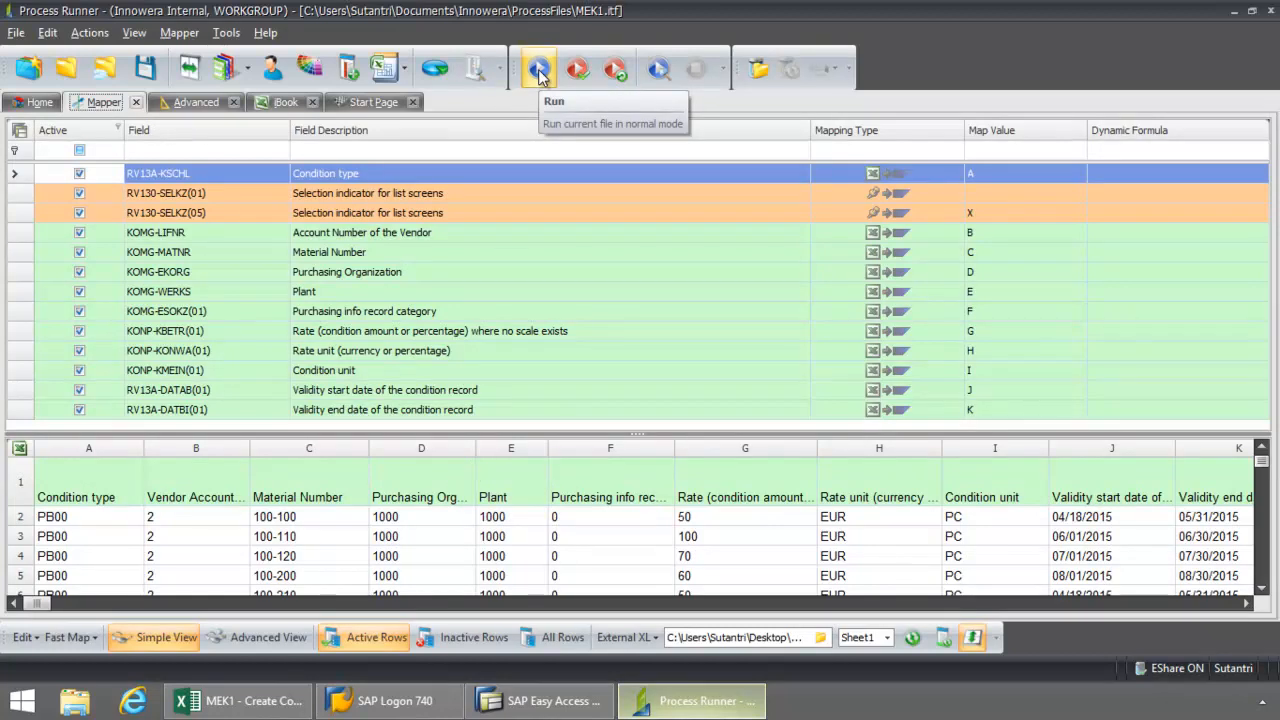
Run the MEK1 script on the Excel rows, logging on to the I47 SAP system
left_click(538, 68)
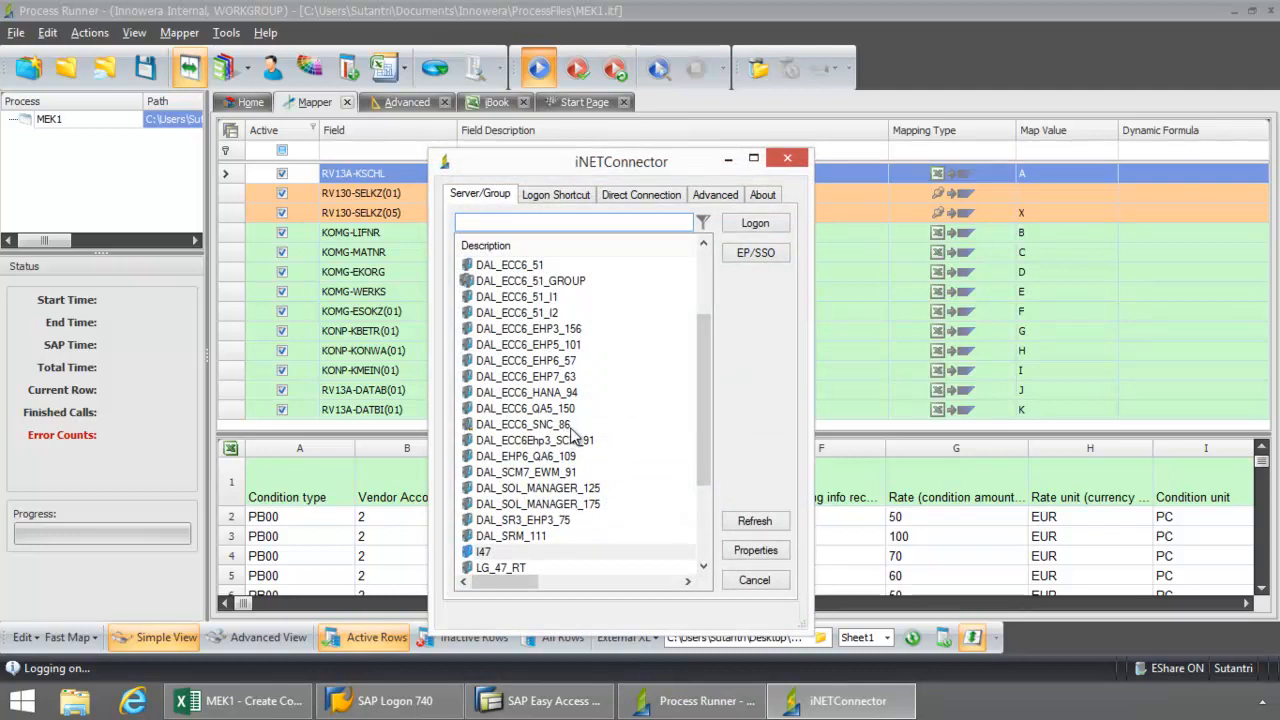
left_click(484, 552)
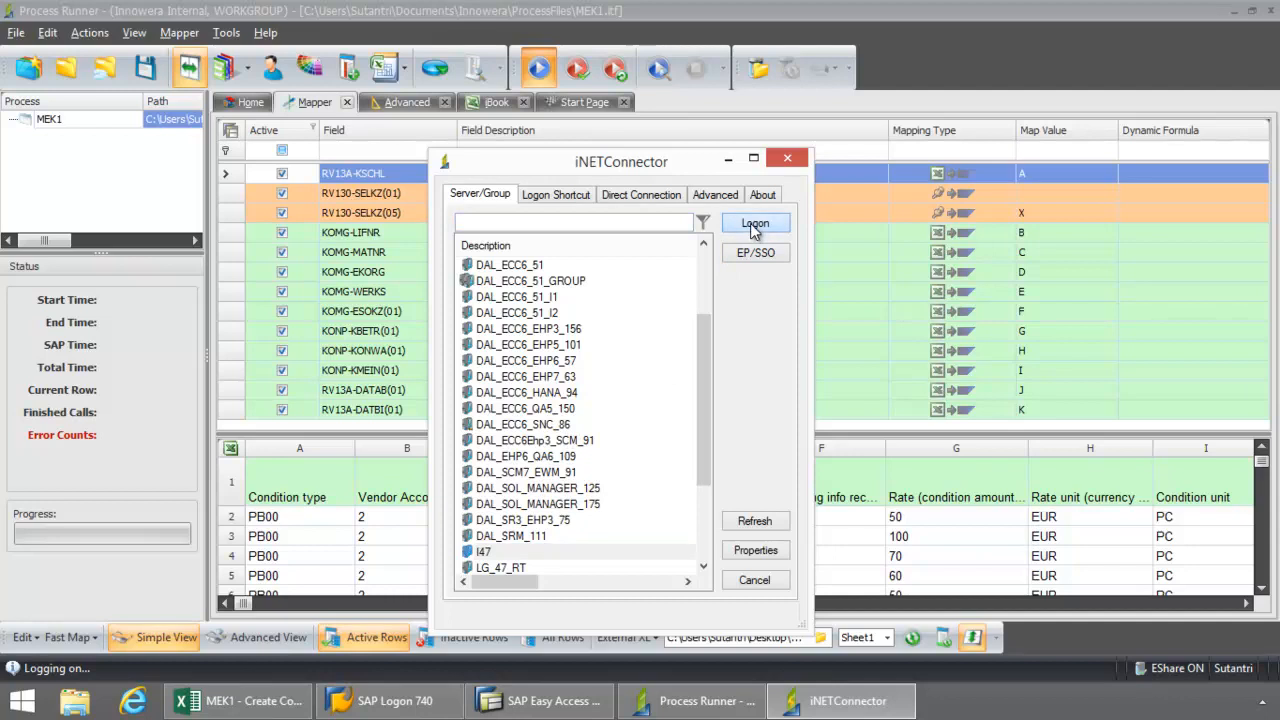
left_click(756, 222)
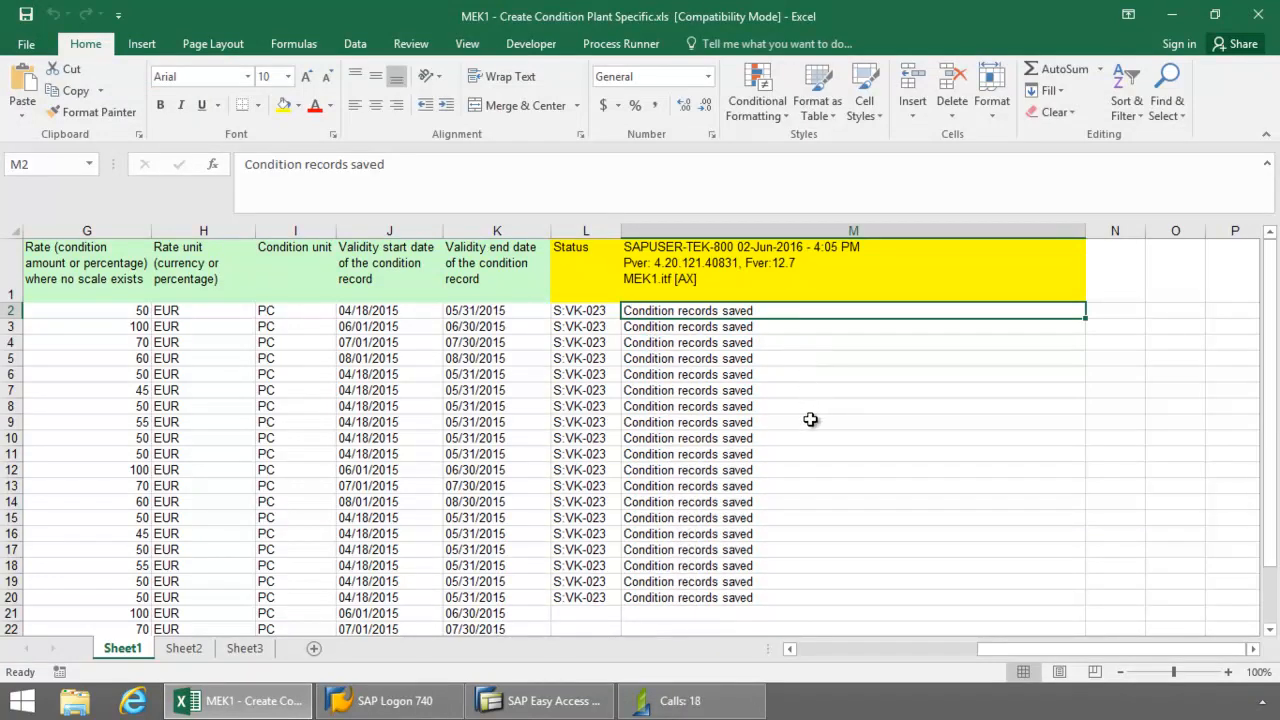
Return to the Process Runner window to review the finished run summary
left_click(690, 700)
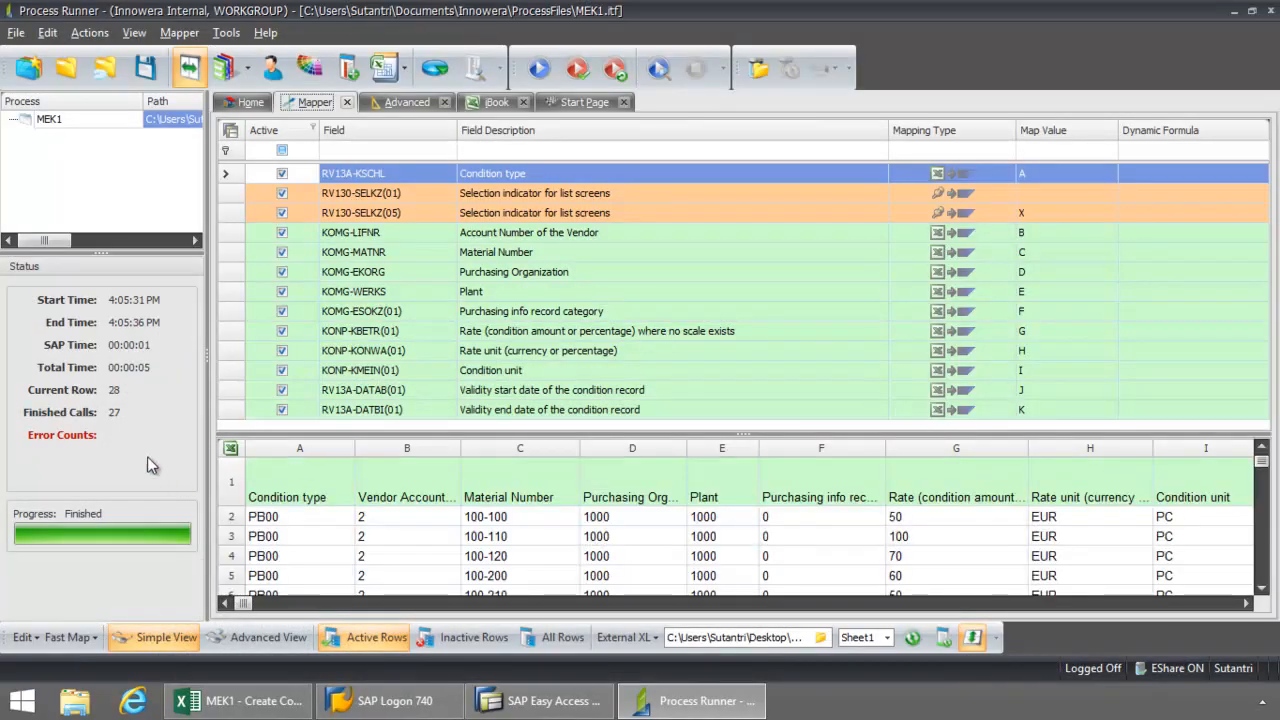
mouse_move(146, 430)
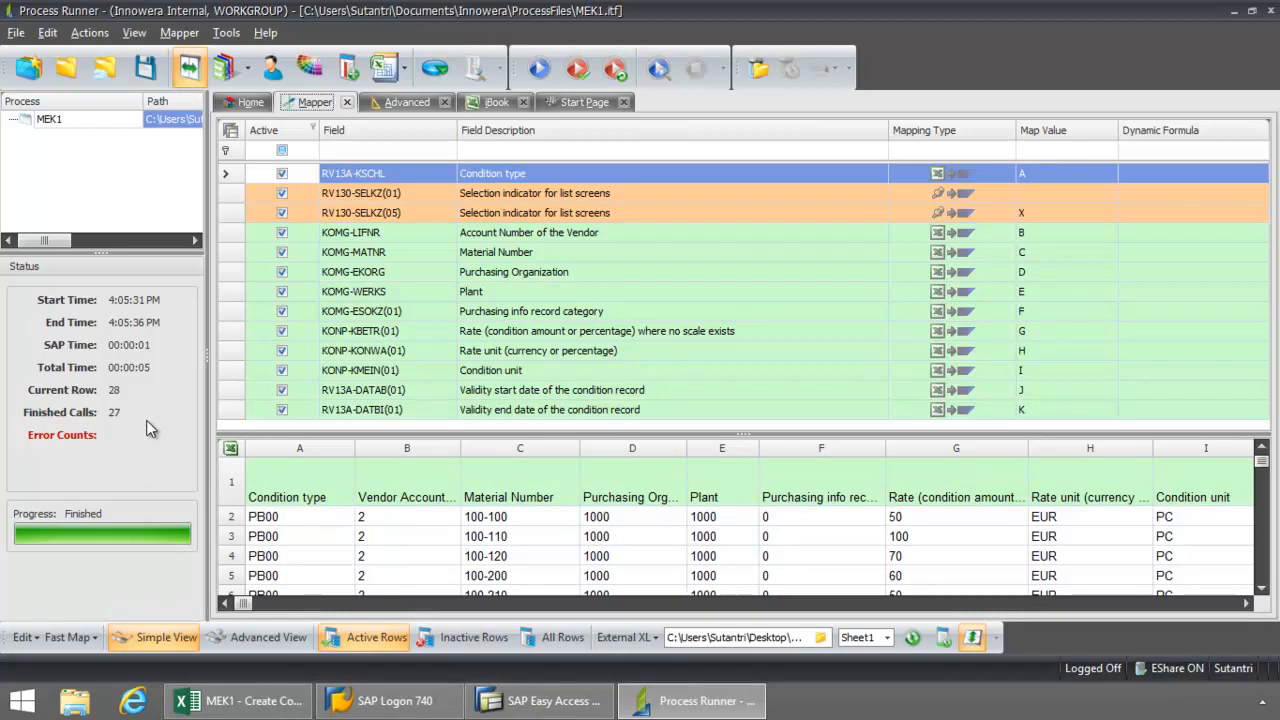
mouse_move(168, 512)
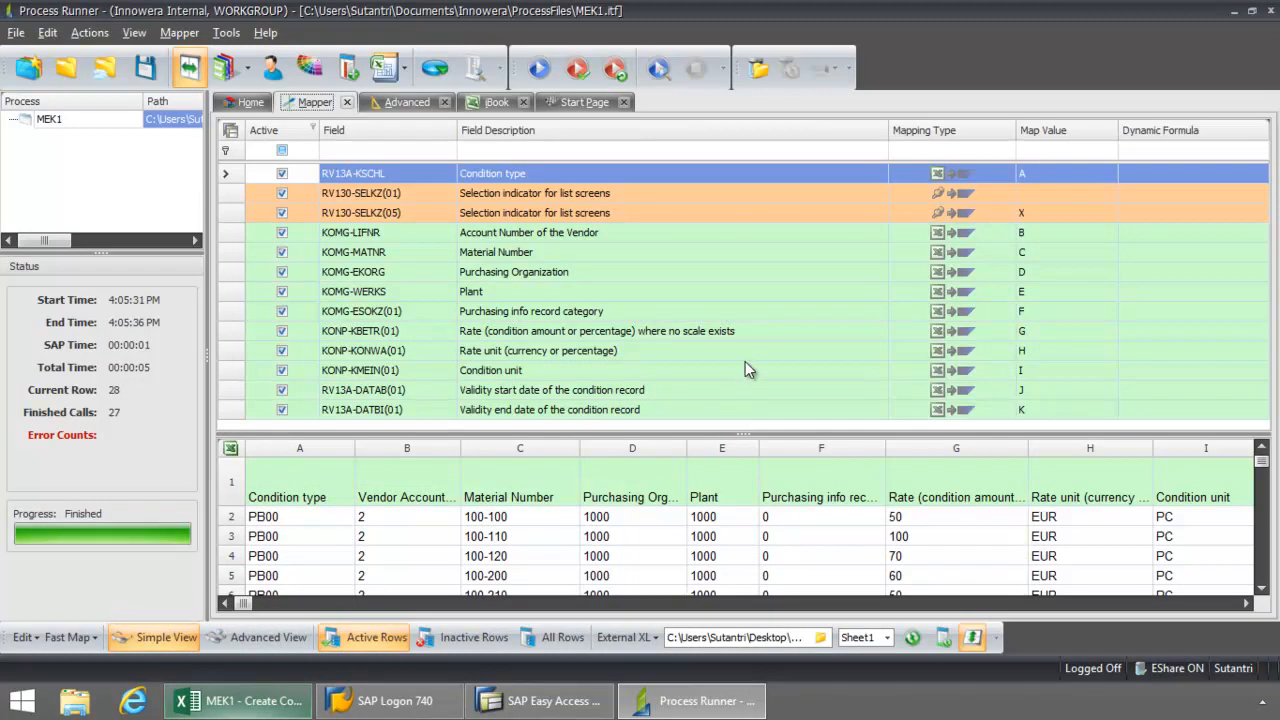
mouse_move(720, 380)
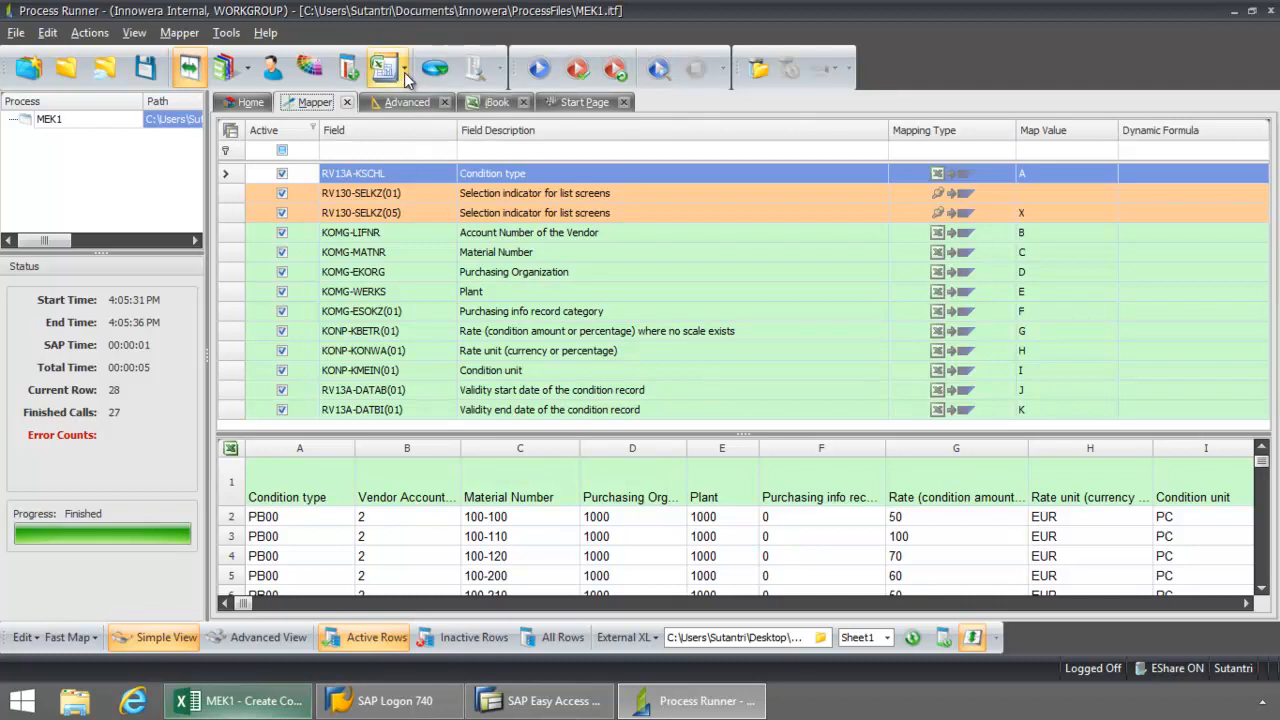
Save the MEK1 process as an Excel add-in ready file and acknowledge the flicker notice
left_click(386, 68)
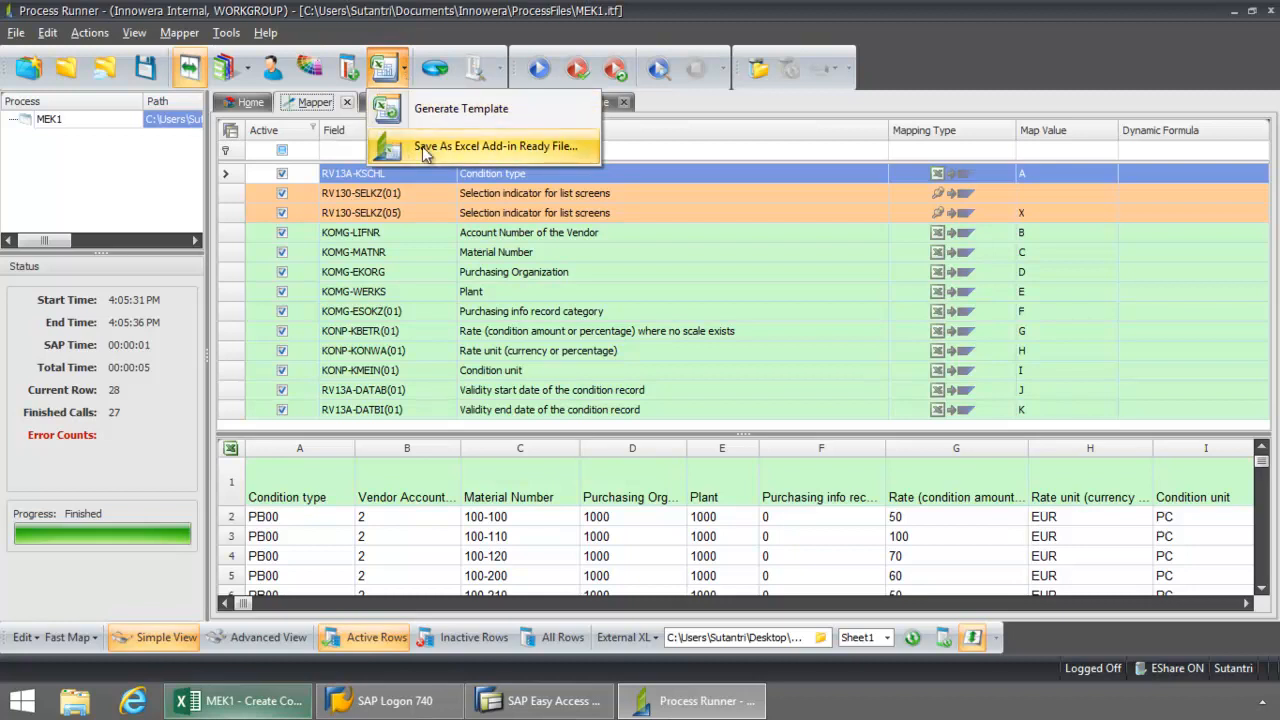
left_click(494, 146)
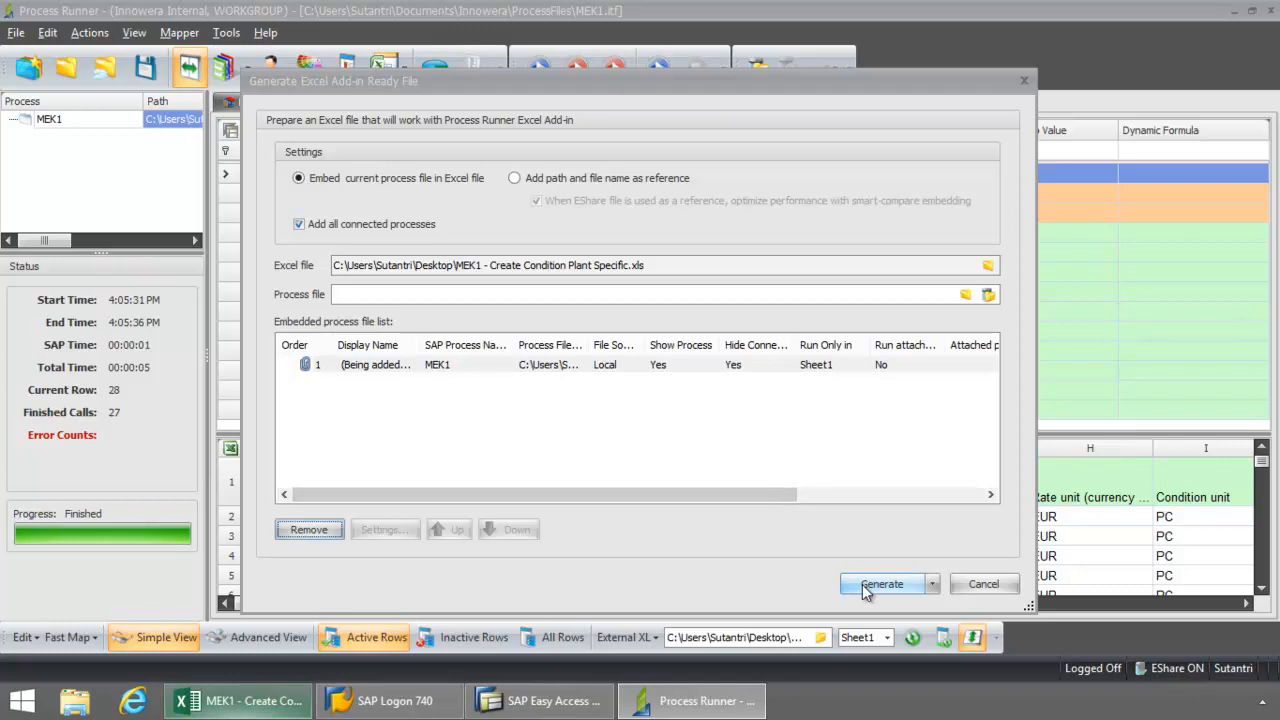
left_click(880, 584)
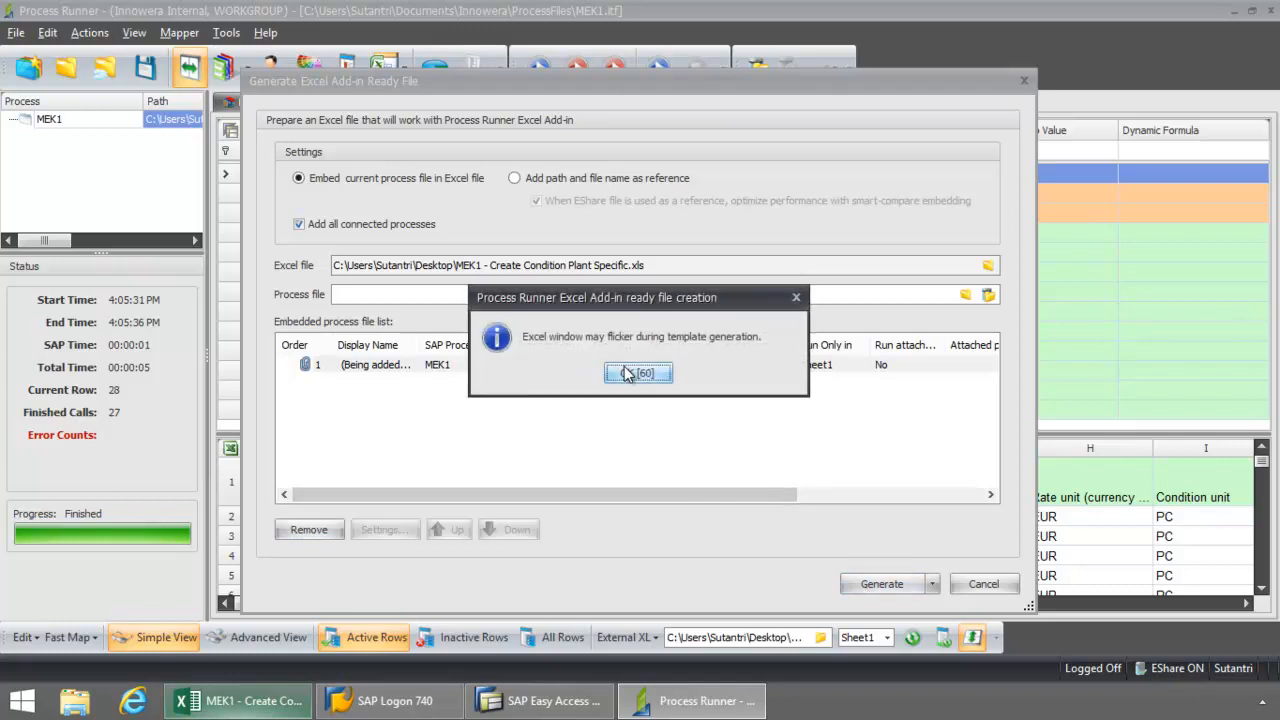
left_click(638, 372)
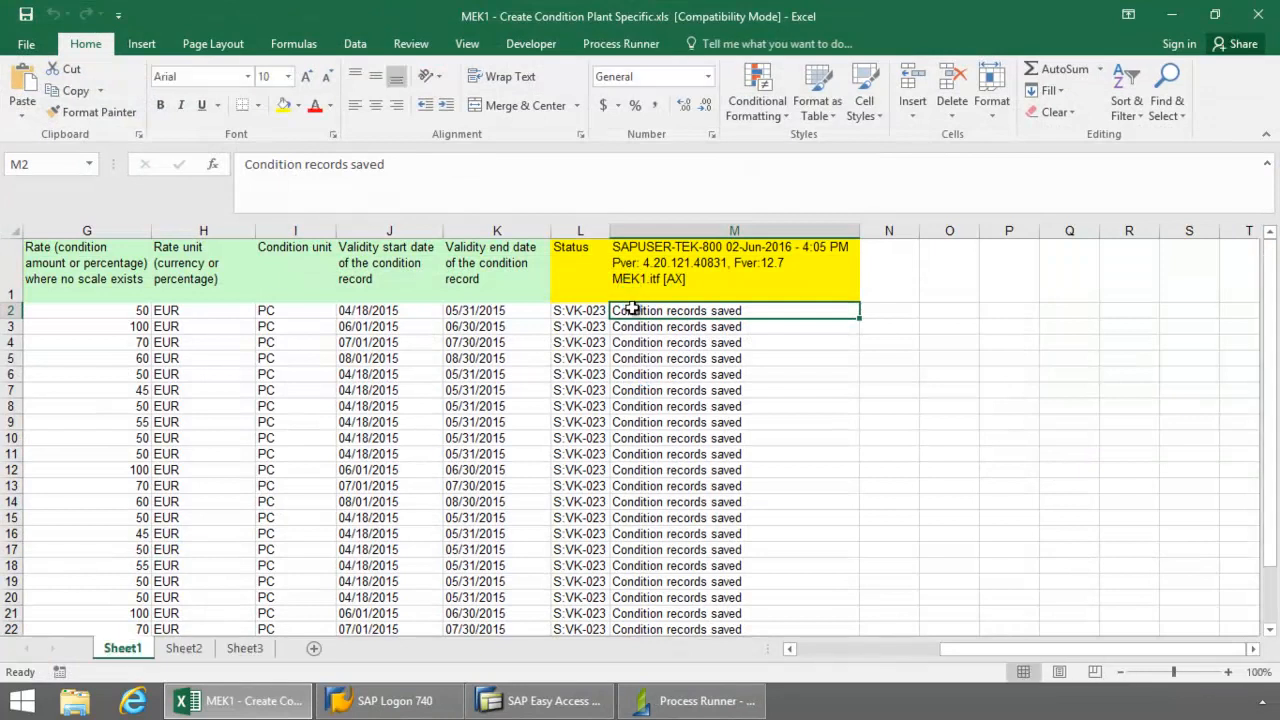
mouse_move(620, 190)
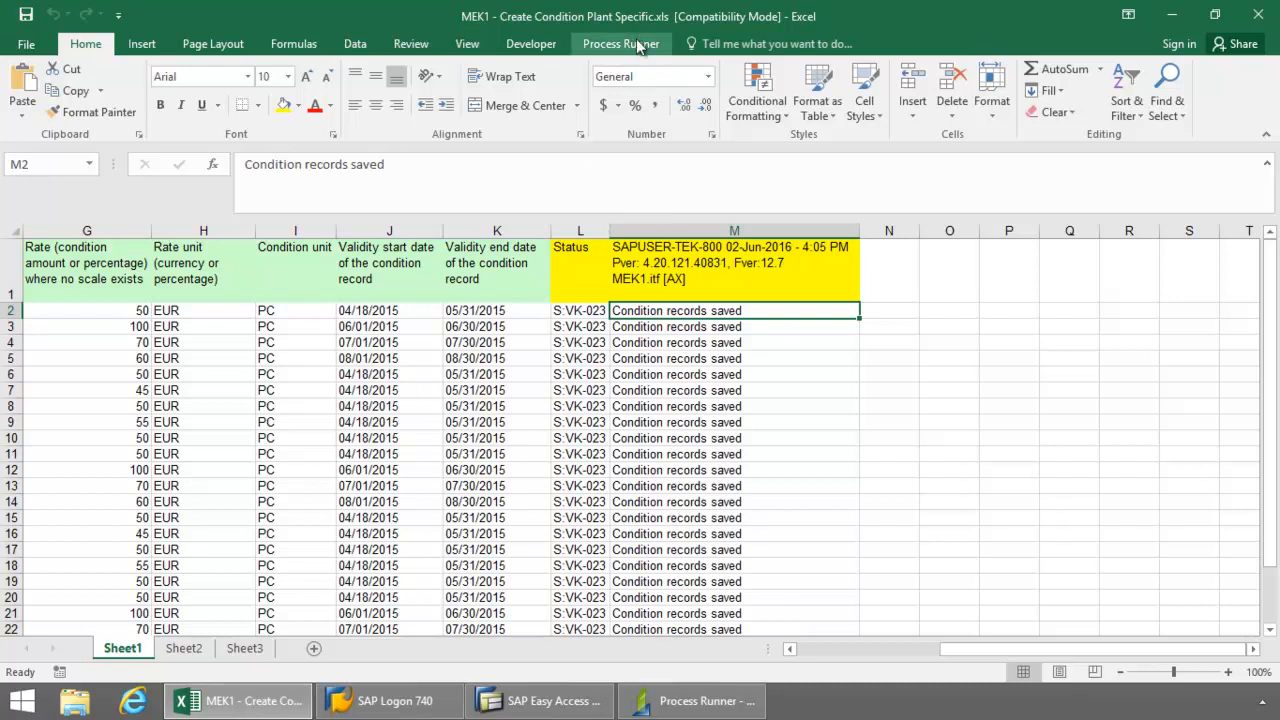
Delete the old Status and message cells in columns L–M from the workbook
left_click(620, 44)
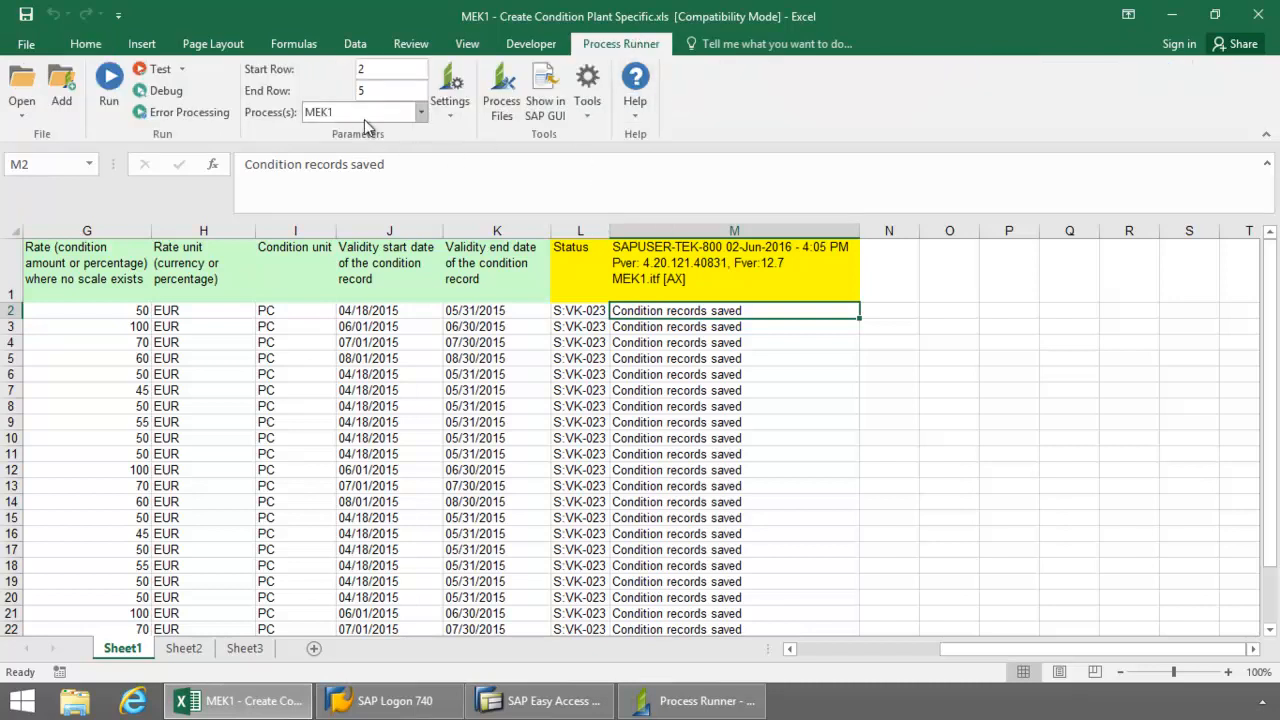
mouse_move(618, 192)
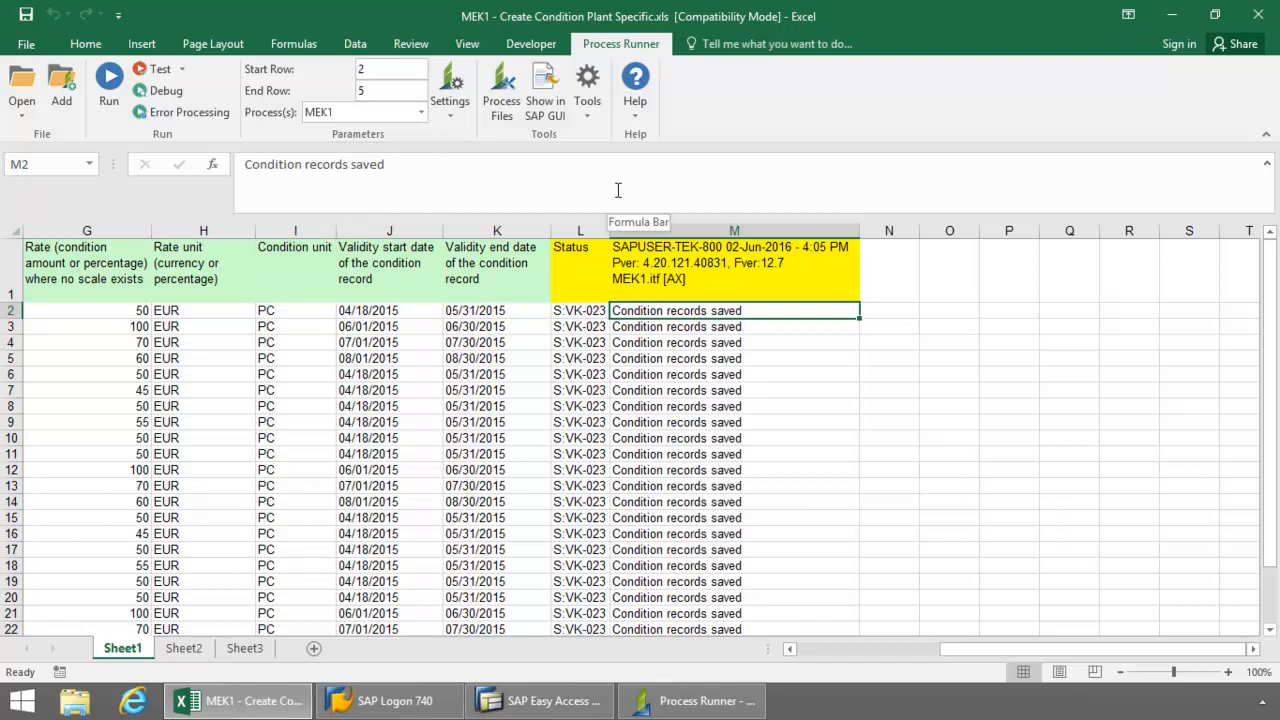
mouse_move(588, 268)
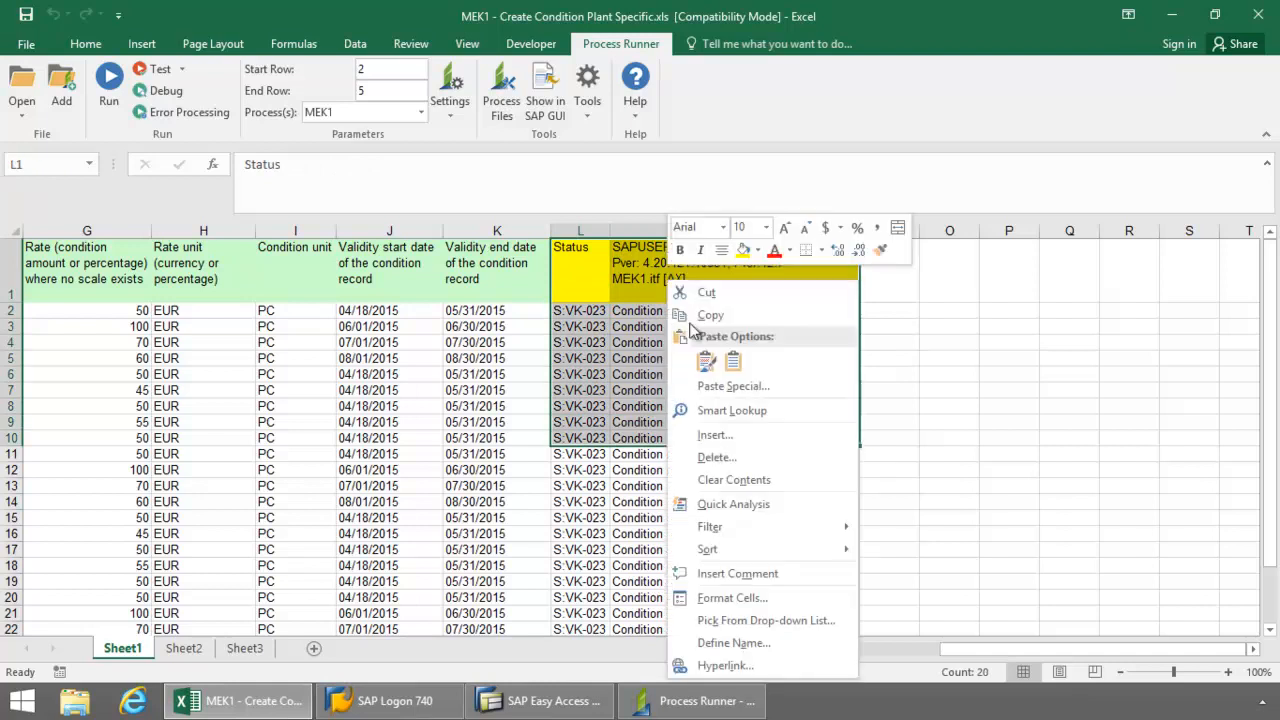
left_click(716, 456)
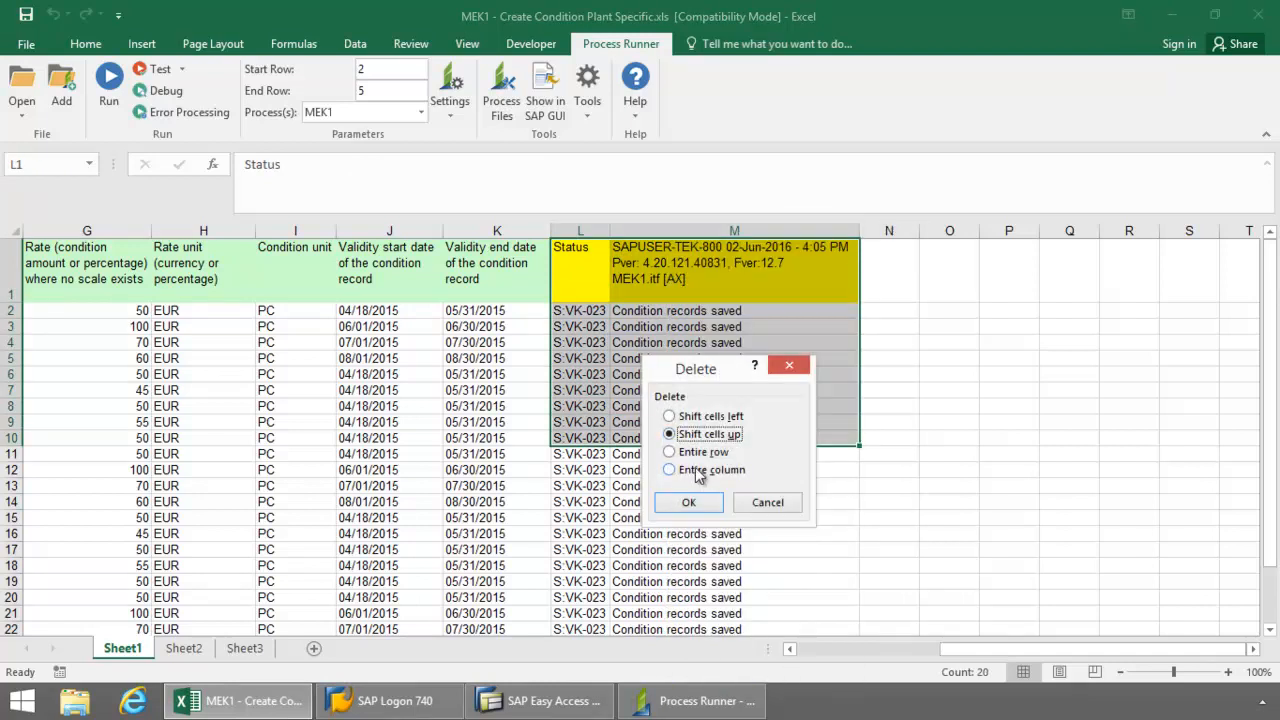
left_click(688, 502)
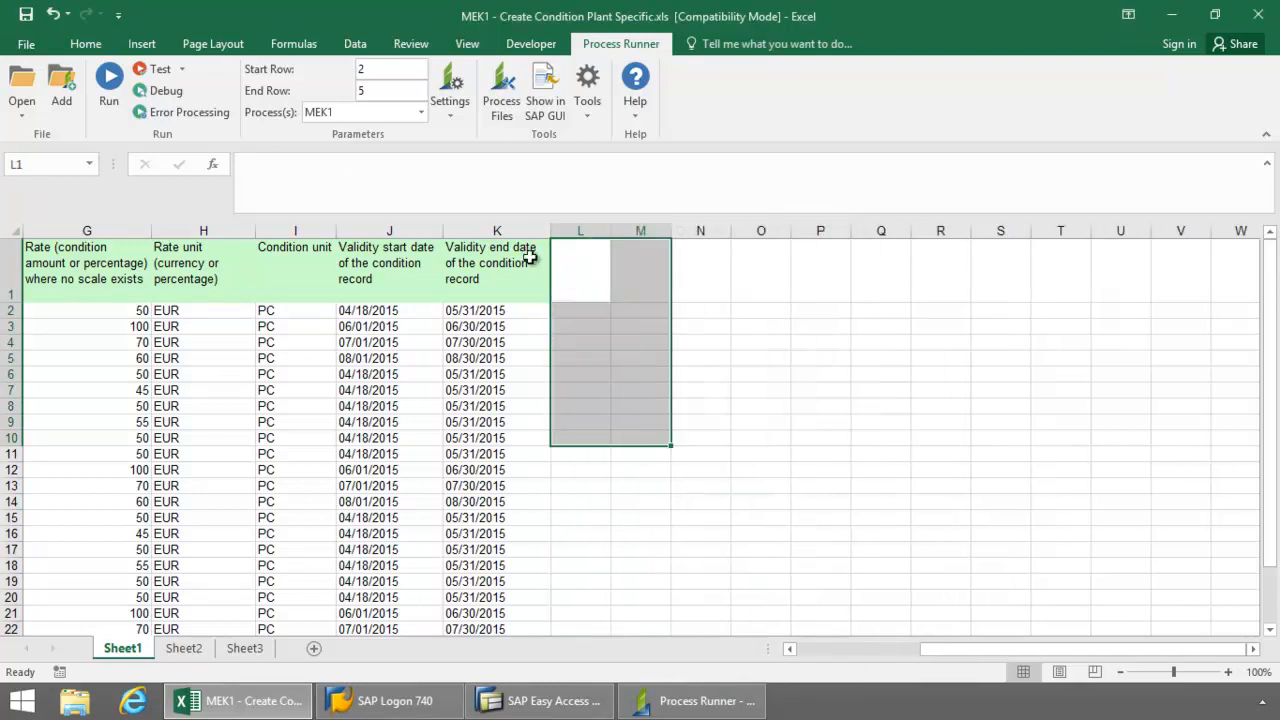
Run MEK1 from the add-in against SAP system I47 and log on
type("5000")
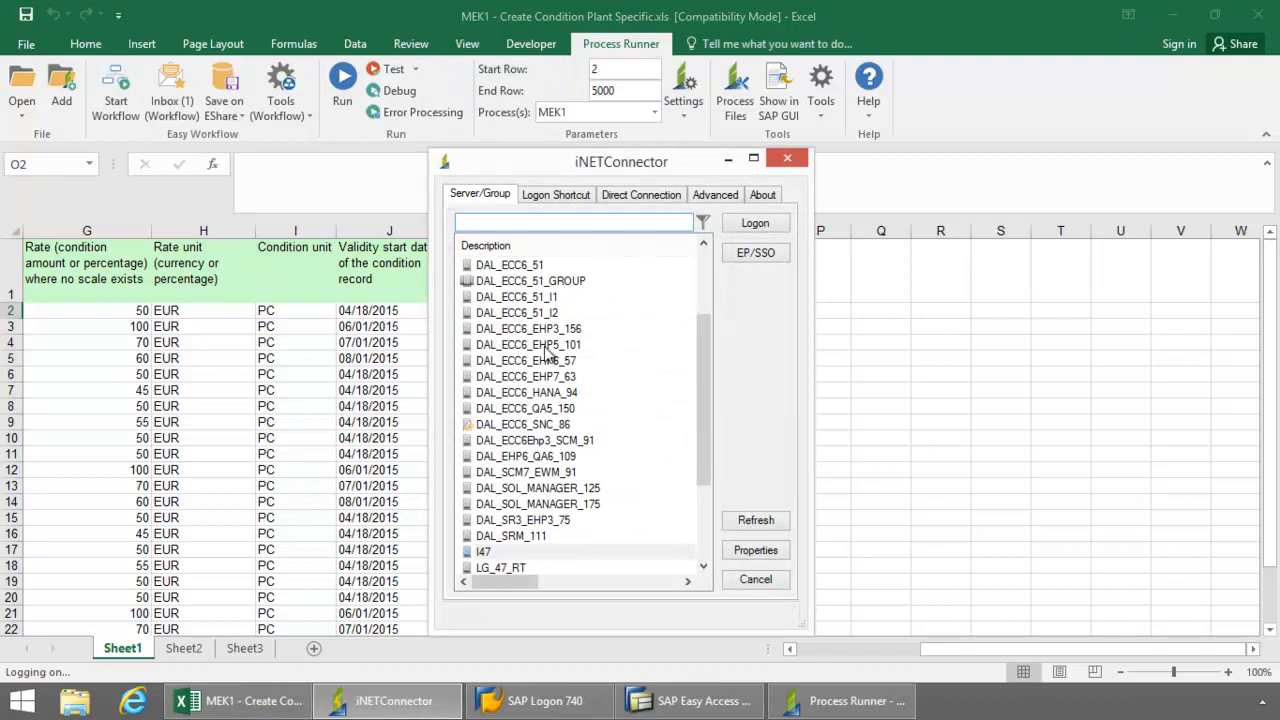
left_click(484, 552)
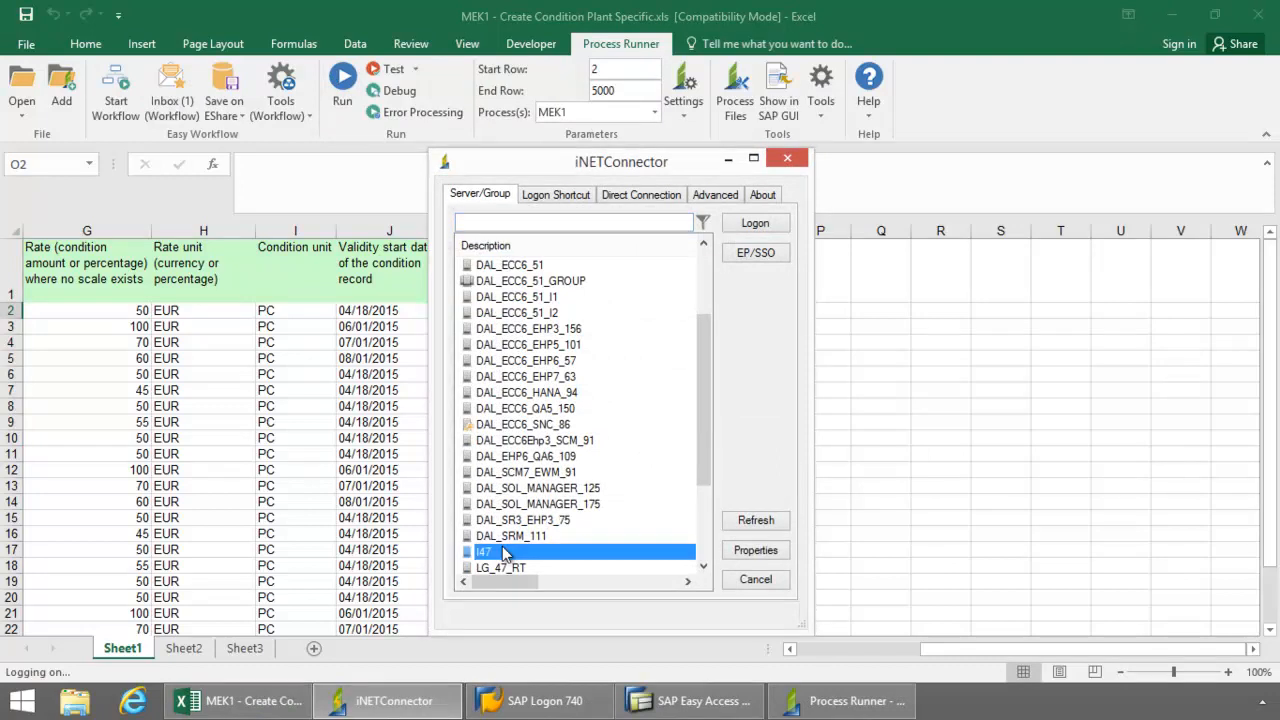
mouse_move(548, 344)
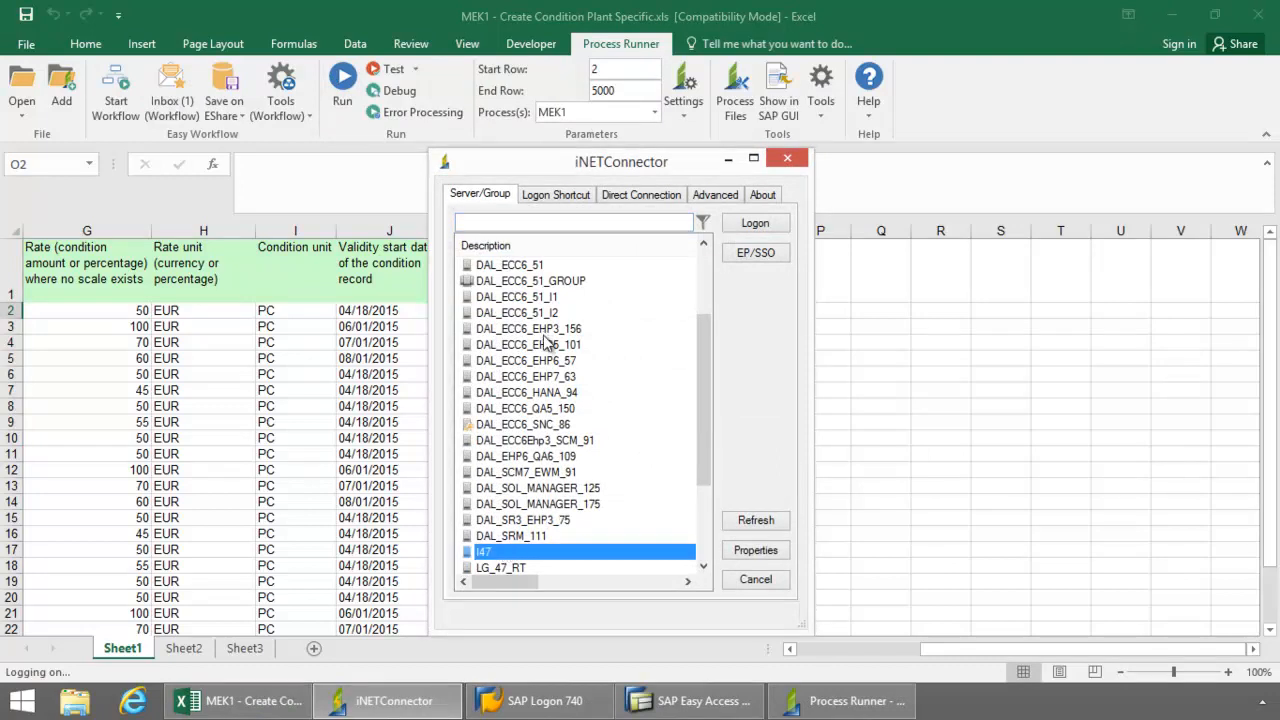
mouse_move(544, 392)
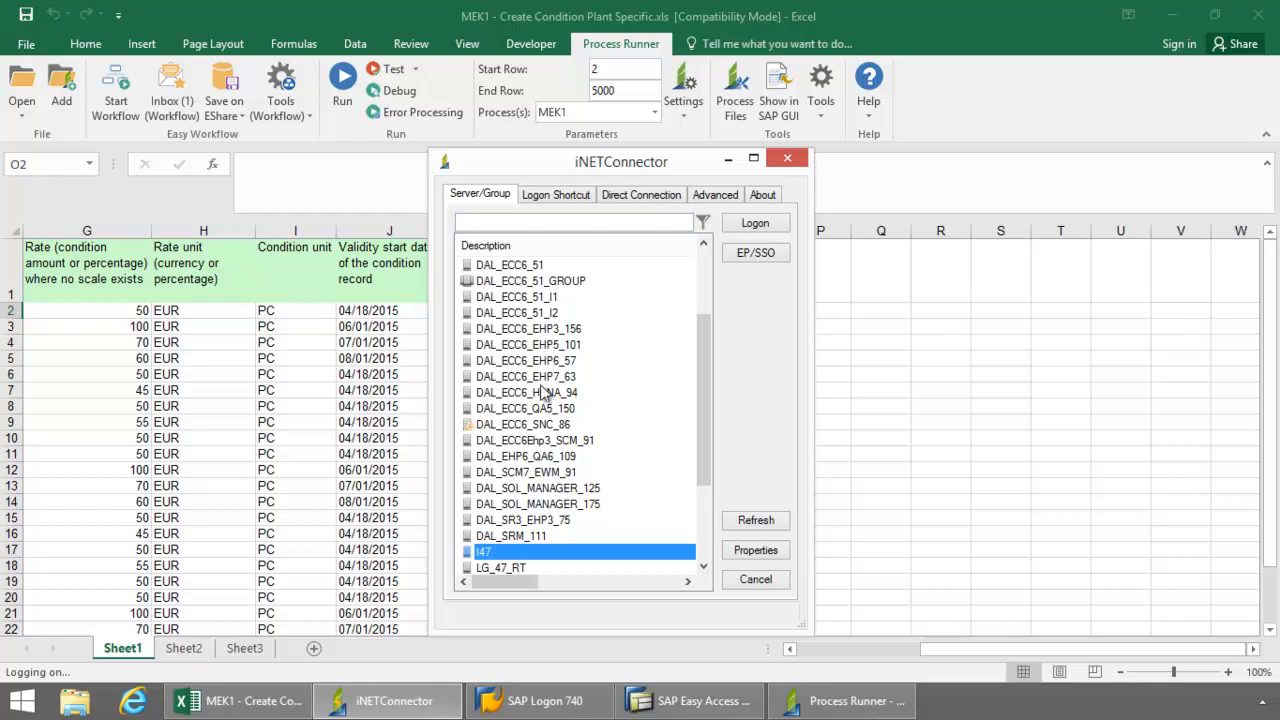
mouse_move(548, 380)
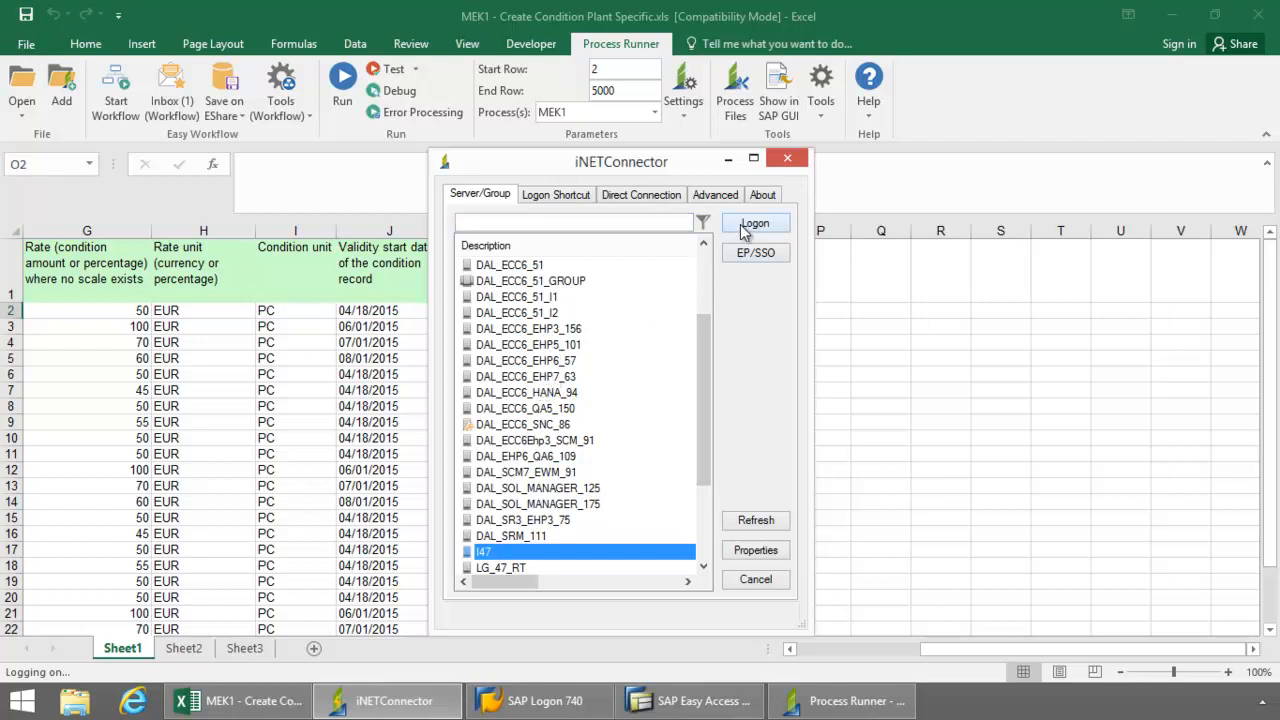
left_click(756, 222)
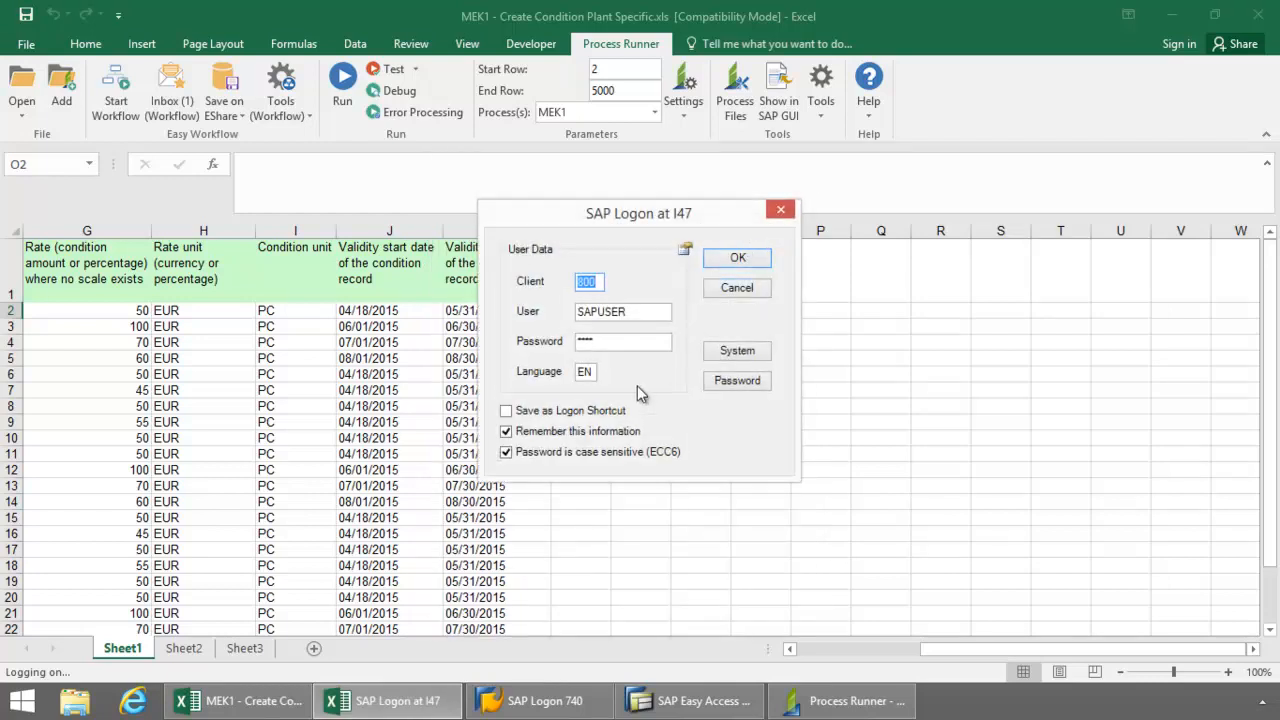
left_click(736, 256)
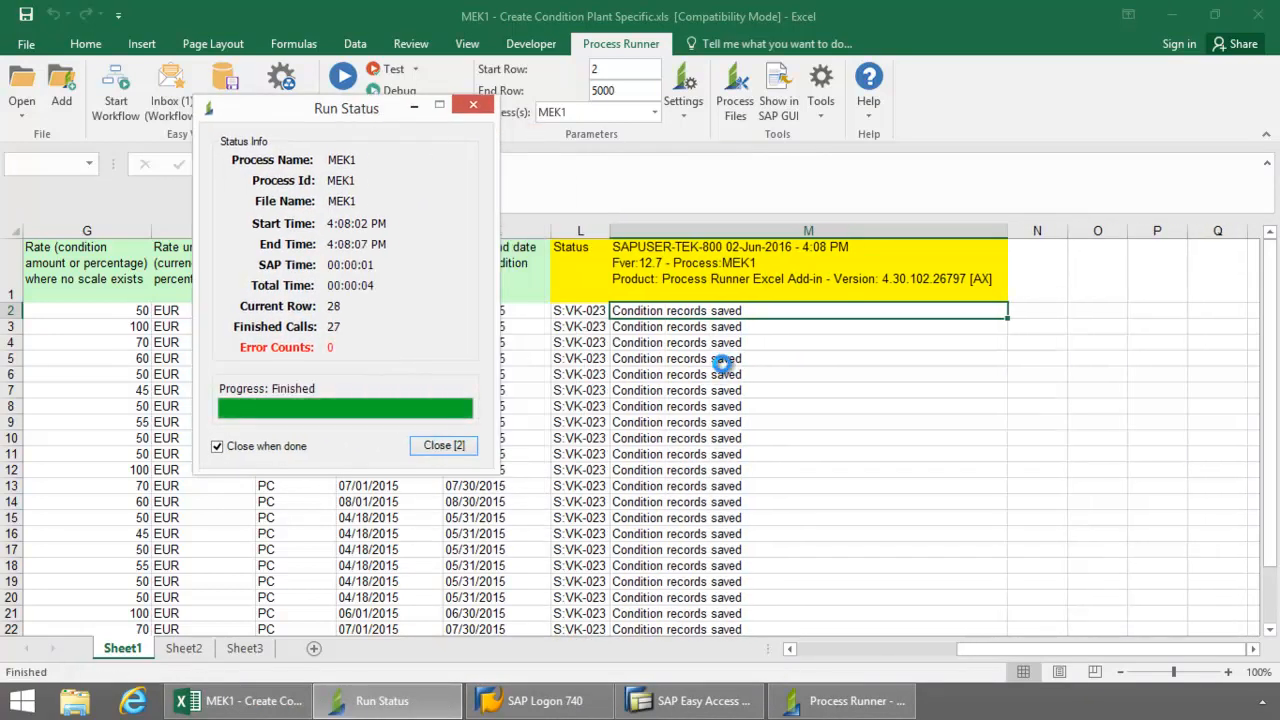
Close the run status summary and review the Condition records saved column
left_click(442, 444)
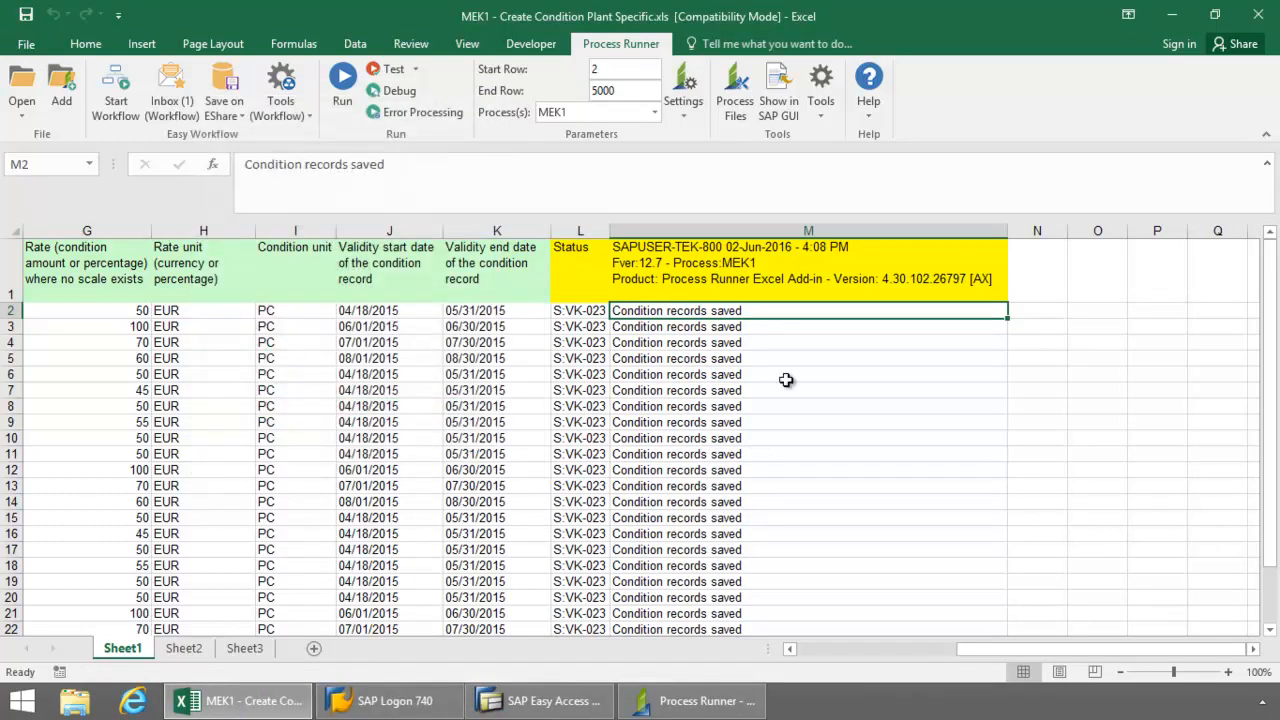
scroll("down", 3)
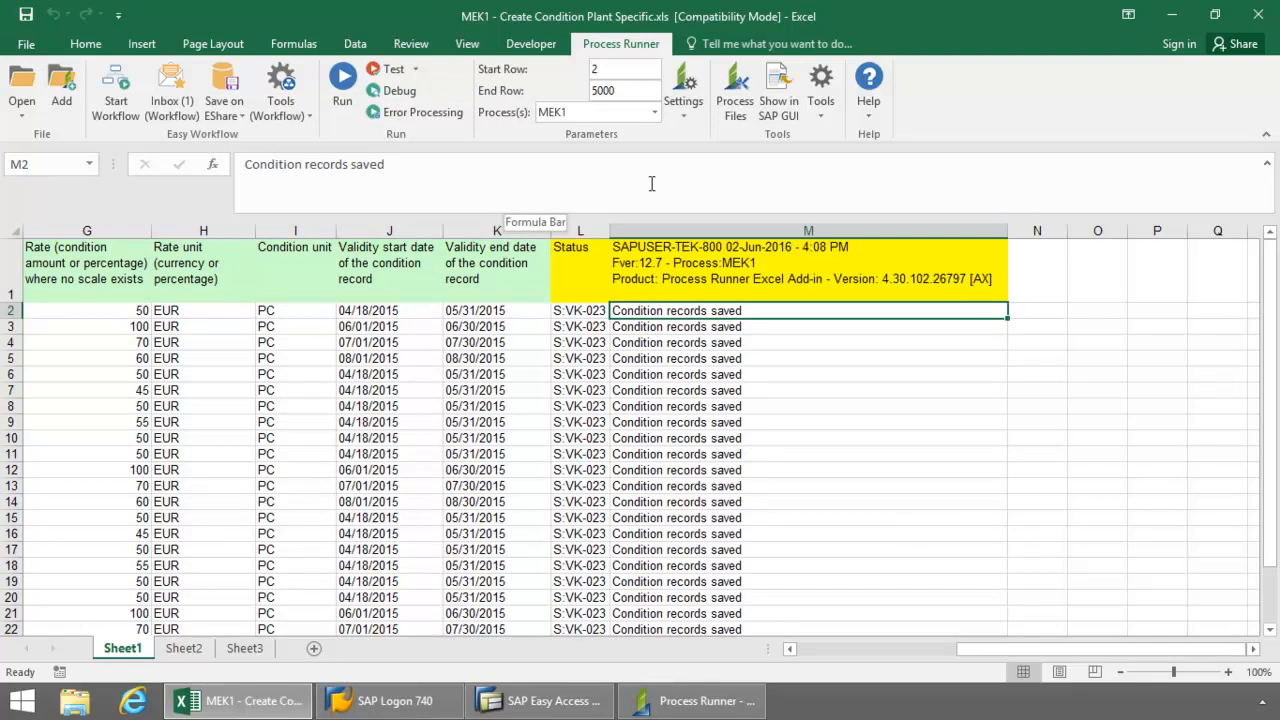
mouse_move(650, 184)
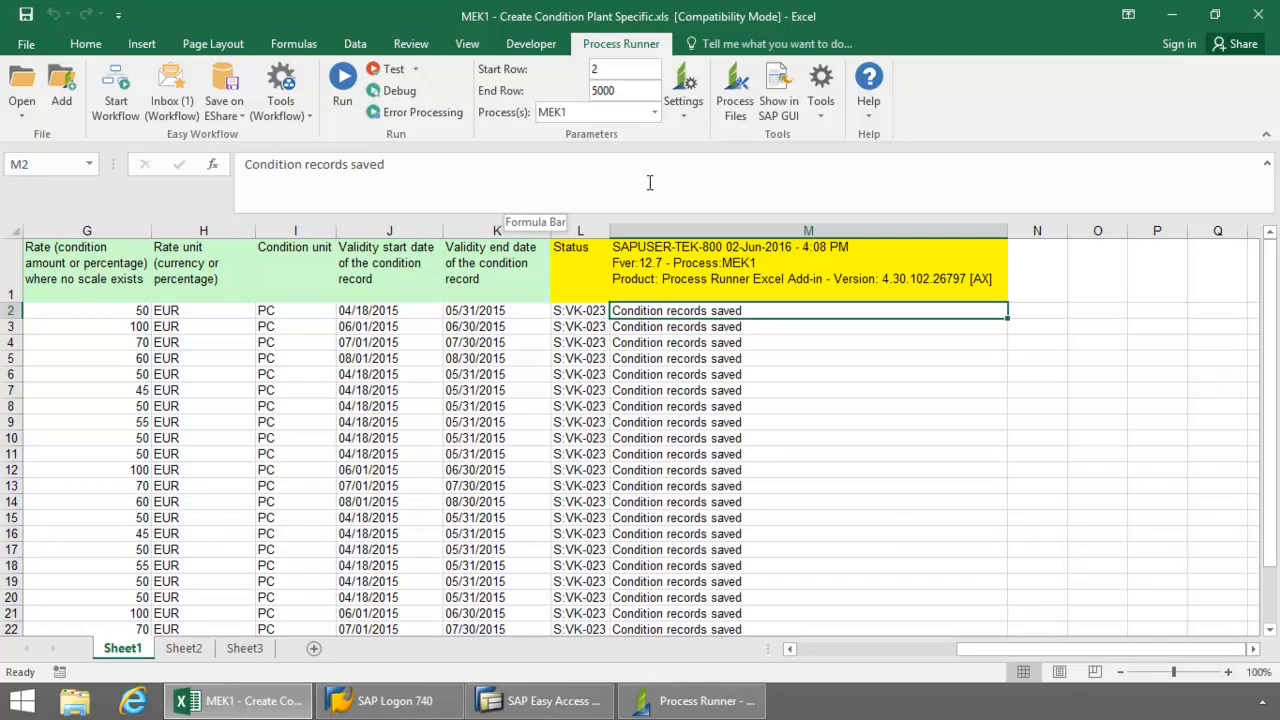